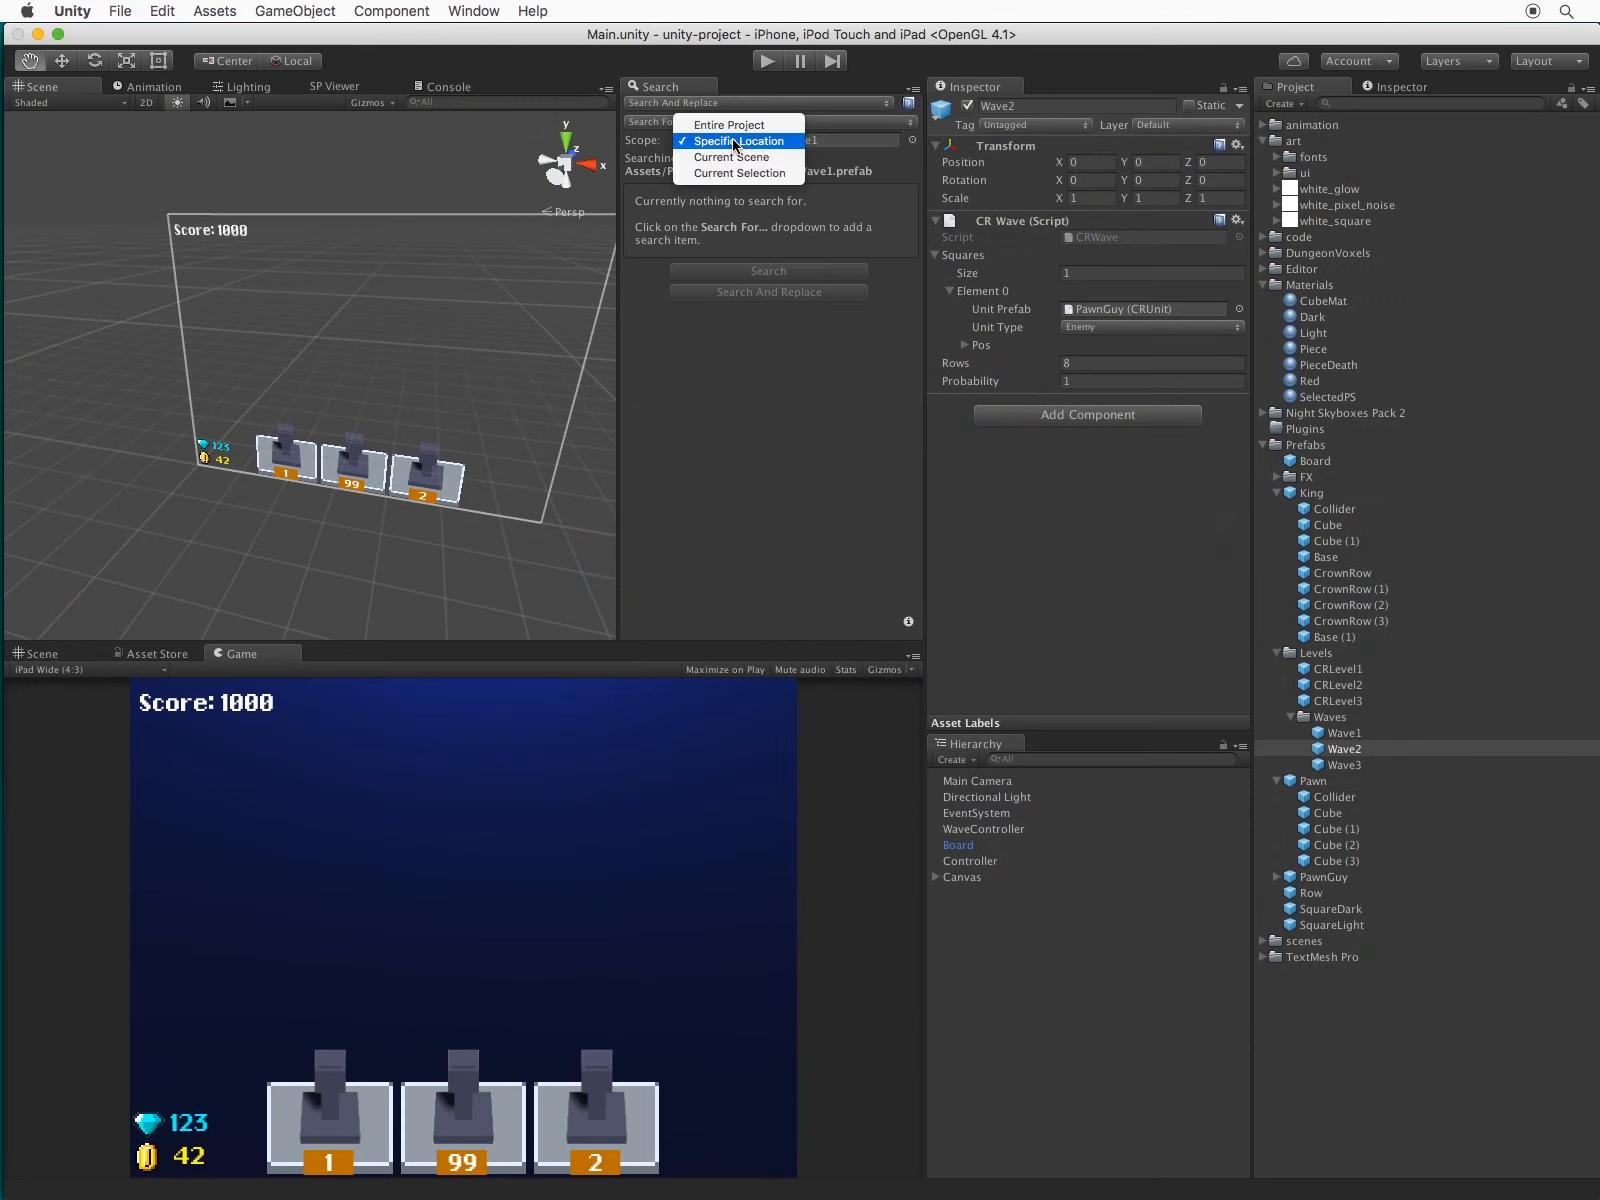
# Scope the search to the current scene for an Object-type property, then select Canvas > TopRight > Text
pyautogui.click(730, 158)
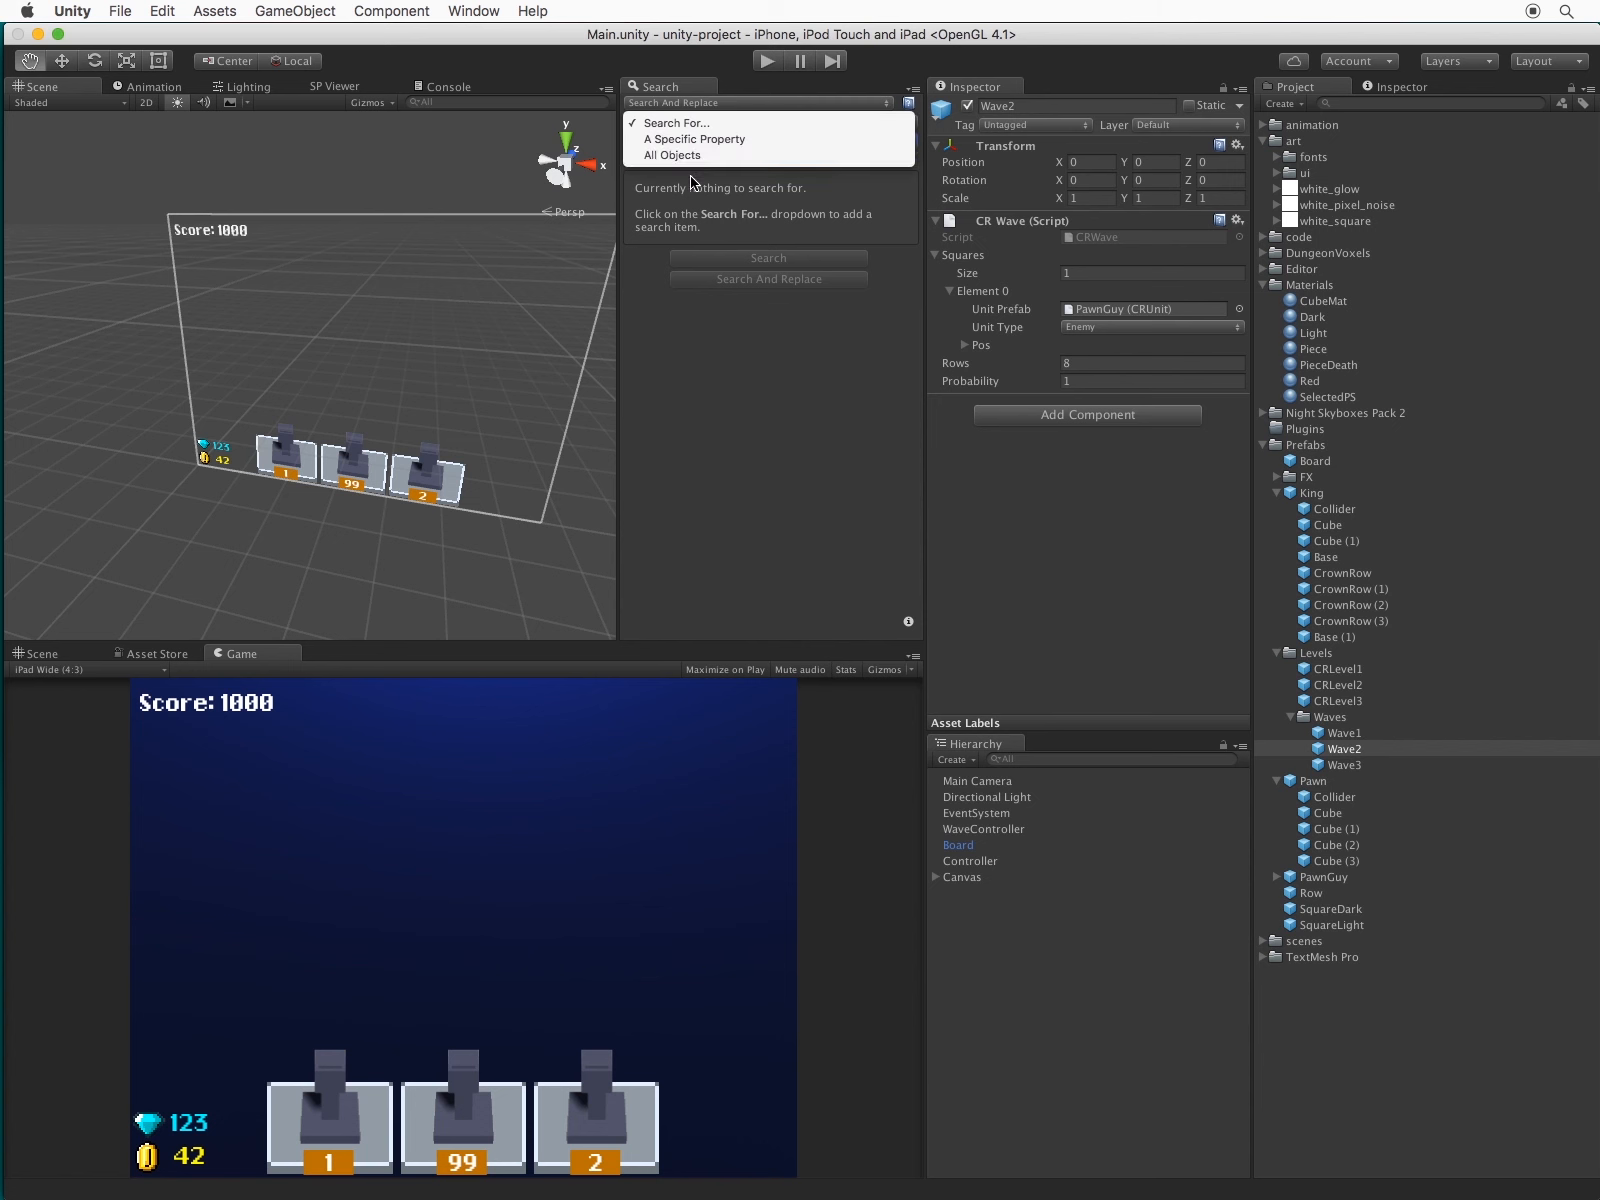
pyautogui.click(694, 138)
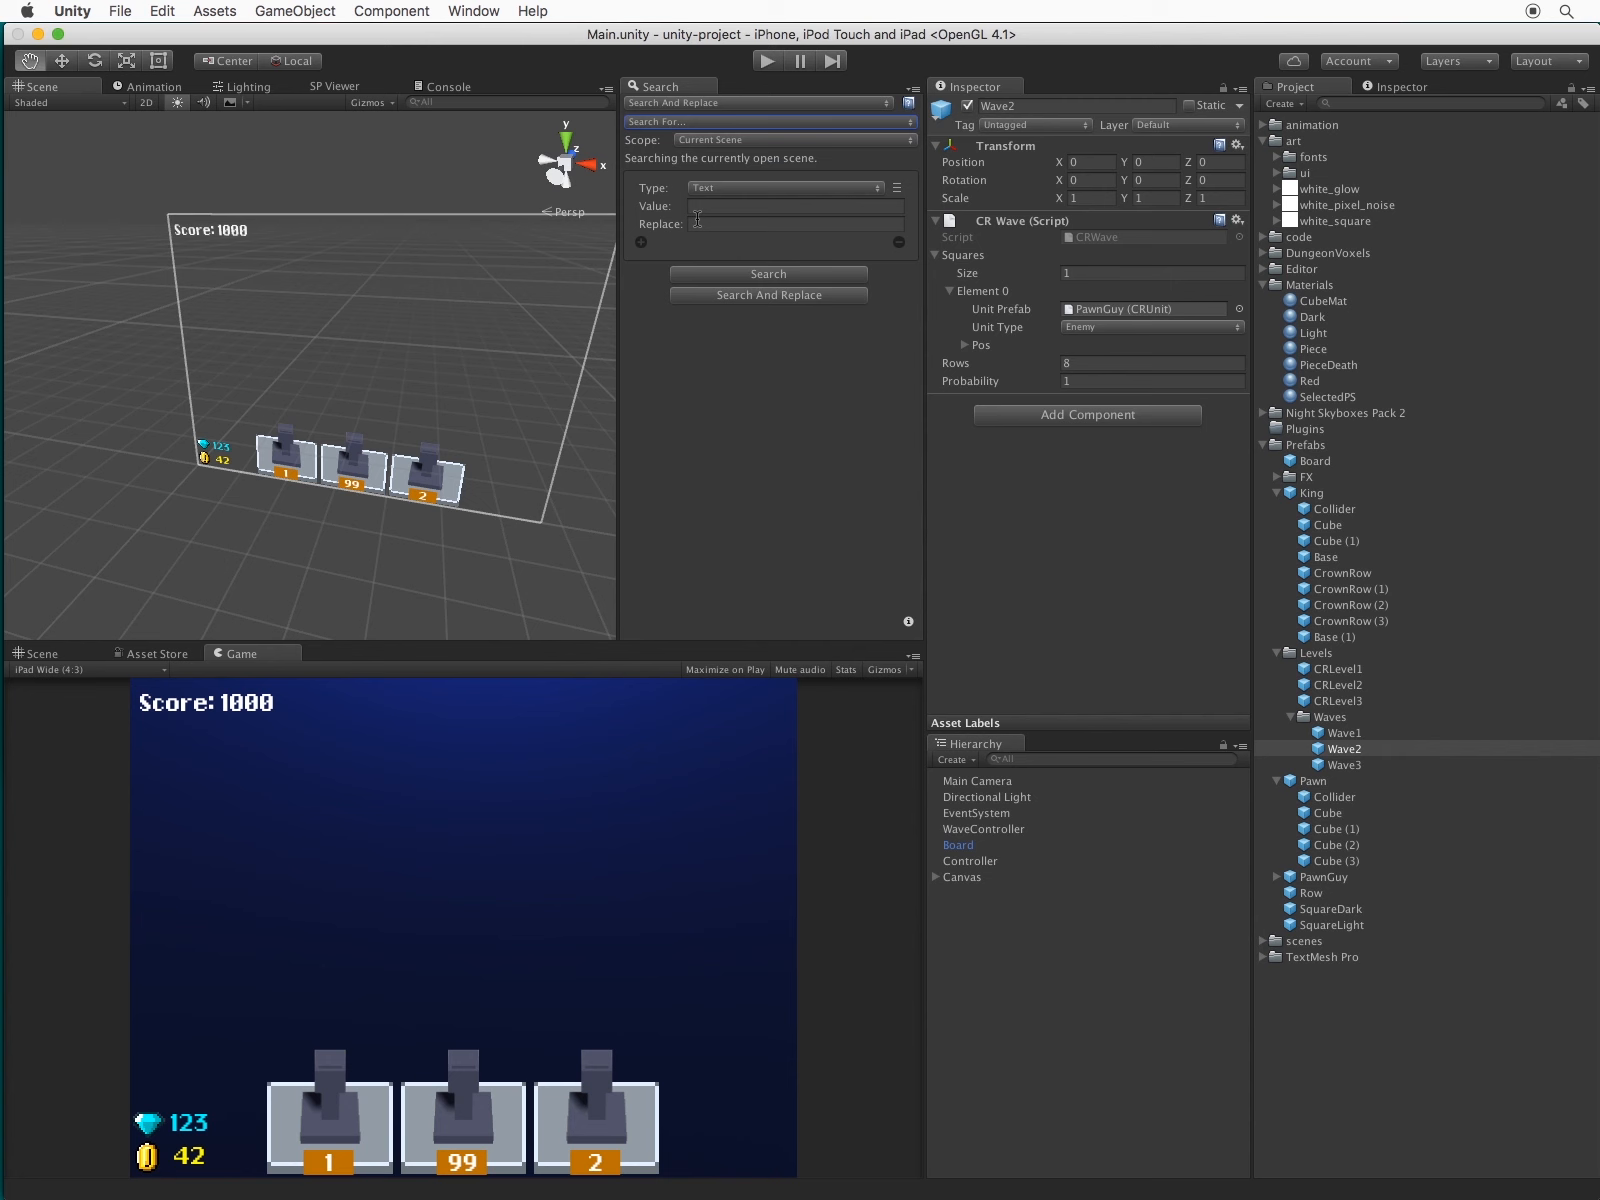
pyautogui.click(786, 188)
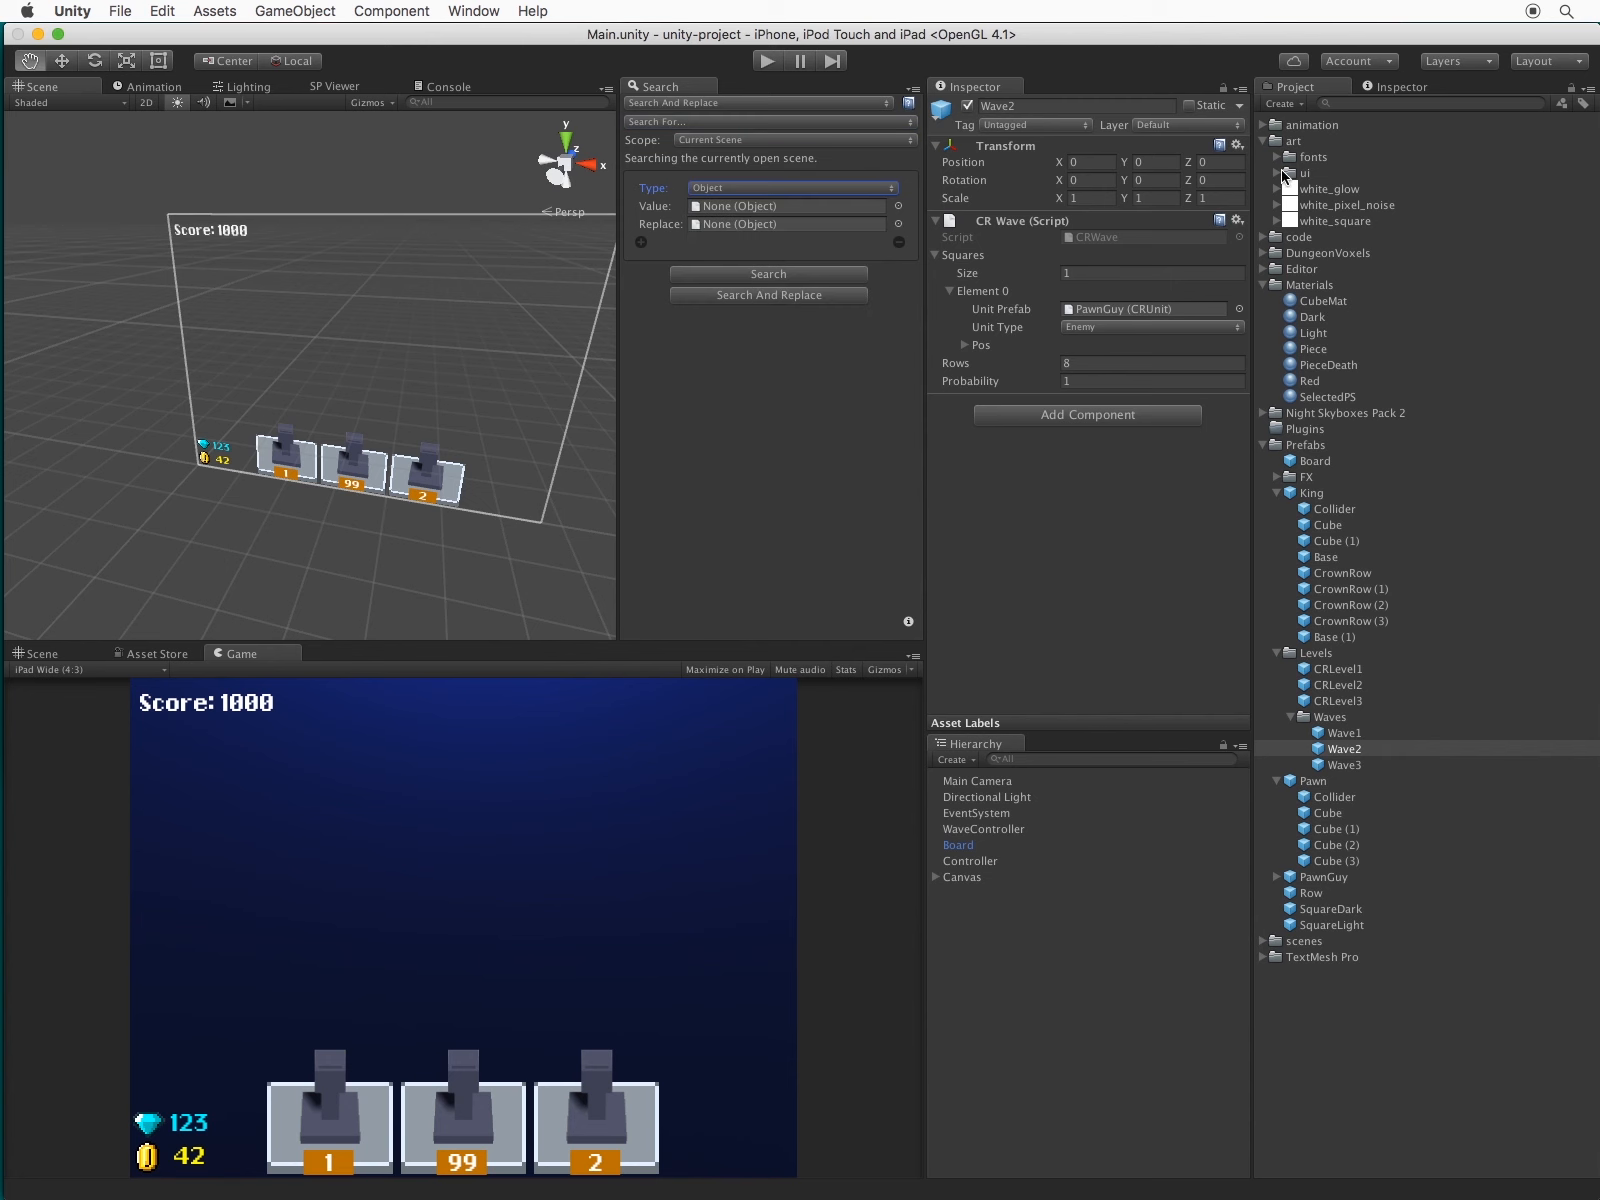
pyautogui.click(934, 876)
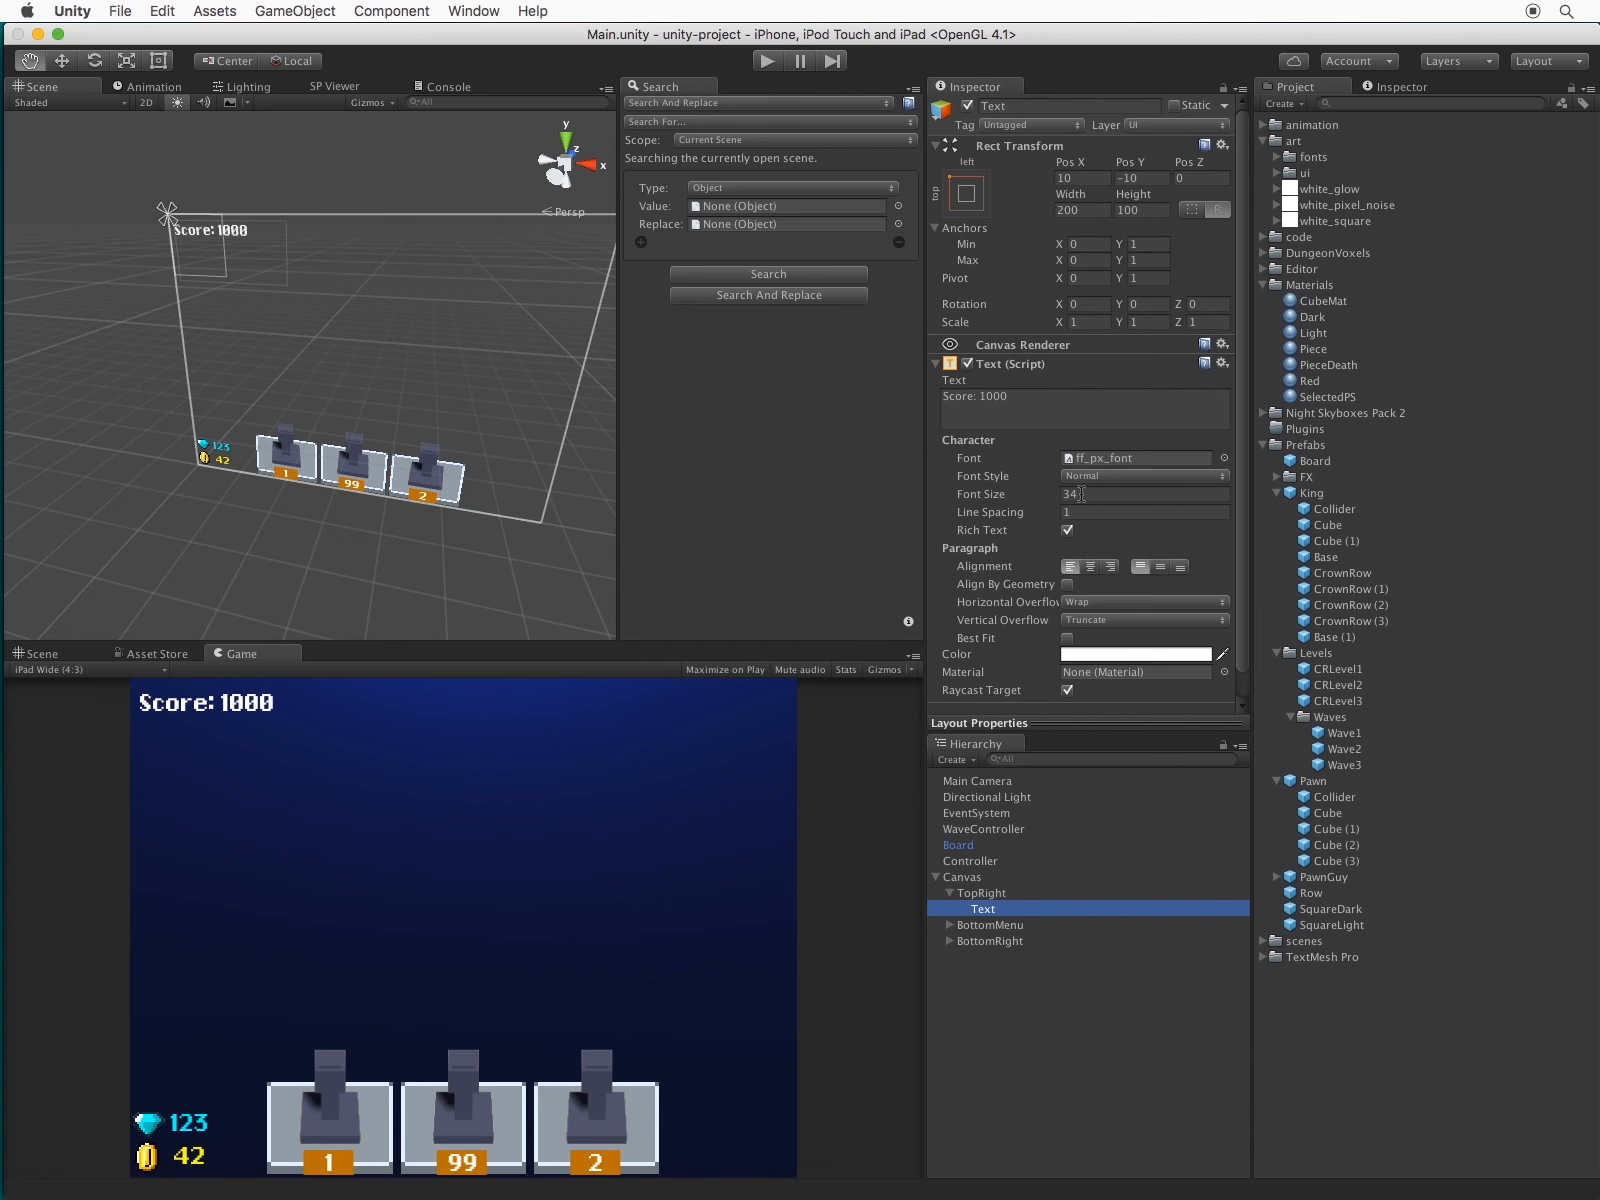
# Search for ff_px_font and replace it with 8-BIT WONDER on the six text elements found
pyautogui.click(1274, 156)
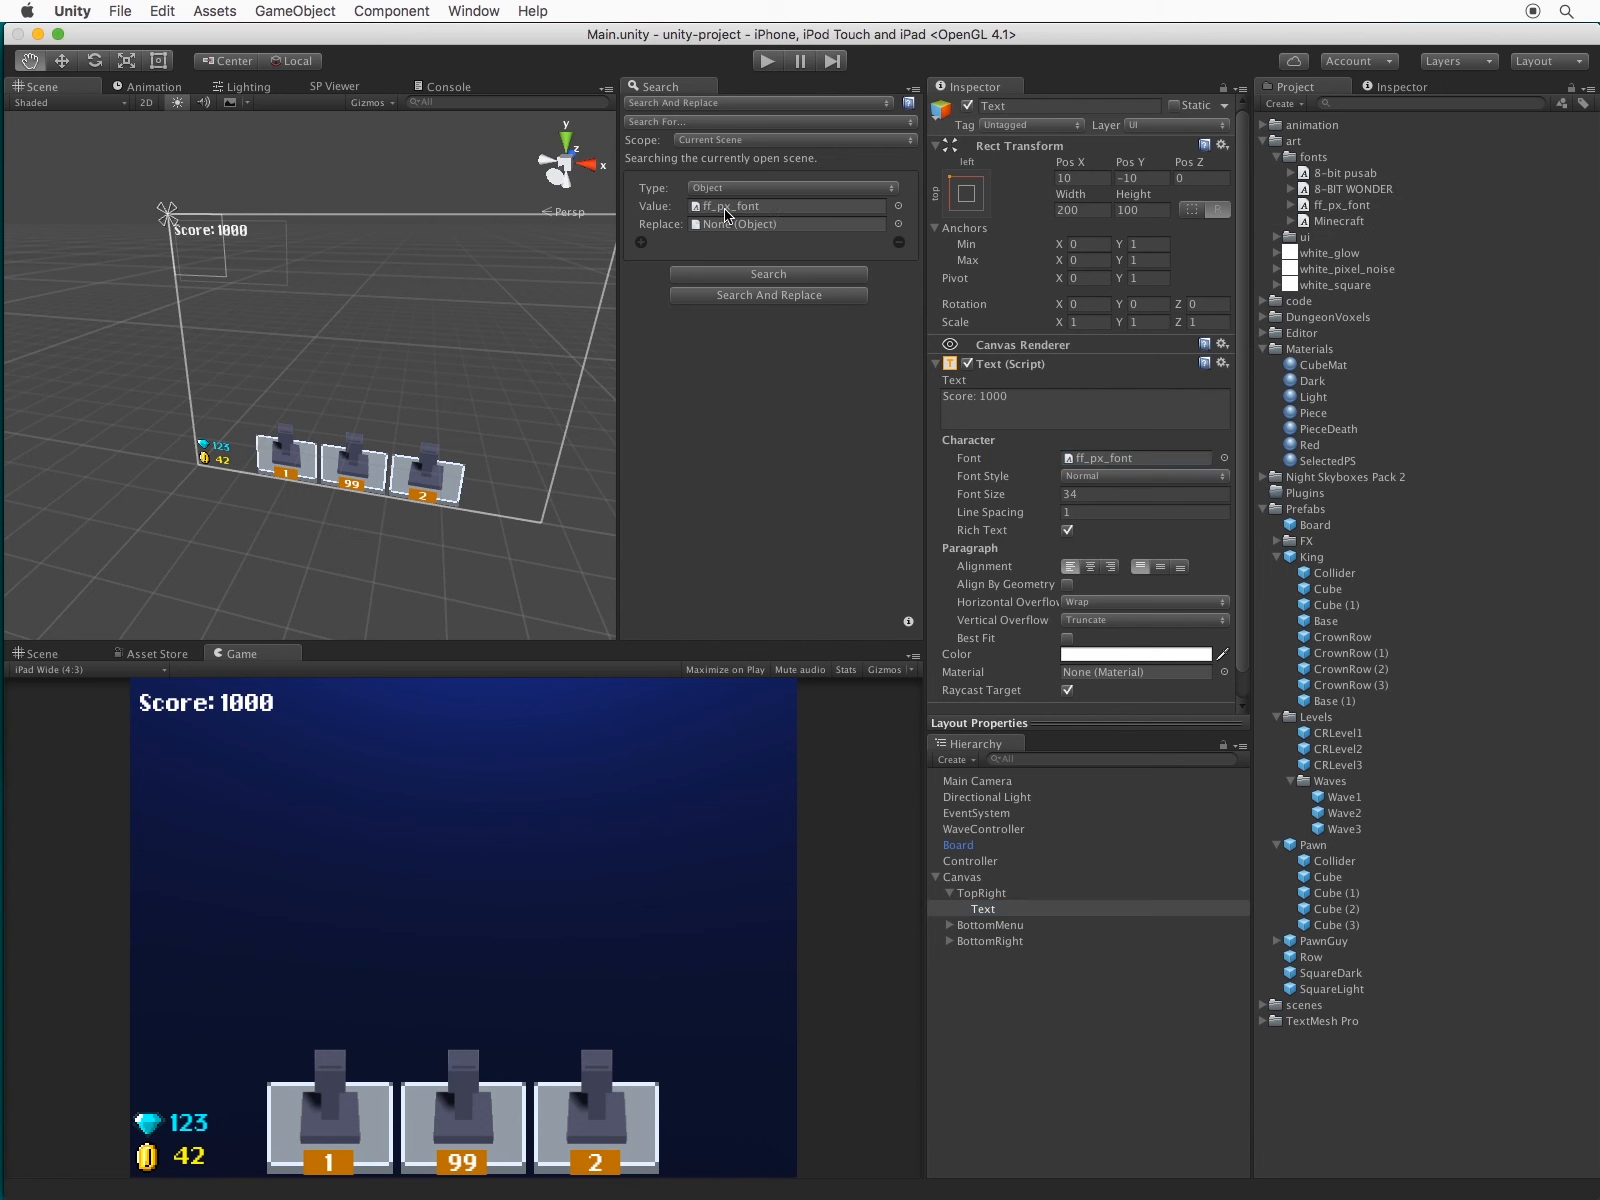
pyautogui.click(1346, 188)
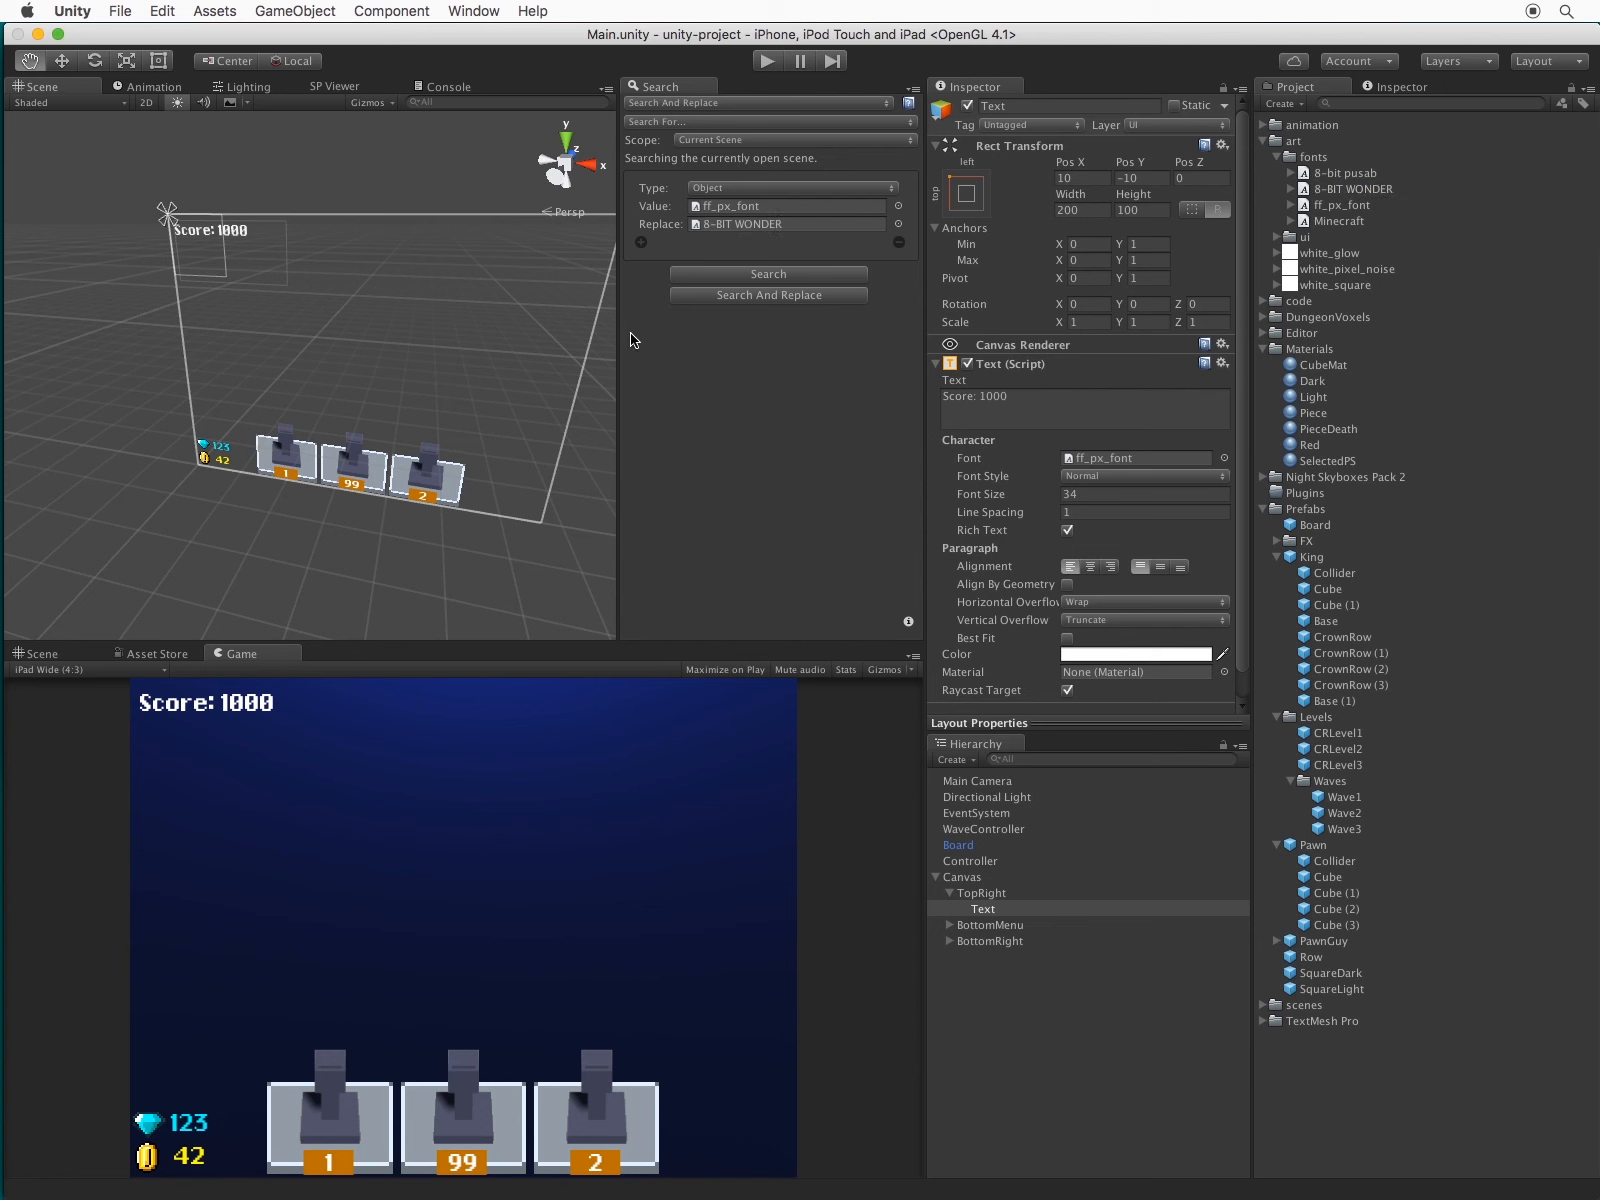
pyautogui.click(768, 274)
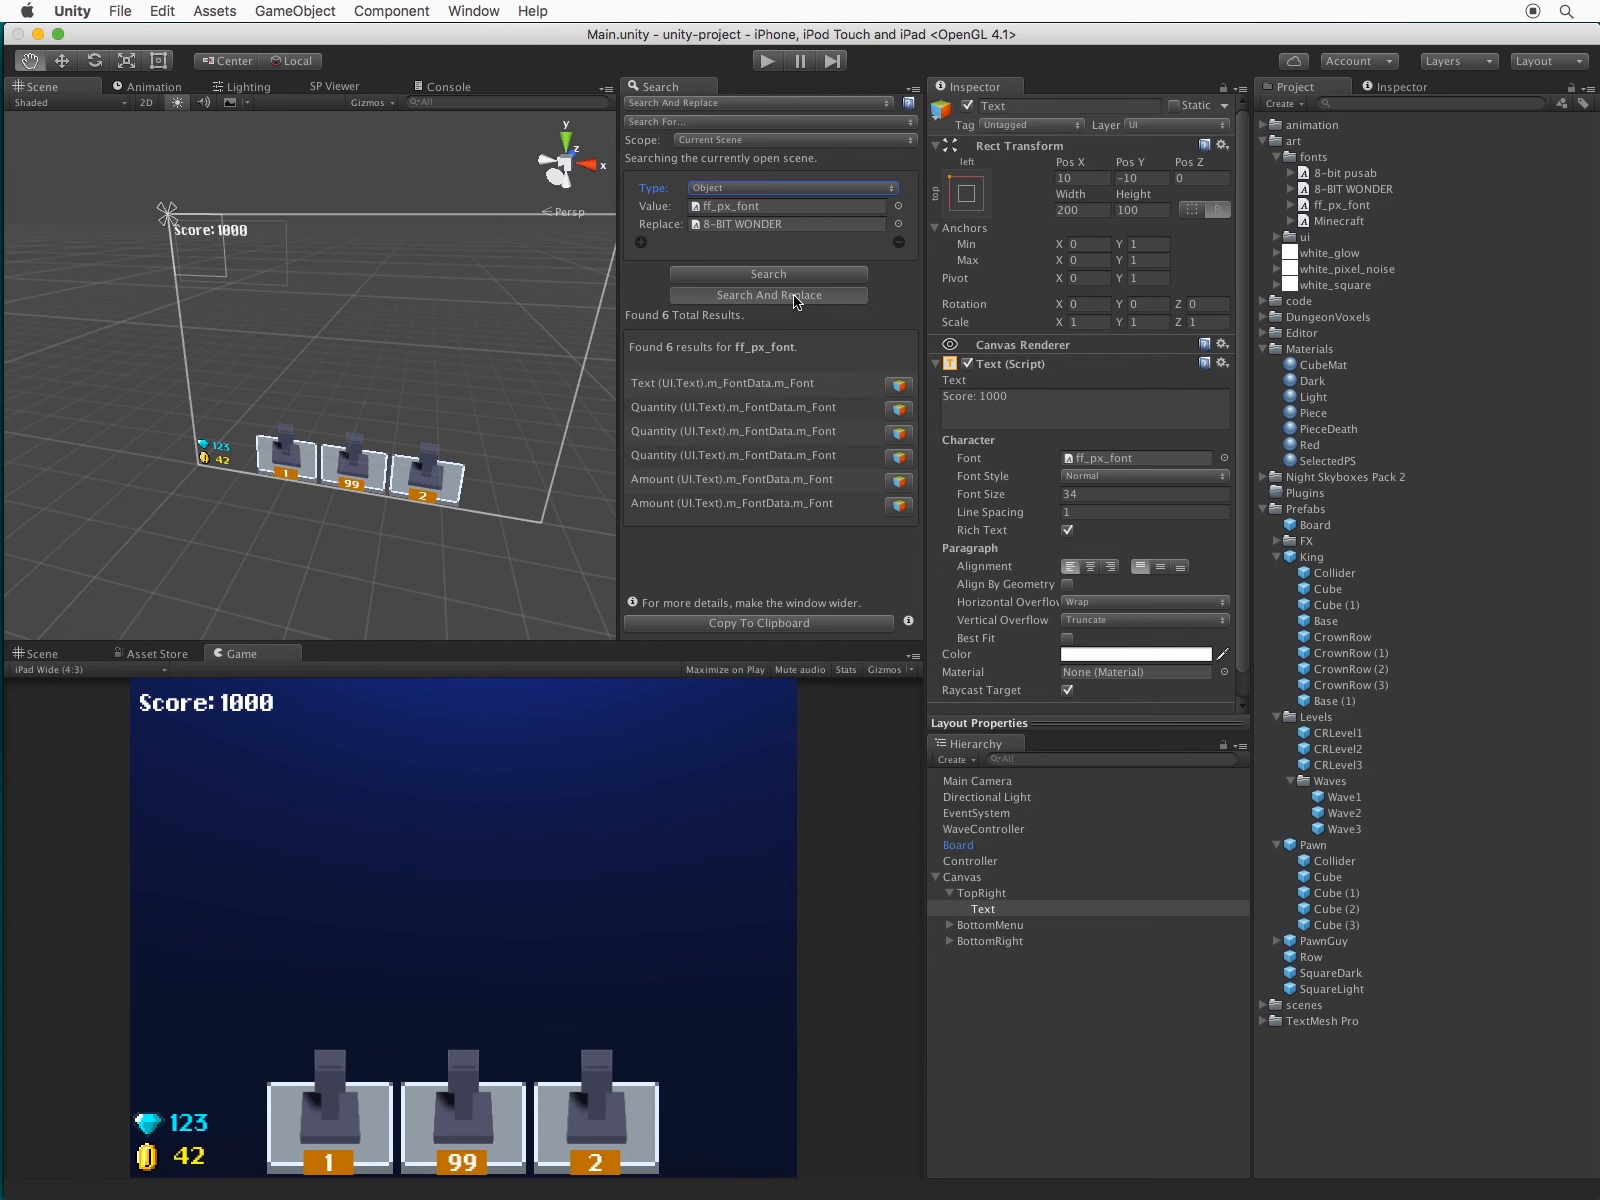
pyautogui.click(768, 294)
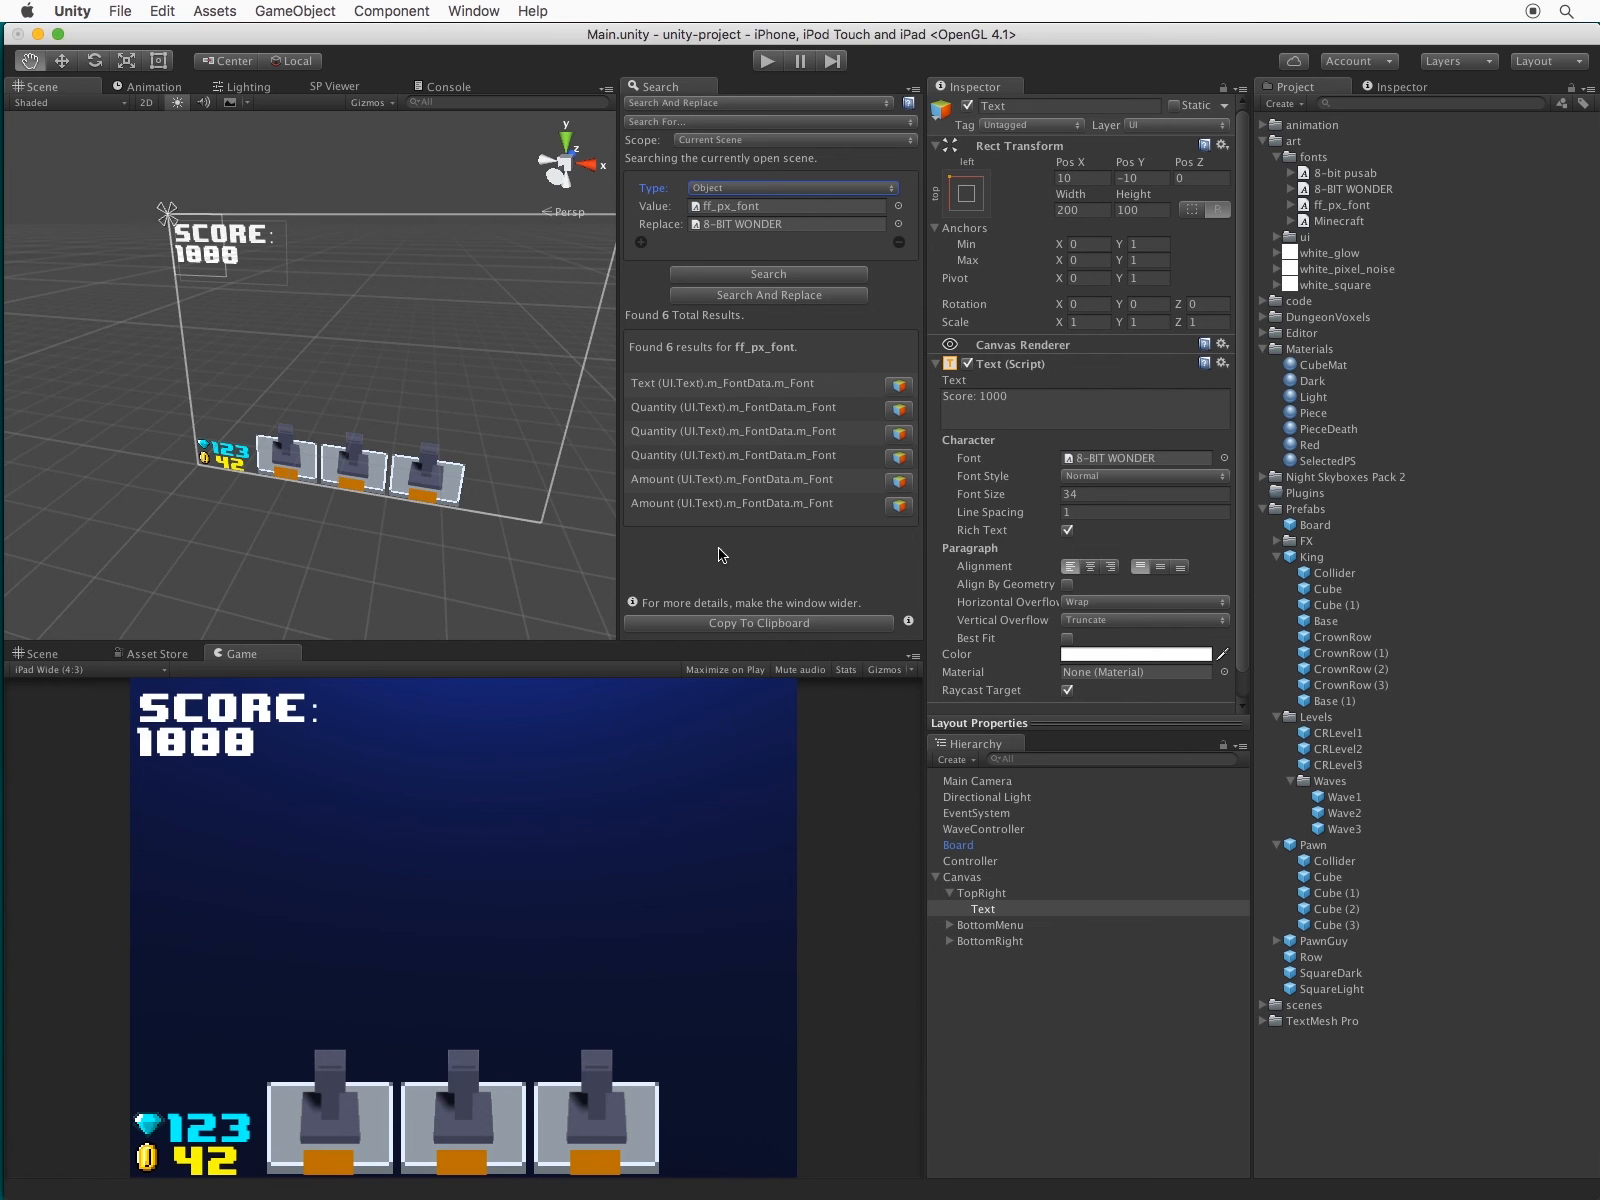
pyautogui.moveTo(900, 248)
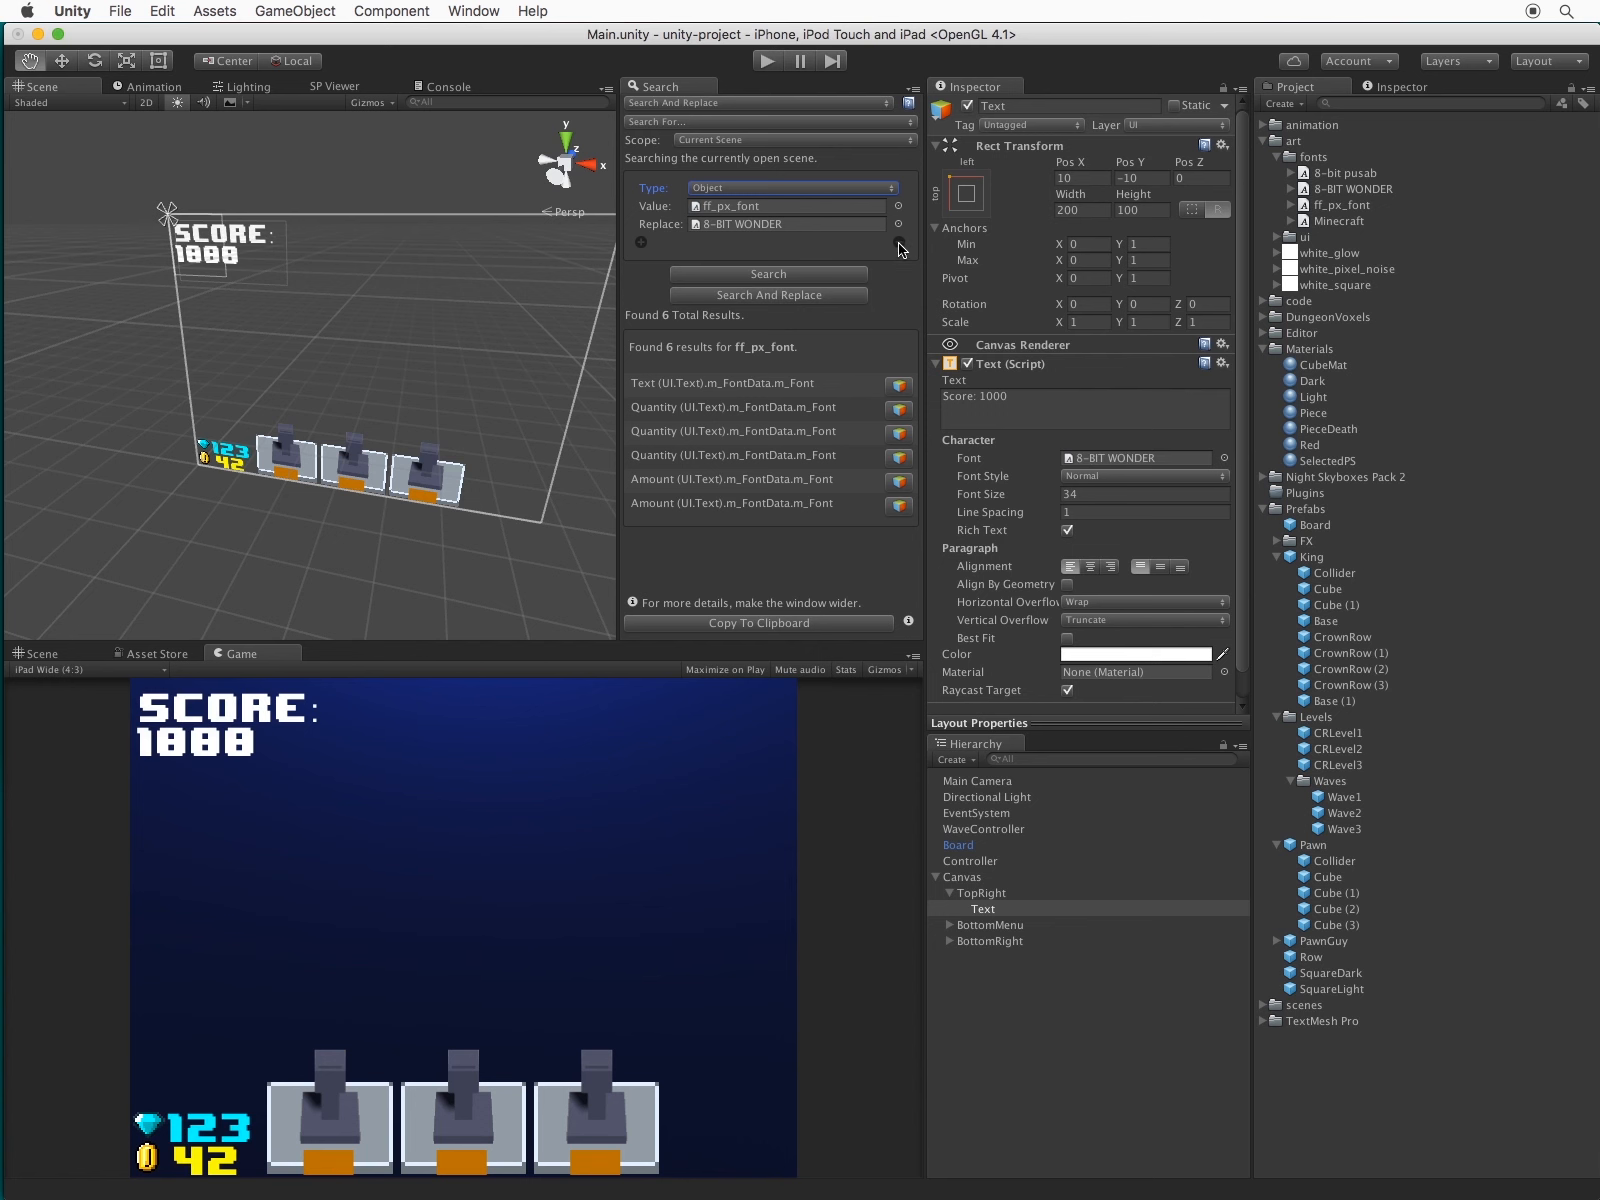
# Search Integer font size 34 and replace with 30 on the six text elements, then begin editing values again
pyautogui.click(790, 186)
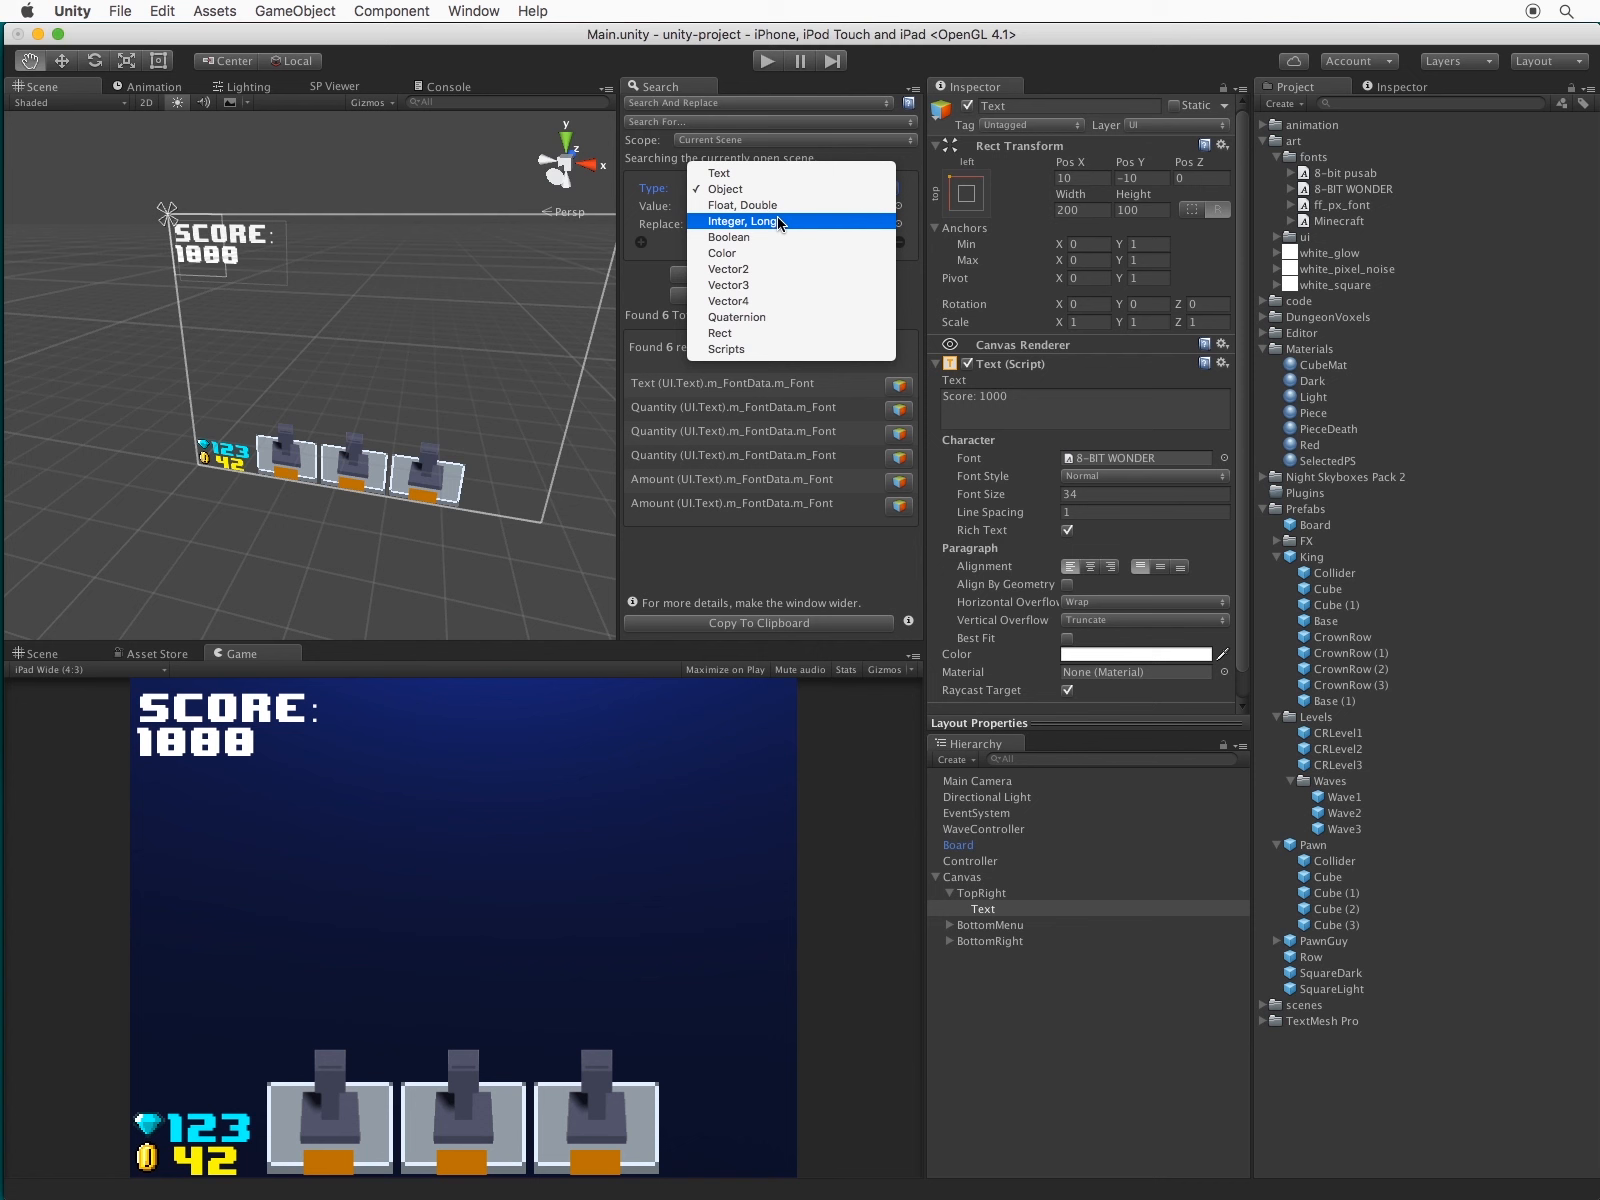
pyautogui.click(746, 222)
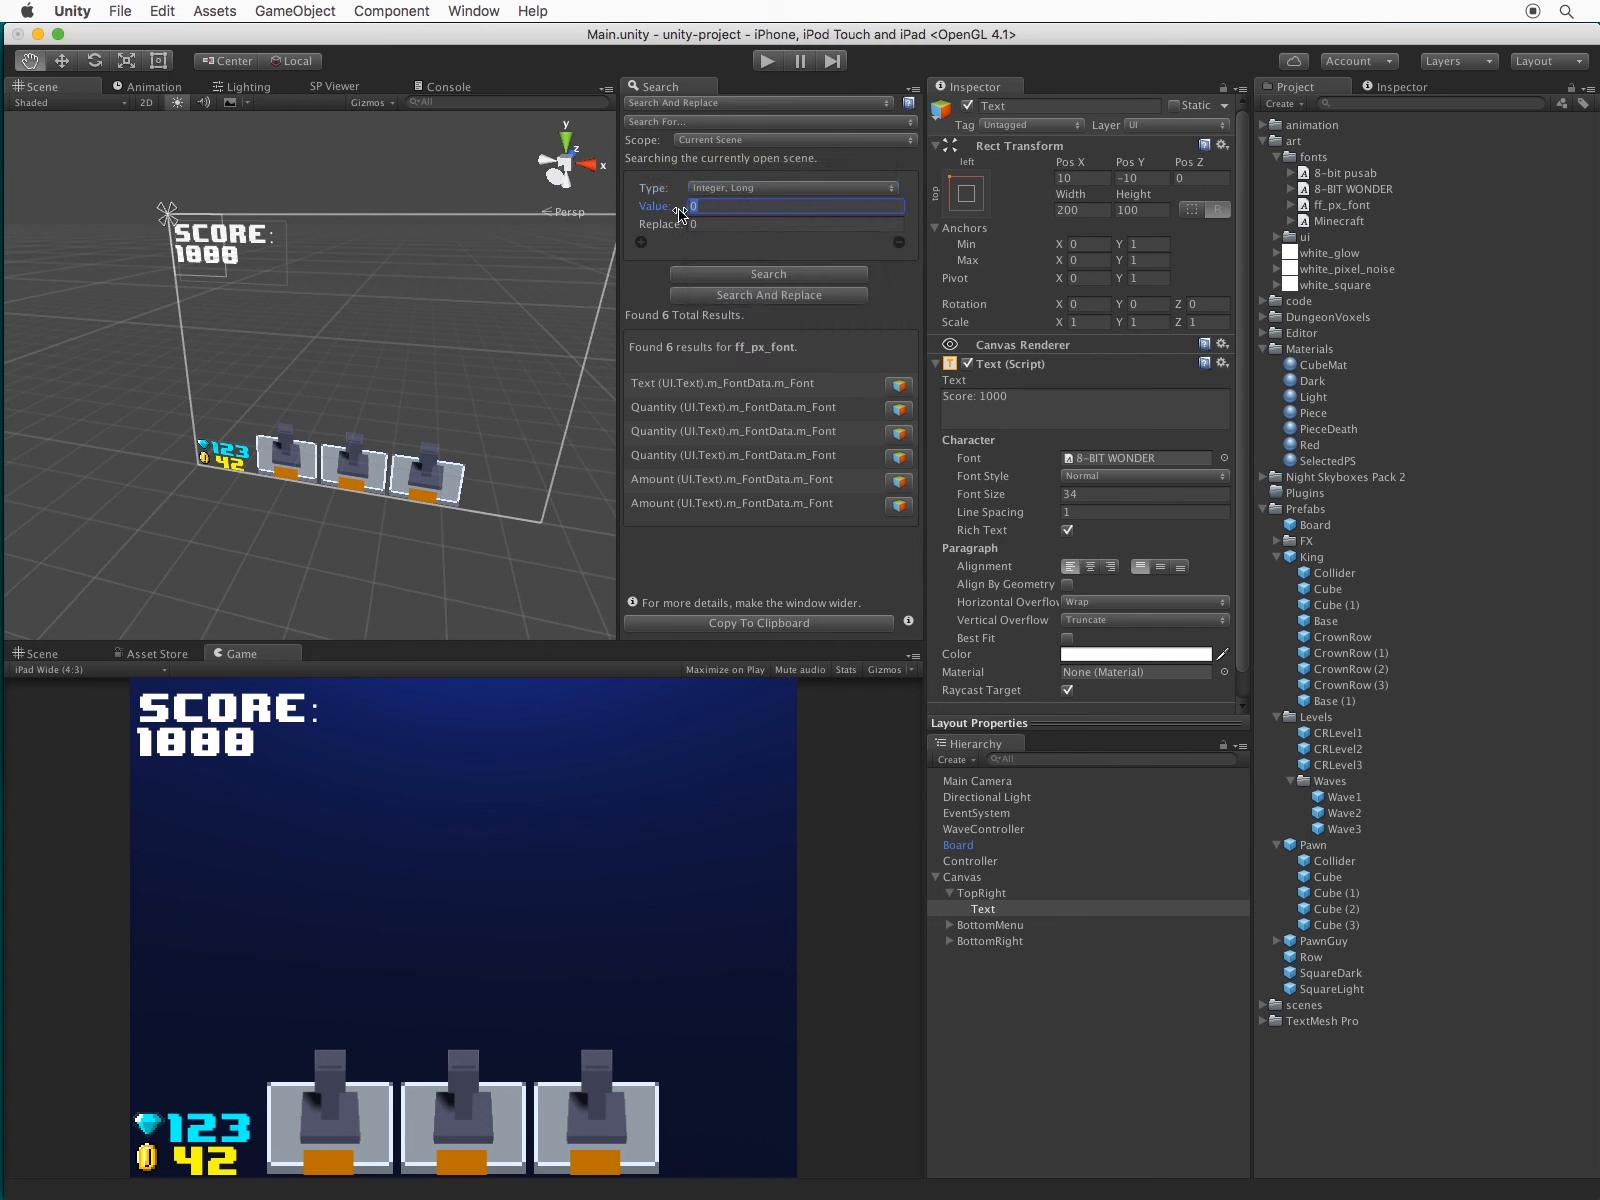
pyautogui.click(1144, 494)
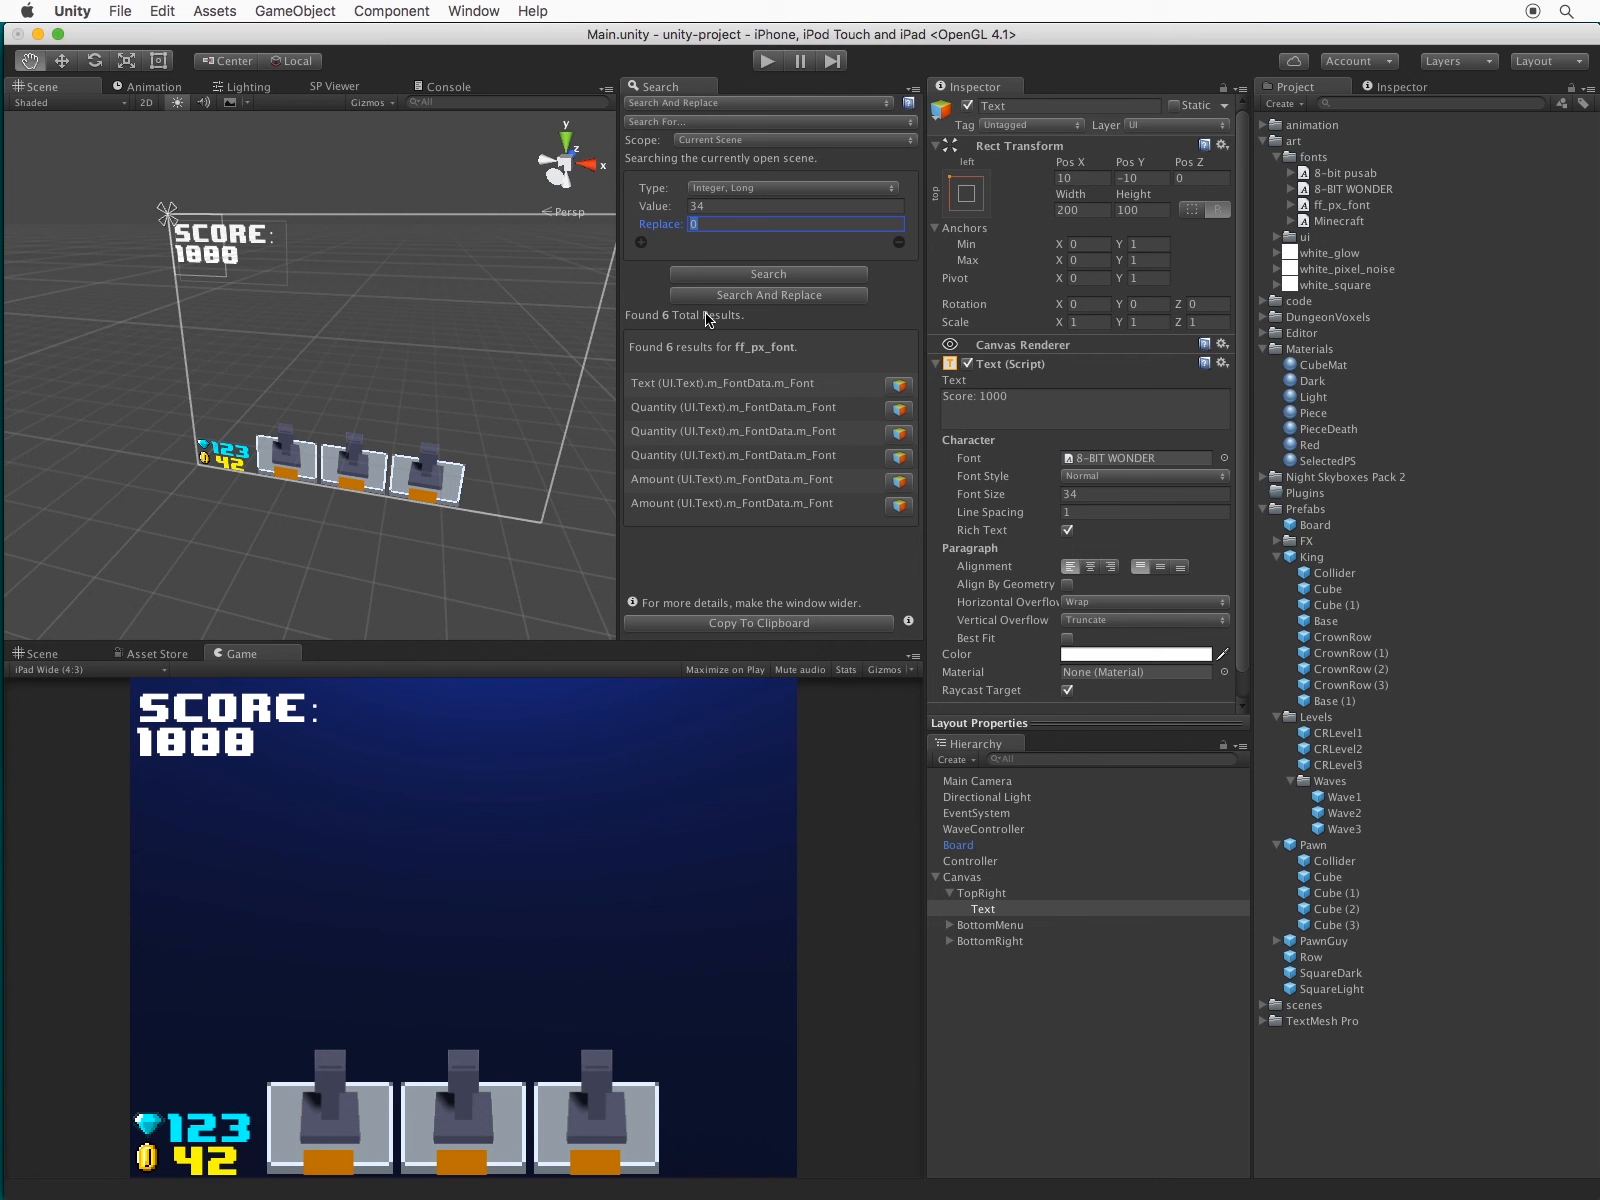
pyautogui.write('30')
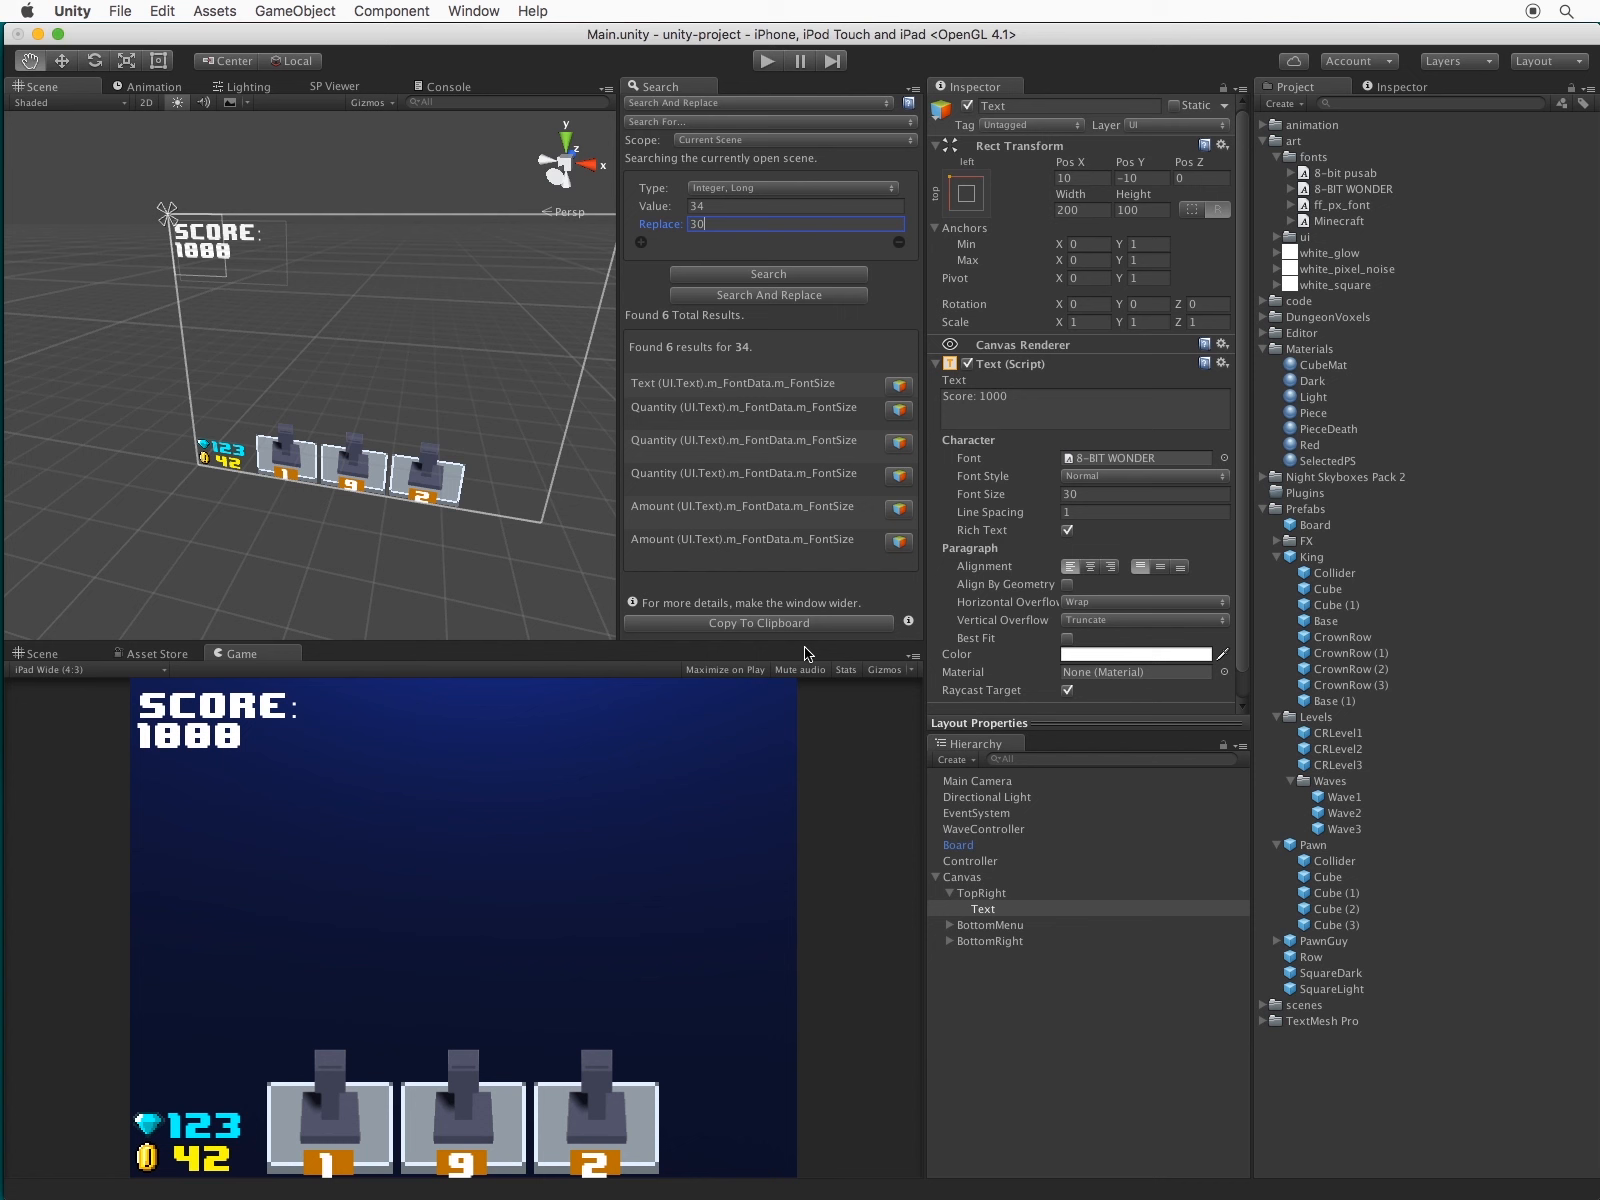
pyautogui.click(796, 206)
pyautogui.write('2')
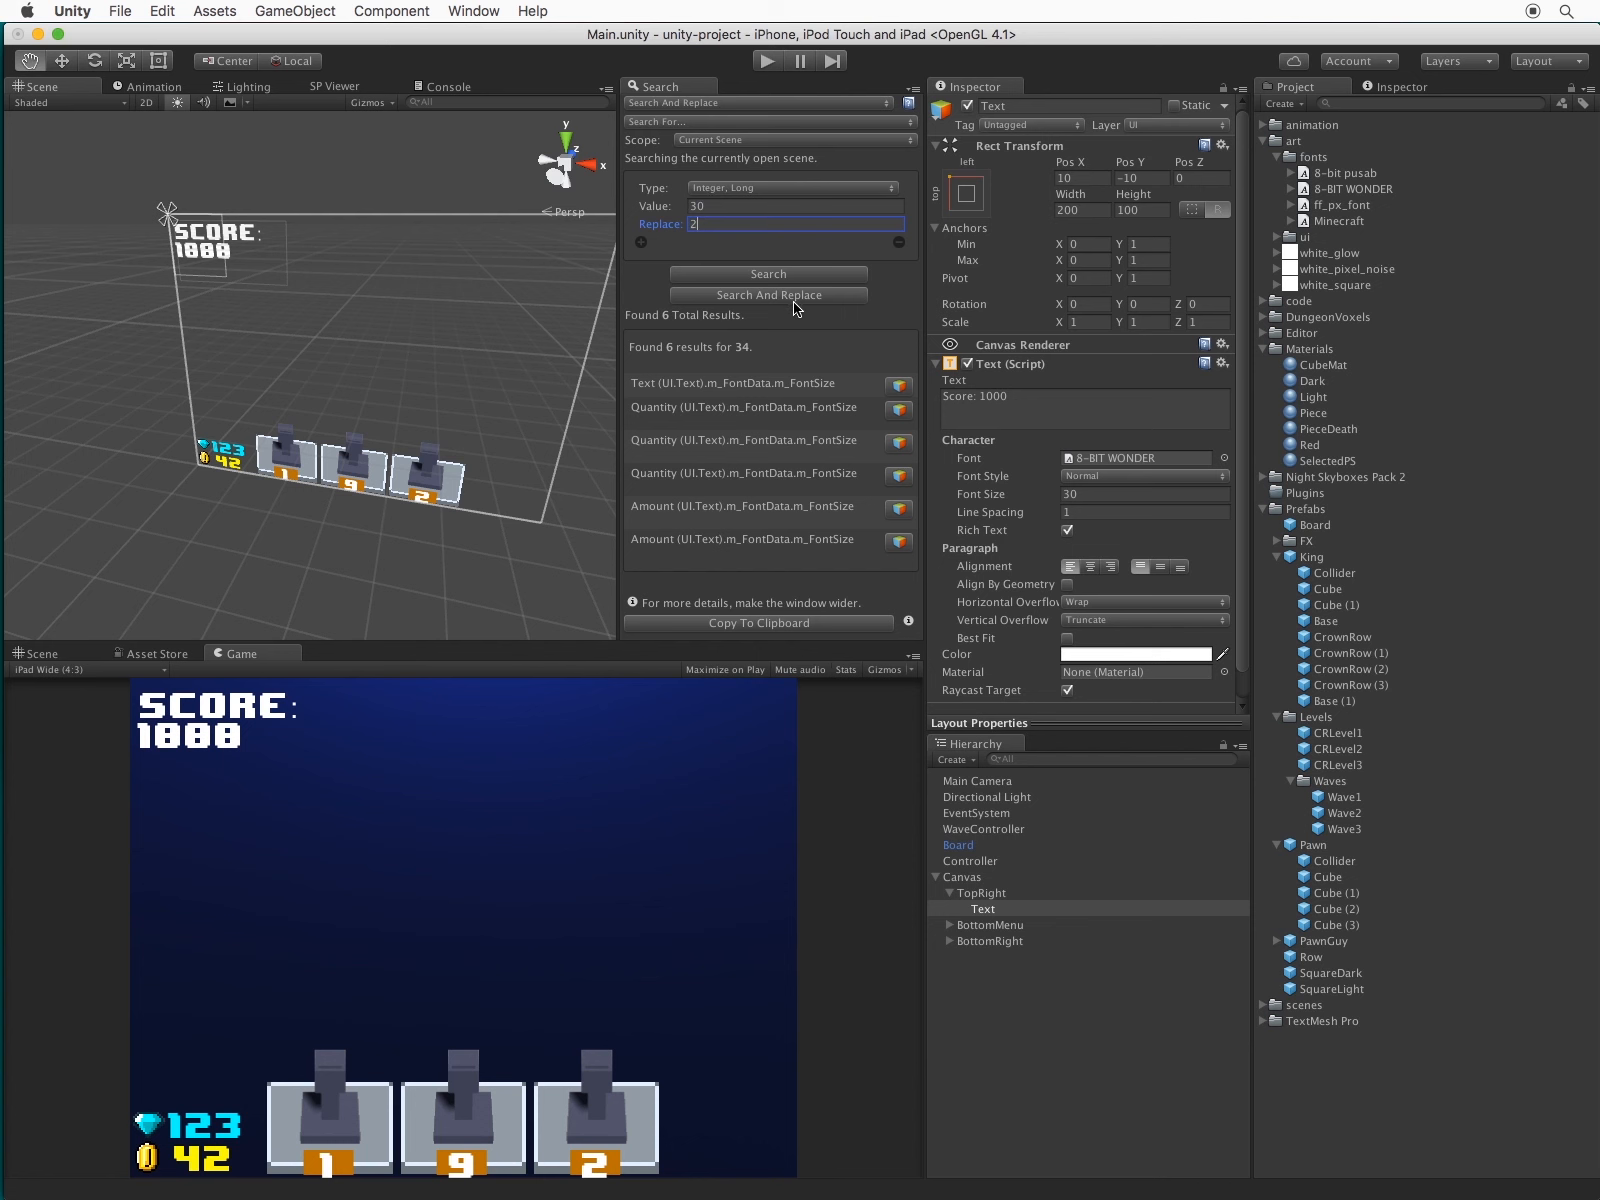
pyautogui.write('400')
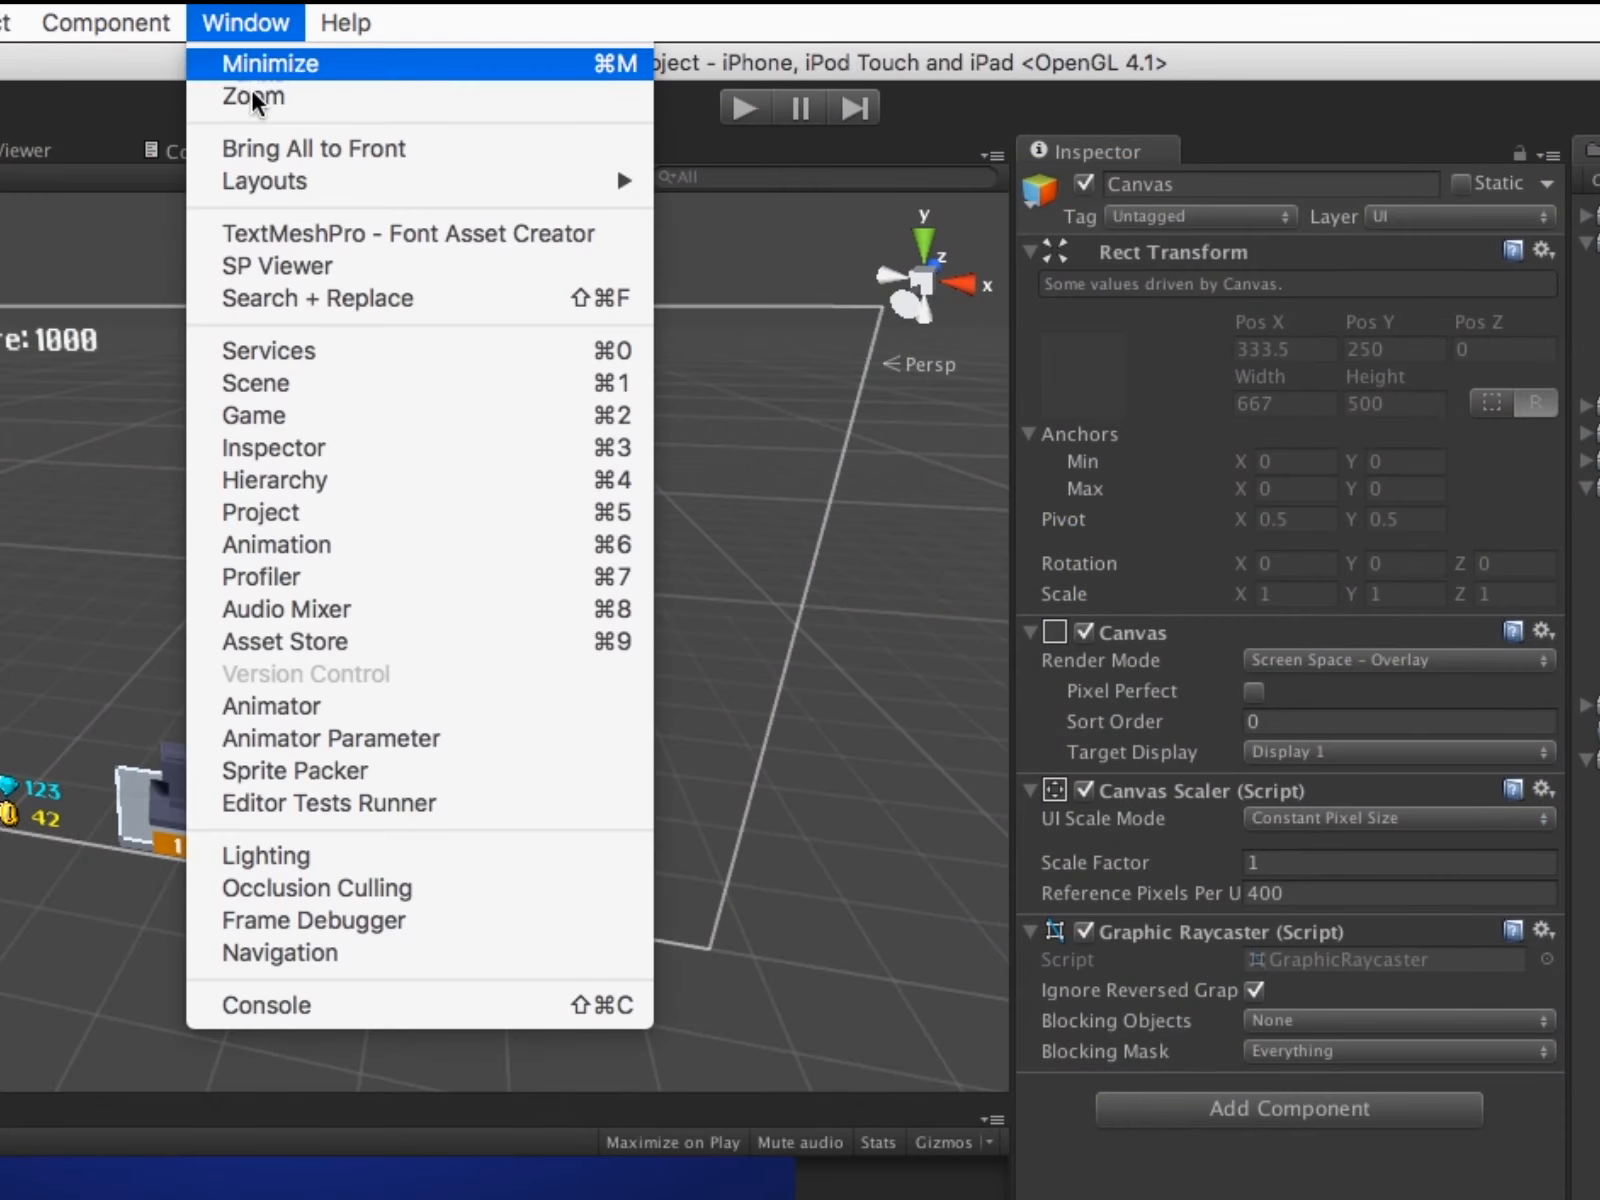
# Open a new Search + Replace window from the Window menu, scoped to the entire project
pyautogui.click(316, 298)
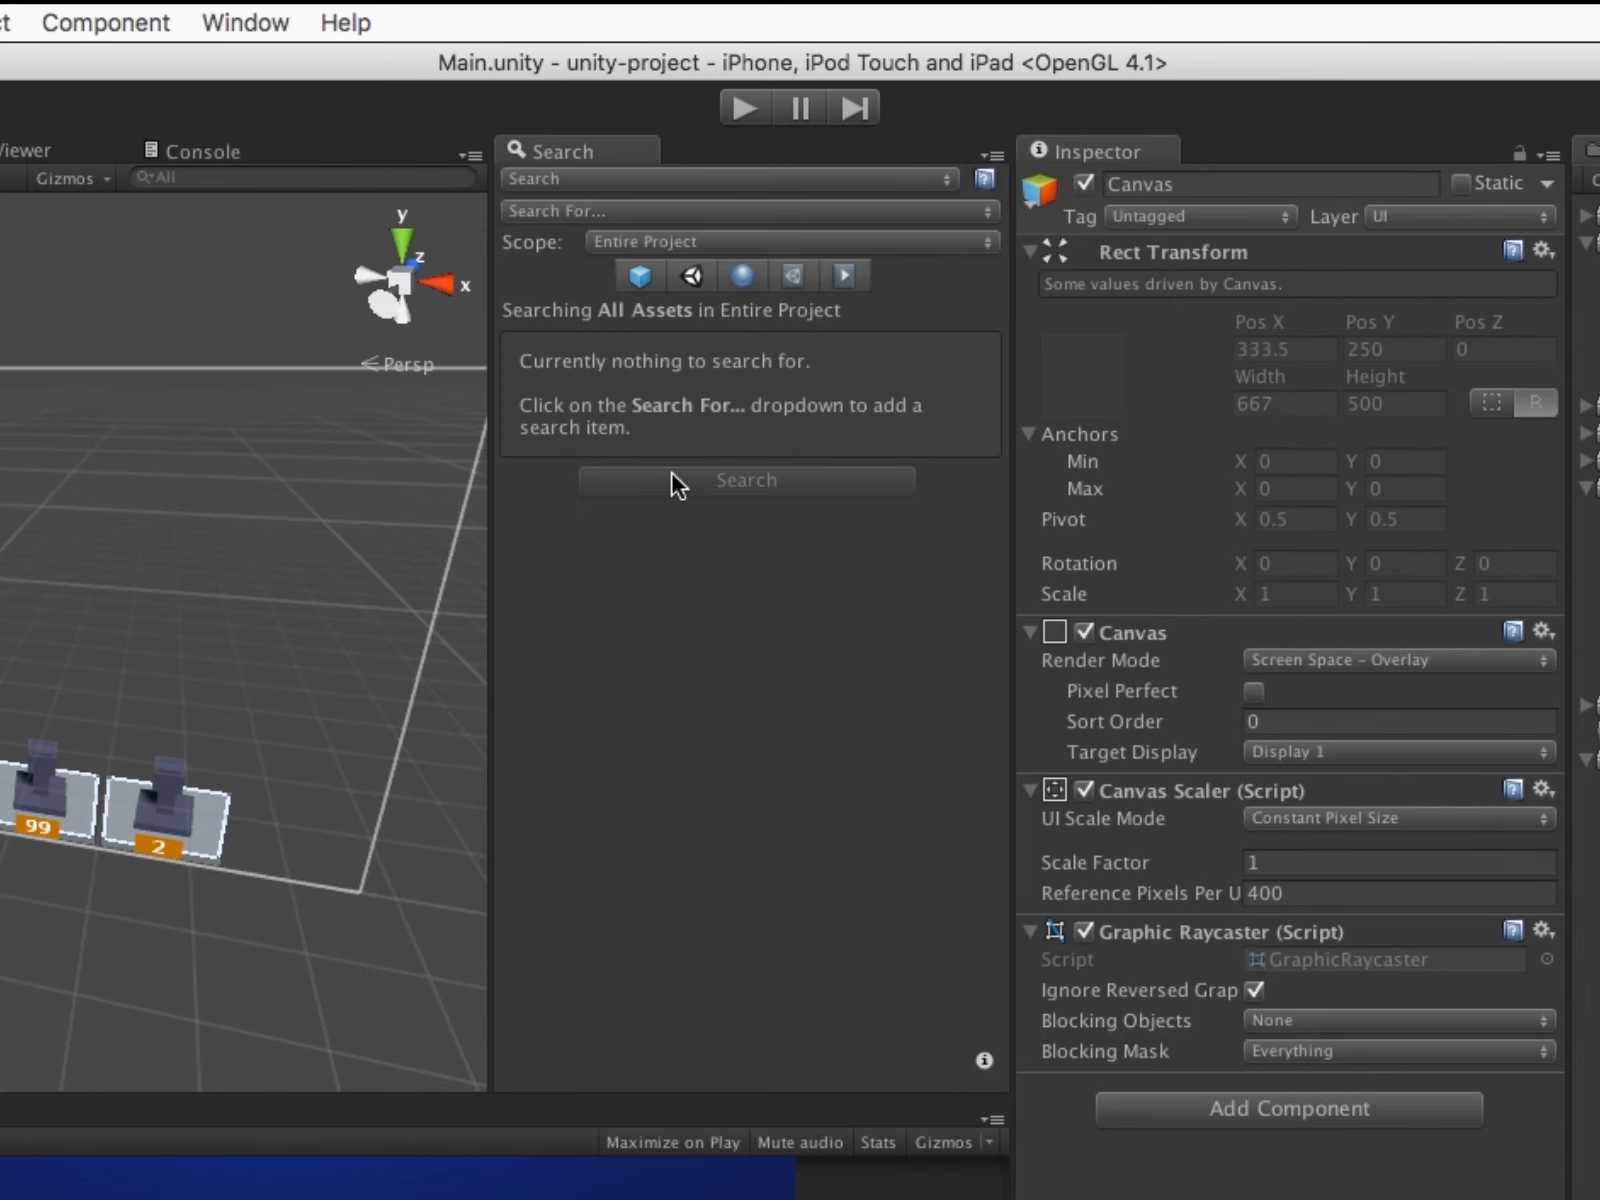
pyautogui.moveTo(694, 664)
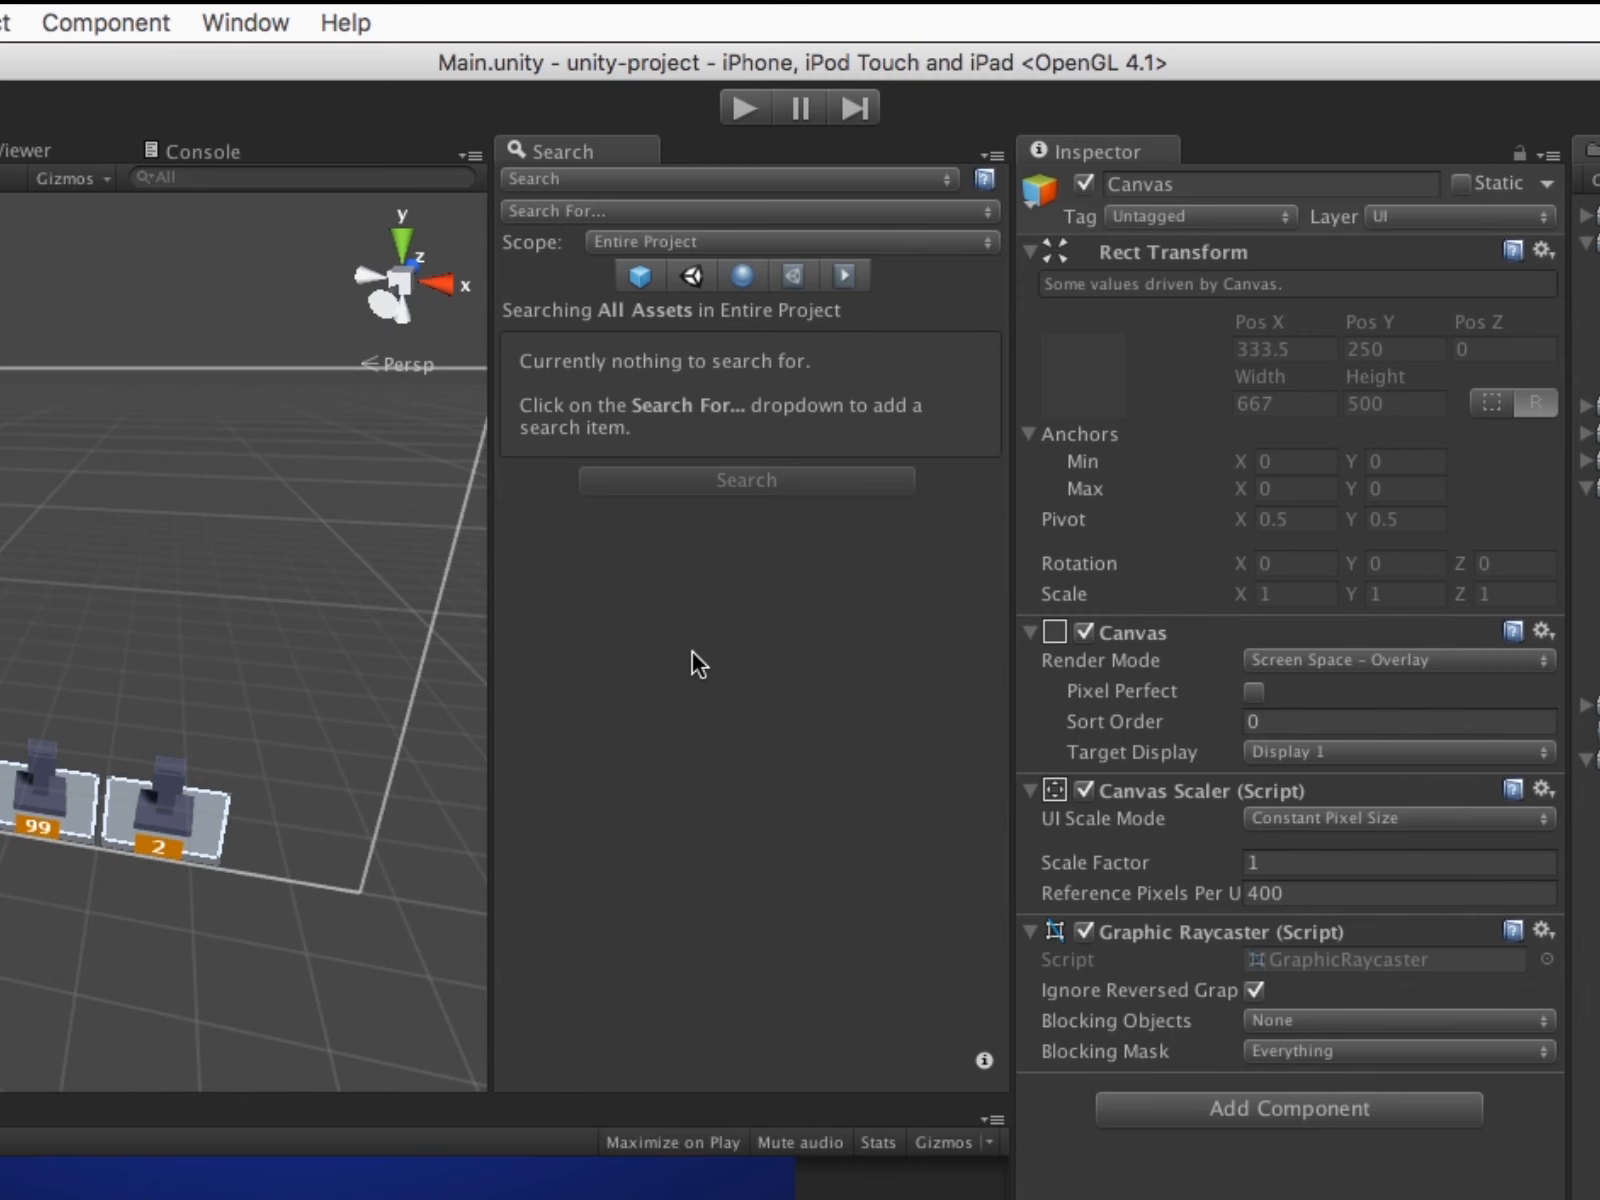
# Search a specific text property for 'Wave 1' project-wide and inspect the single CRLevel1 match
pyautogui.click(730, 212)
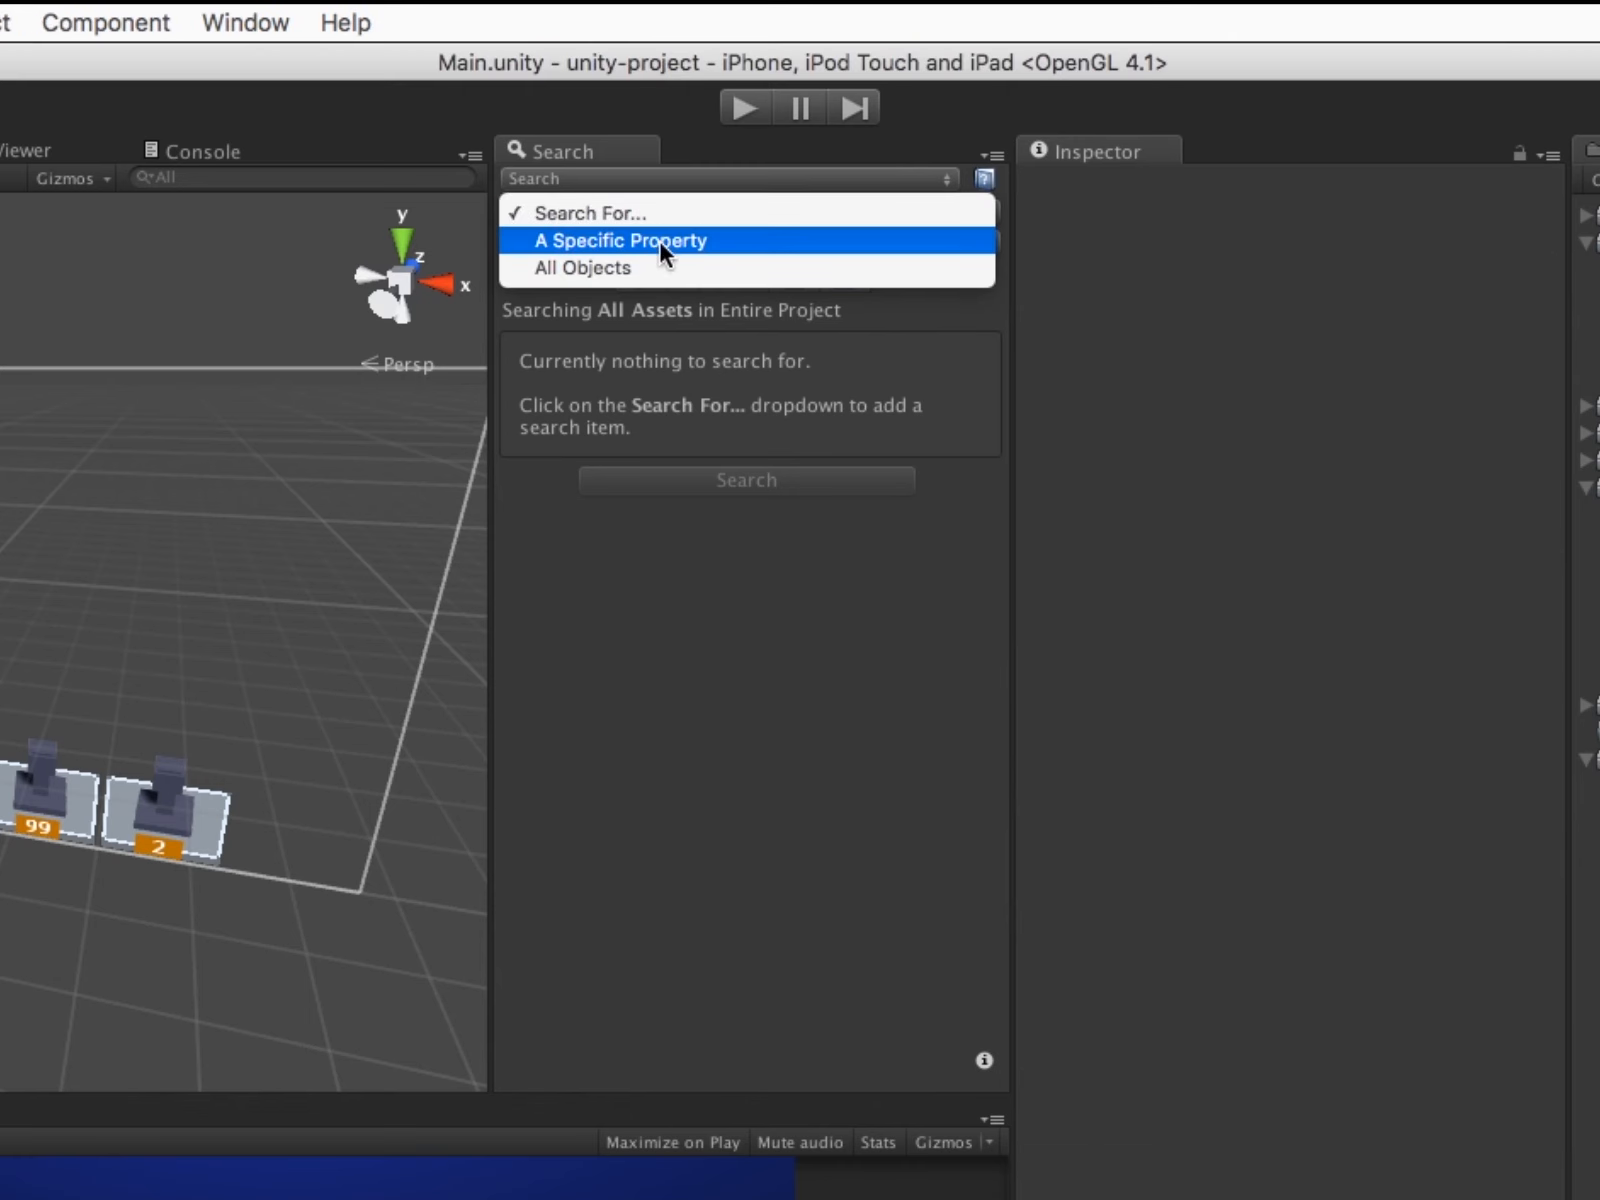
pyautogui.click(620, 240)
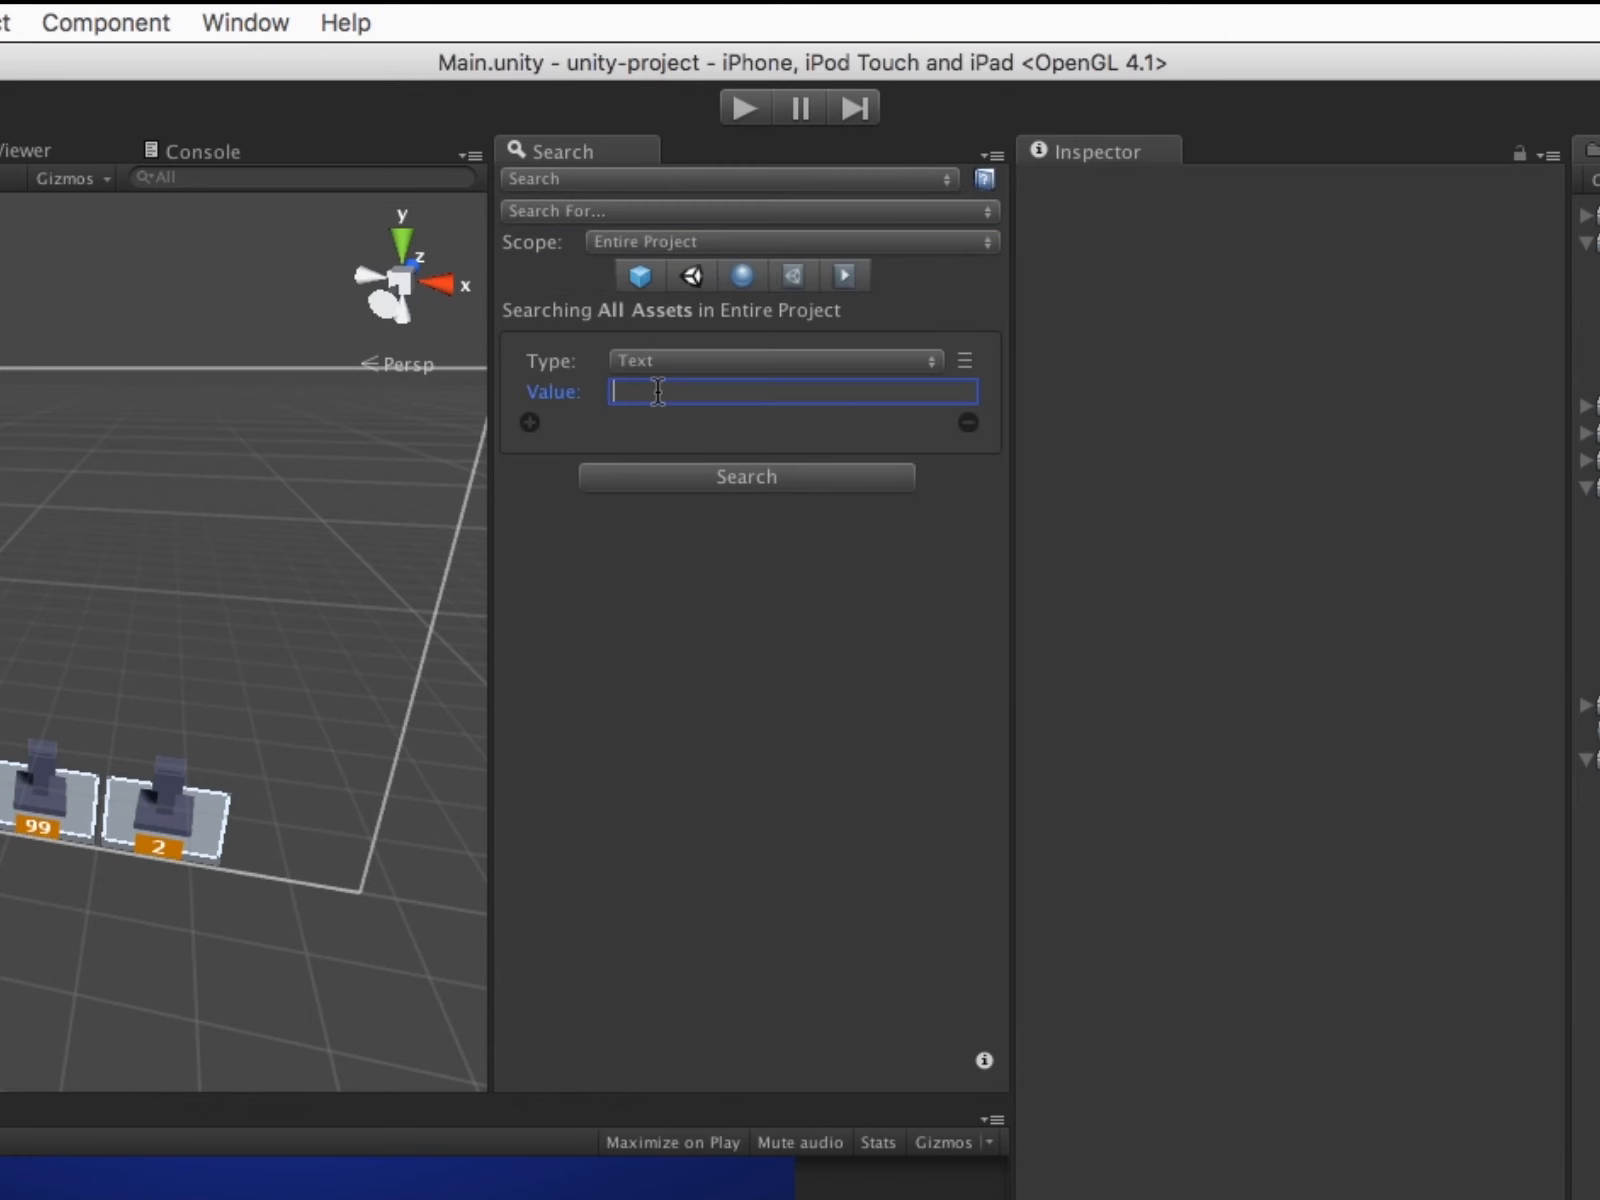
pyautogui.write('Wave 1')
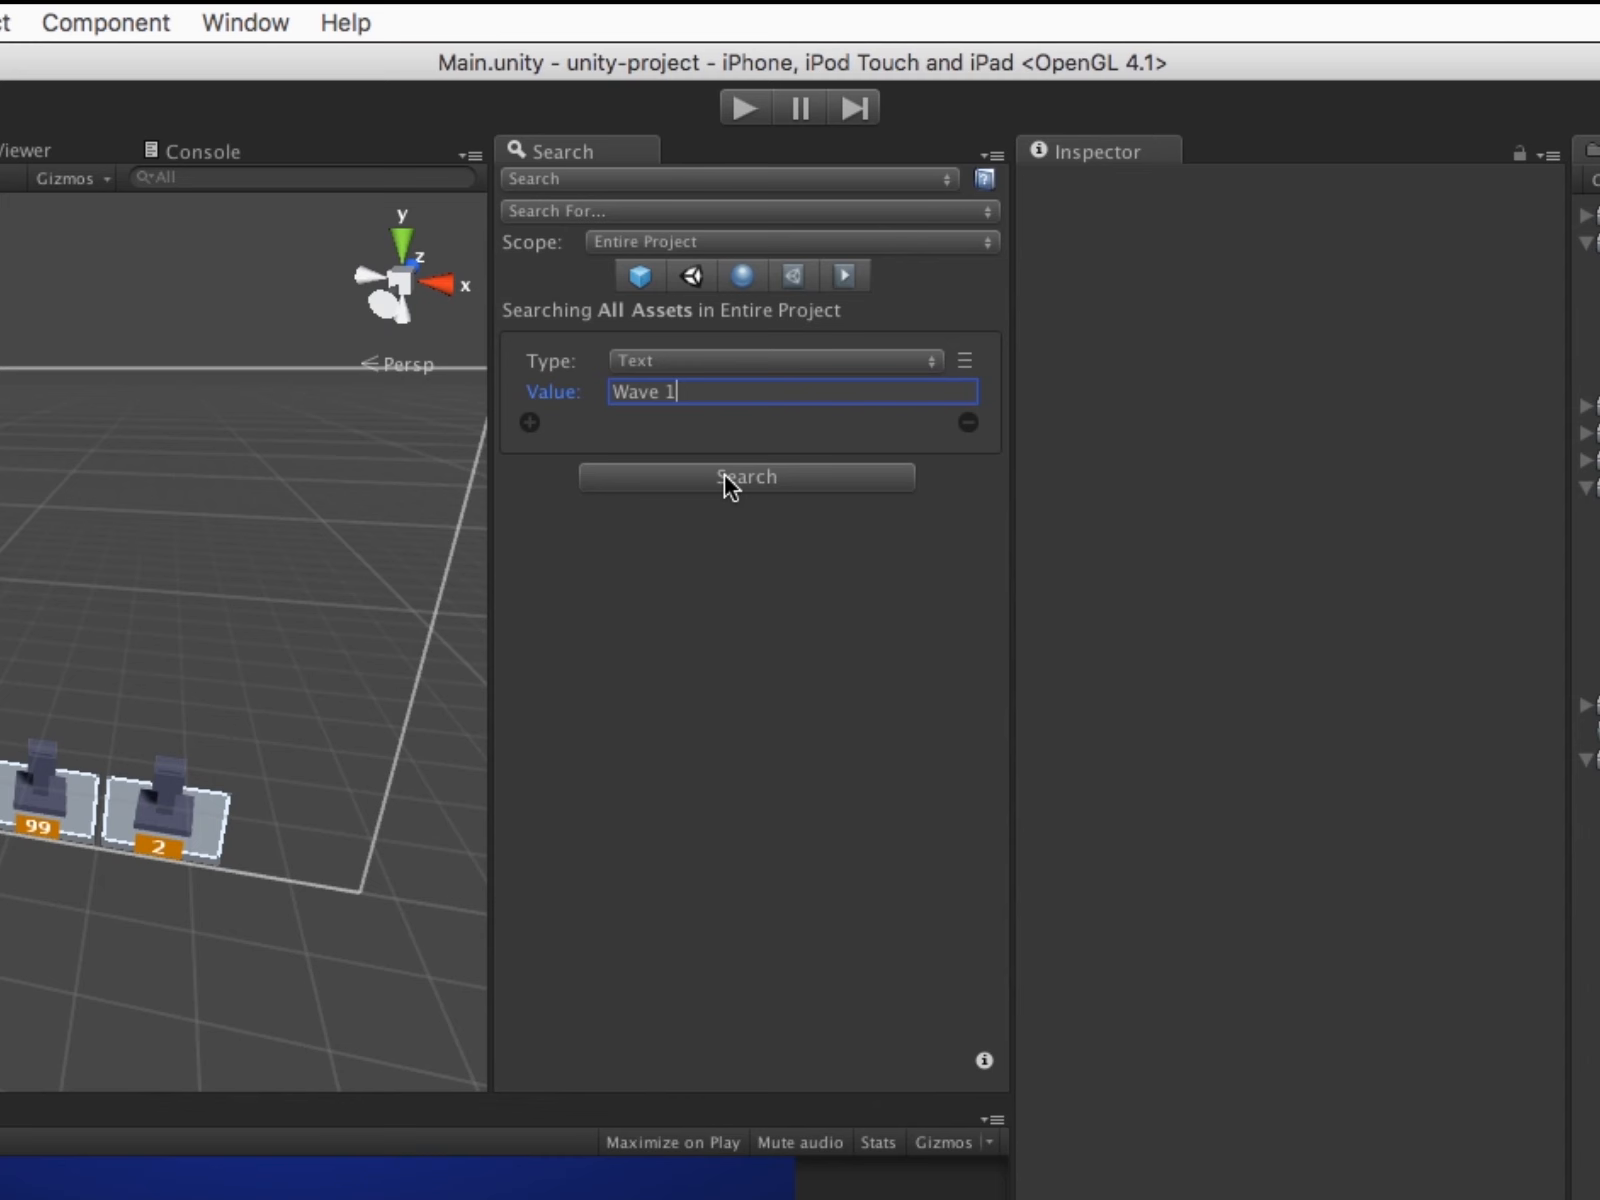
pyautogui.click(746, 476)
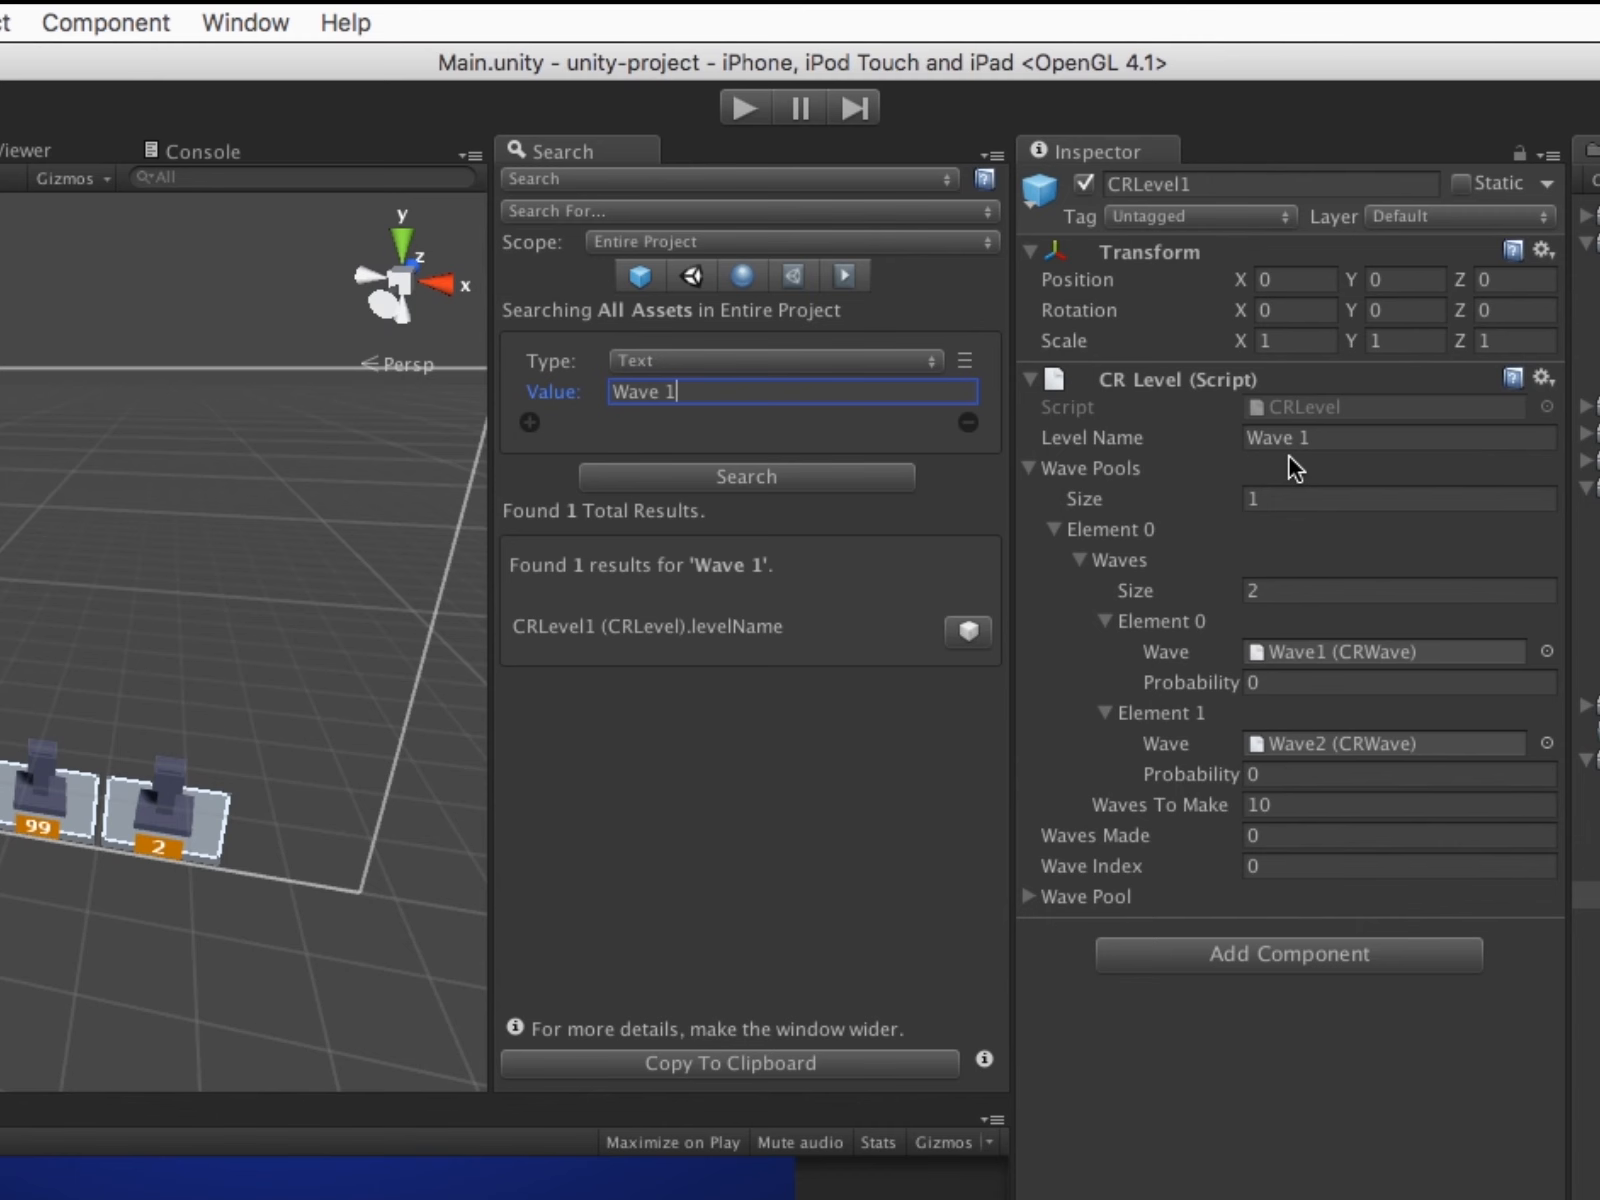
pyautogui.click(1398, 438)
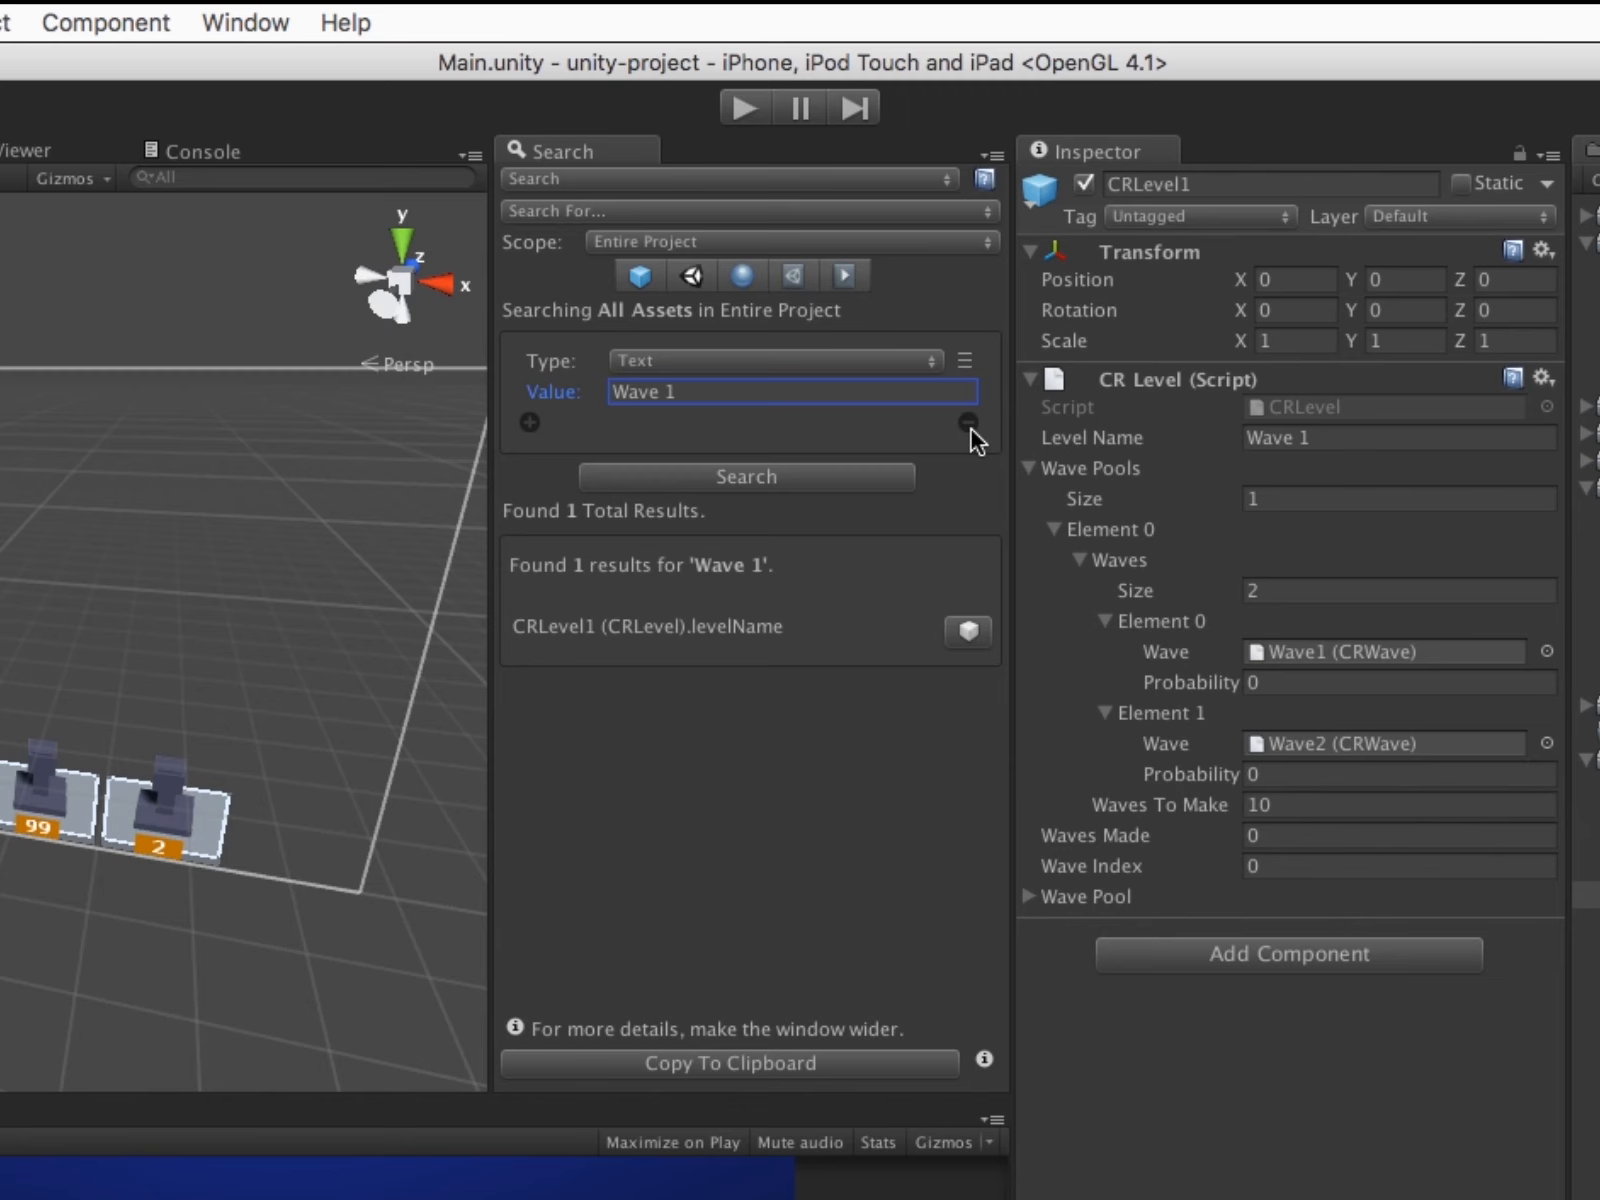
pyautogui.click(964, 422)
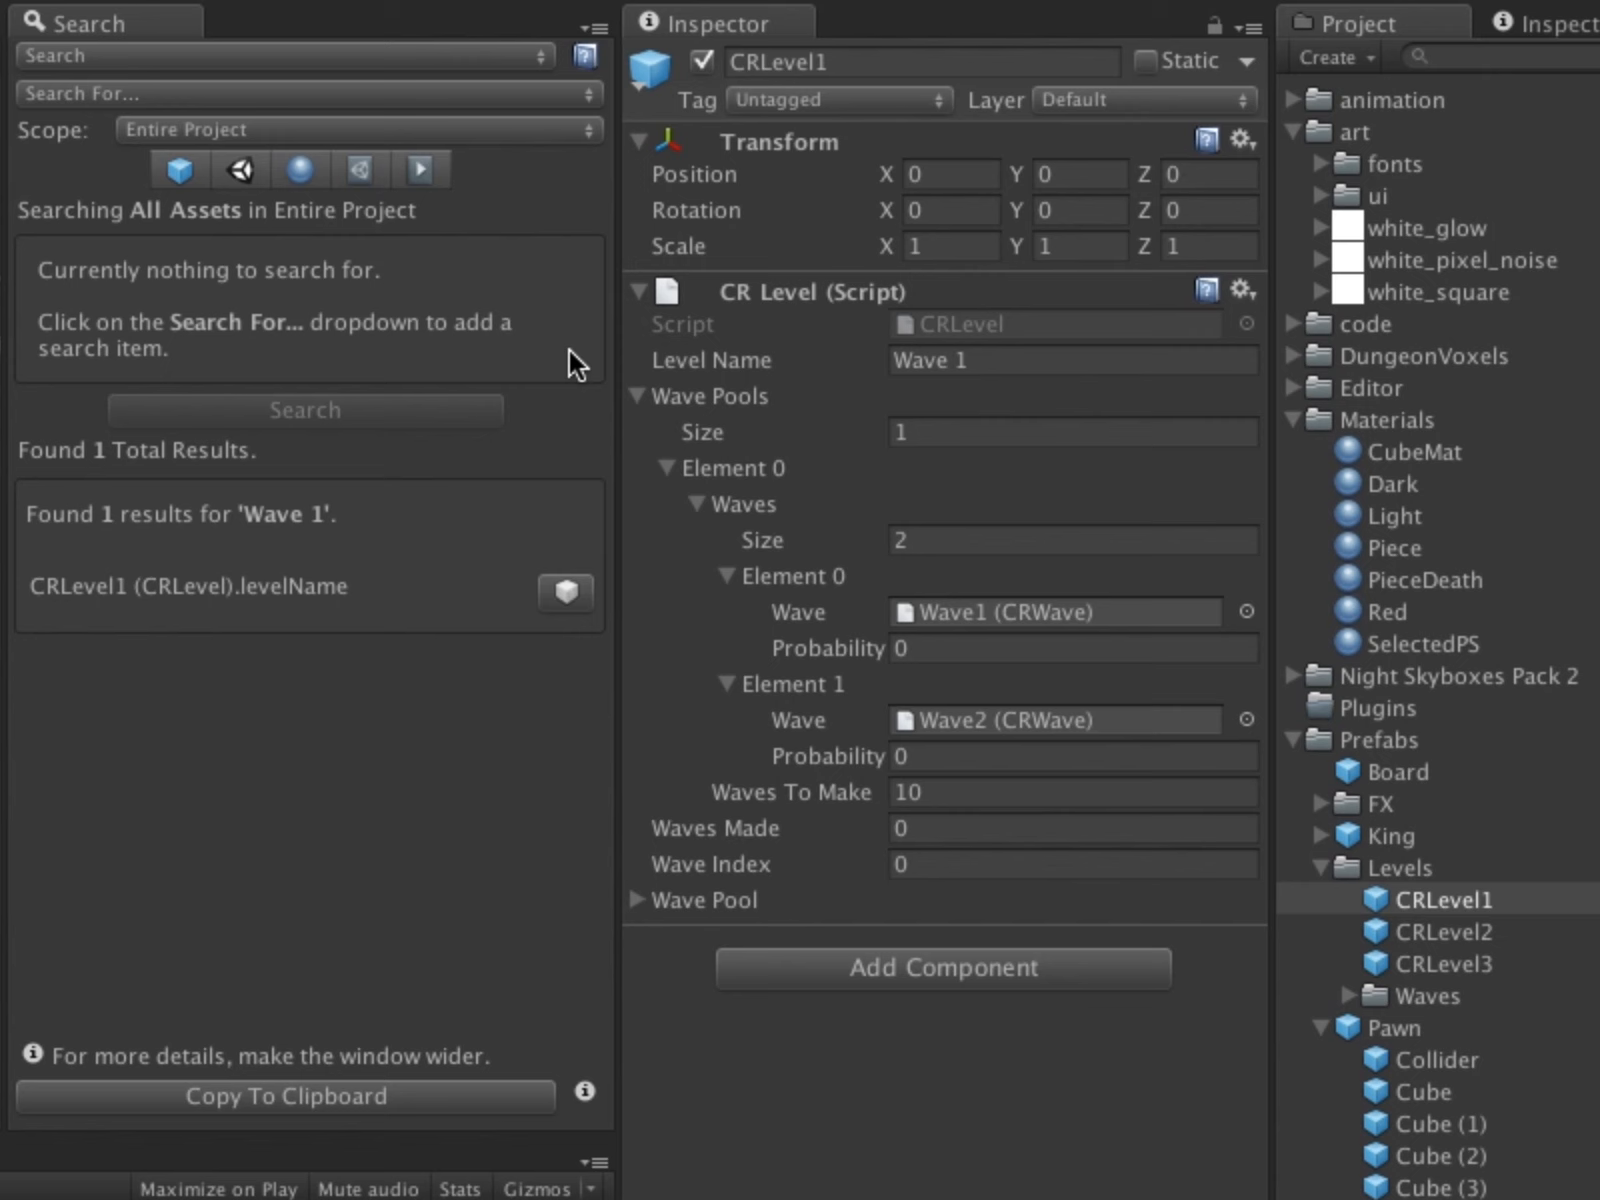
pyautogui.moveTo(270, 102)
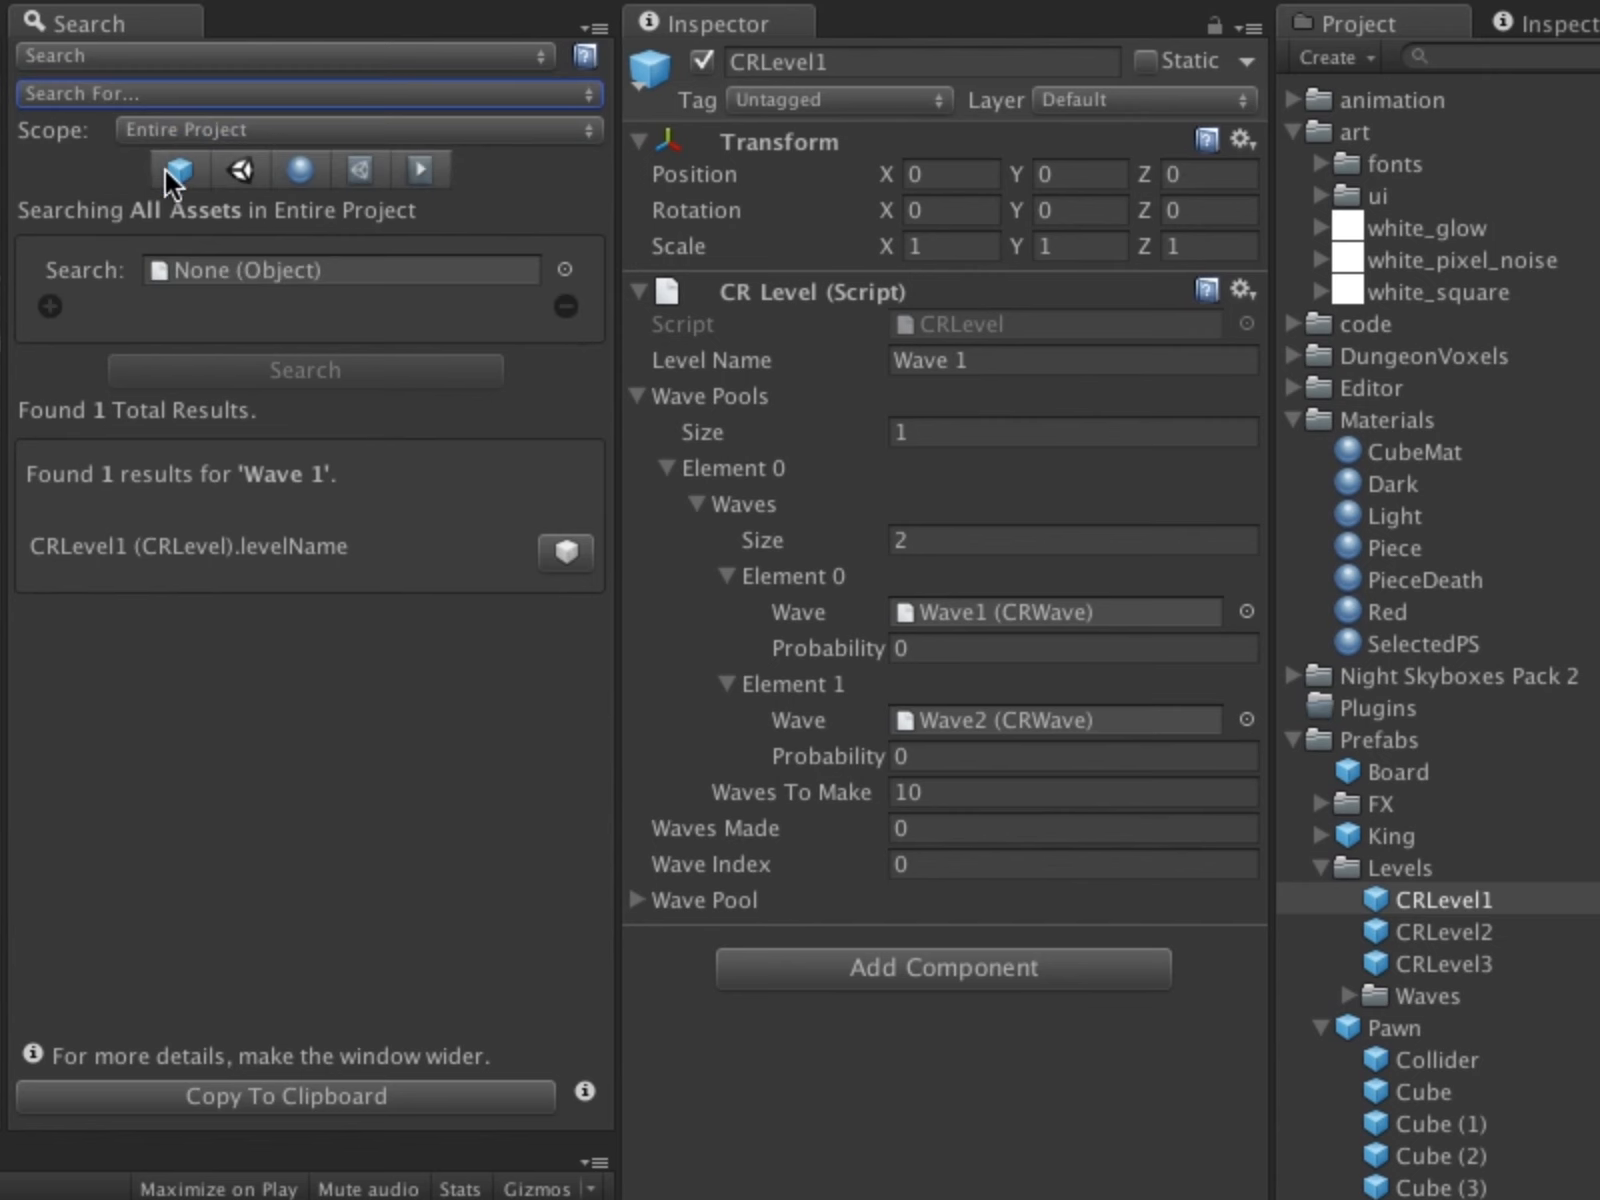
pyautogui.moveTo(154, 256)
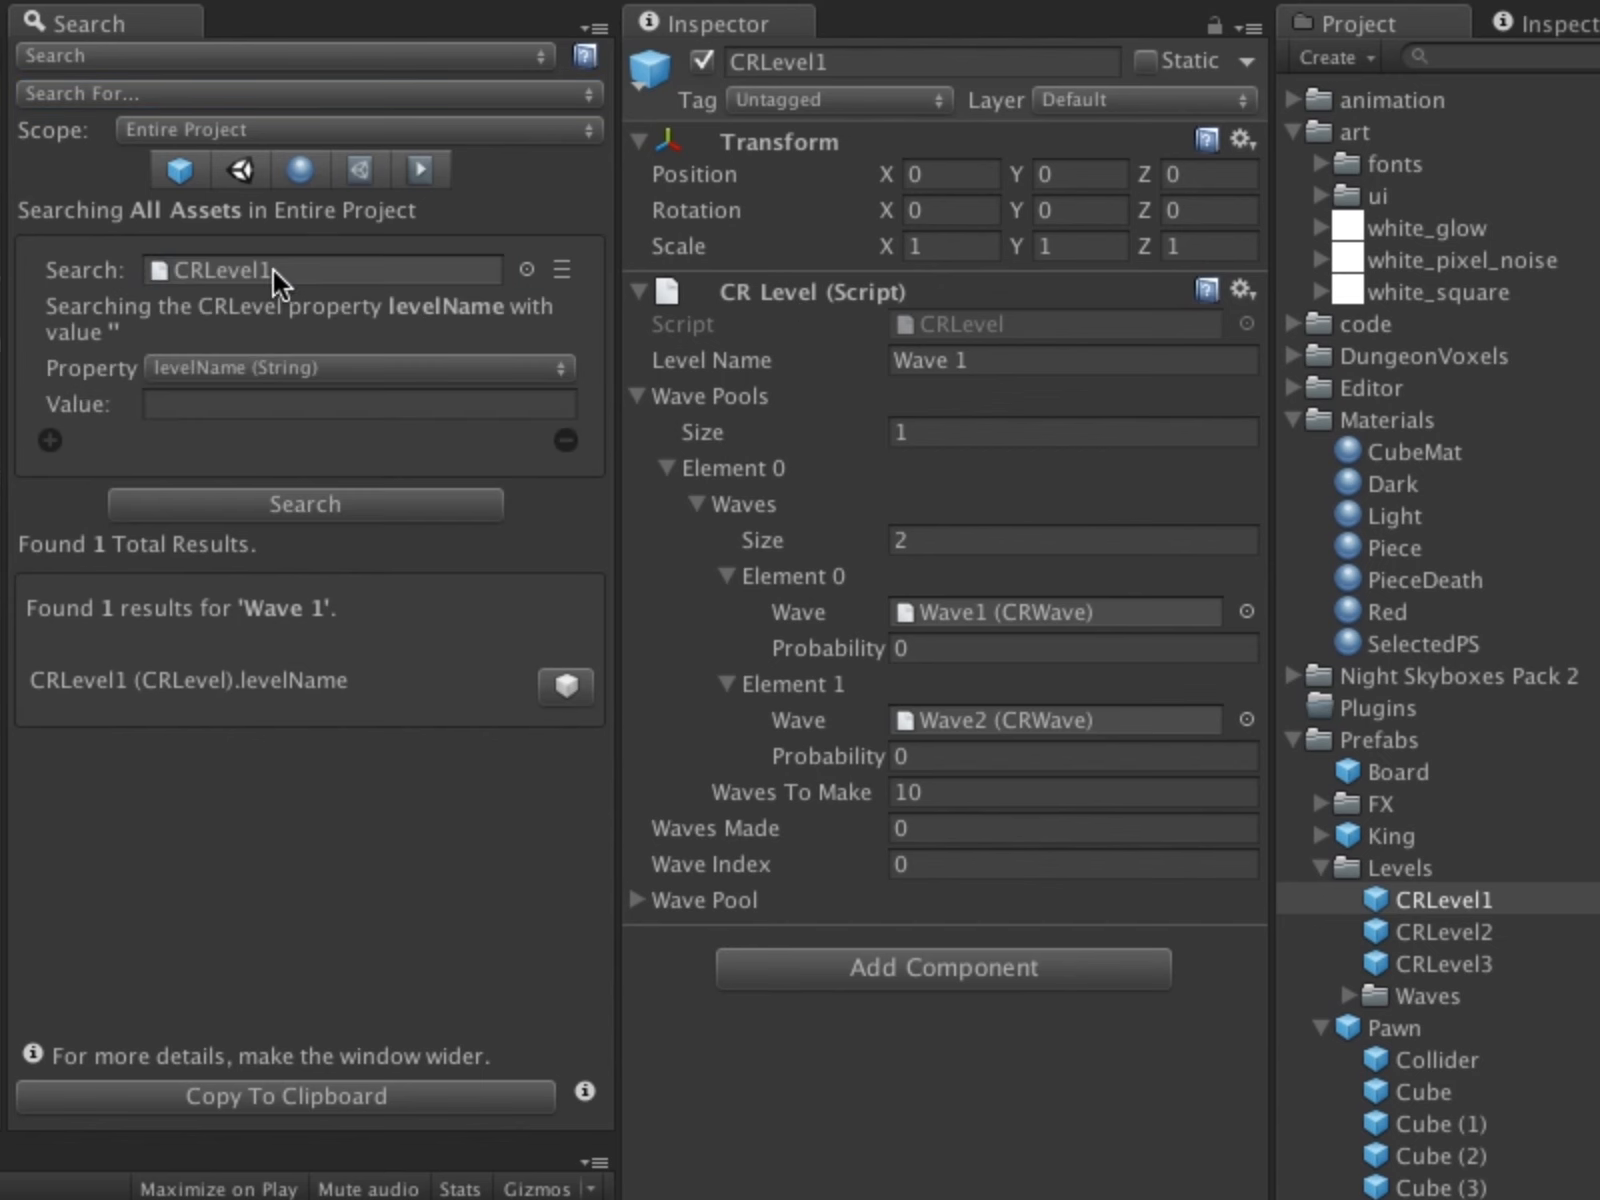
# Search levelName values that contain 'Wave', returning CRLevel1, CRLevel2 and CRLevel3
pyautogui.click(356, 368)
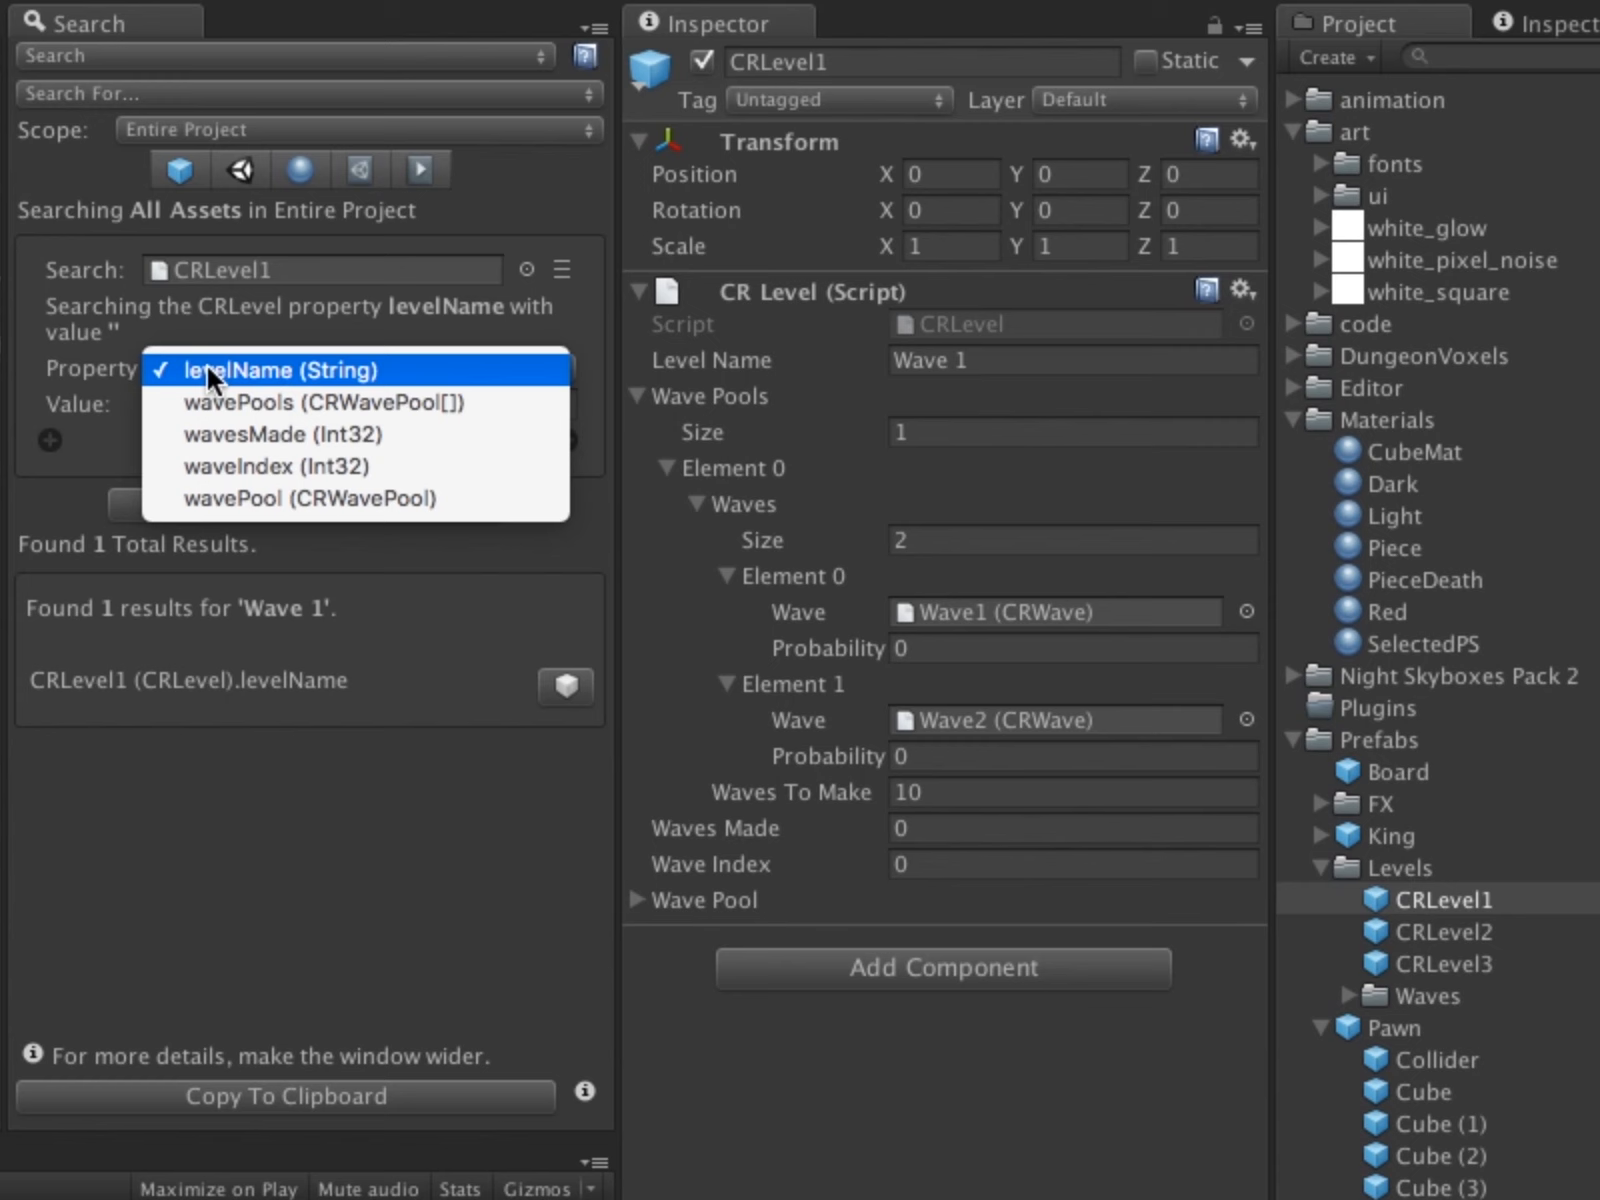
pyautogui.click(232, 370)
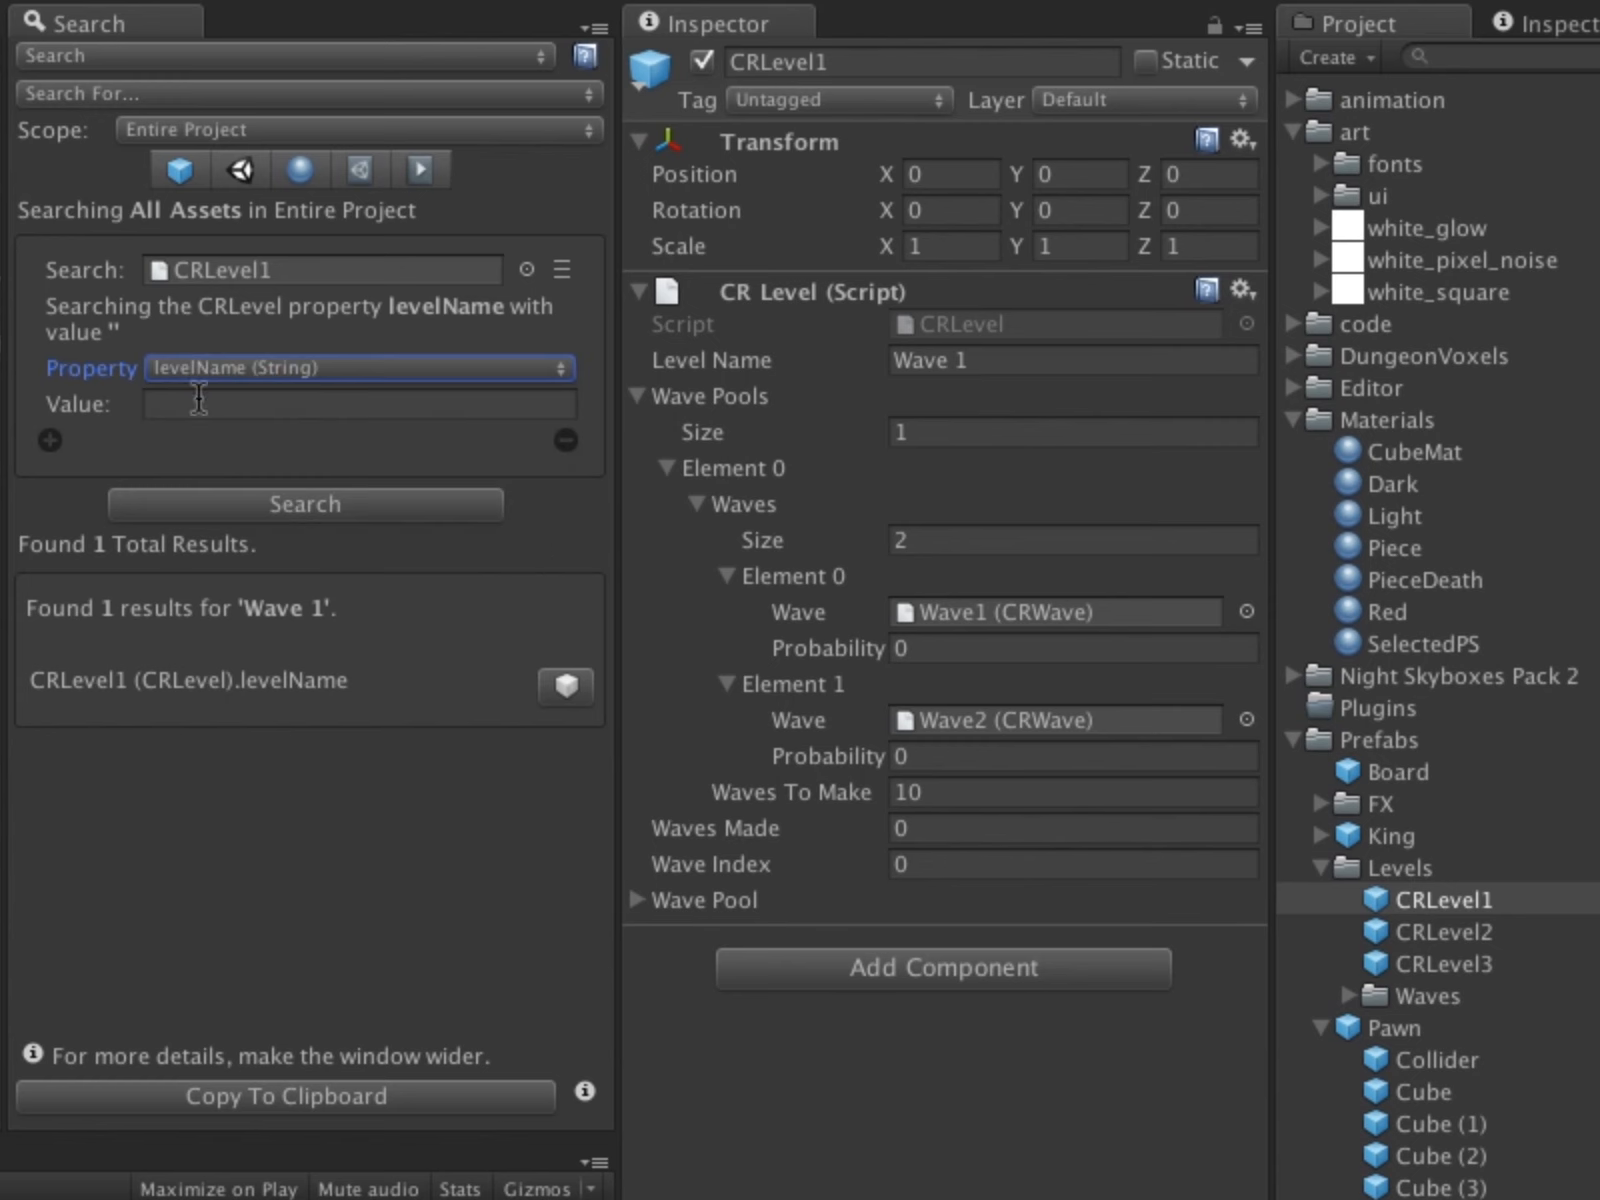
pyautogui.write('Wave')
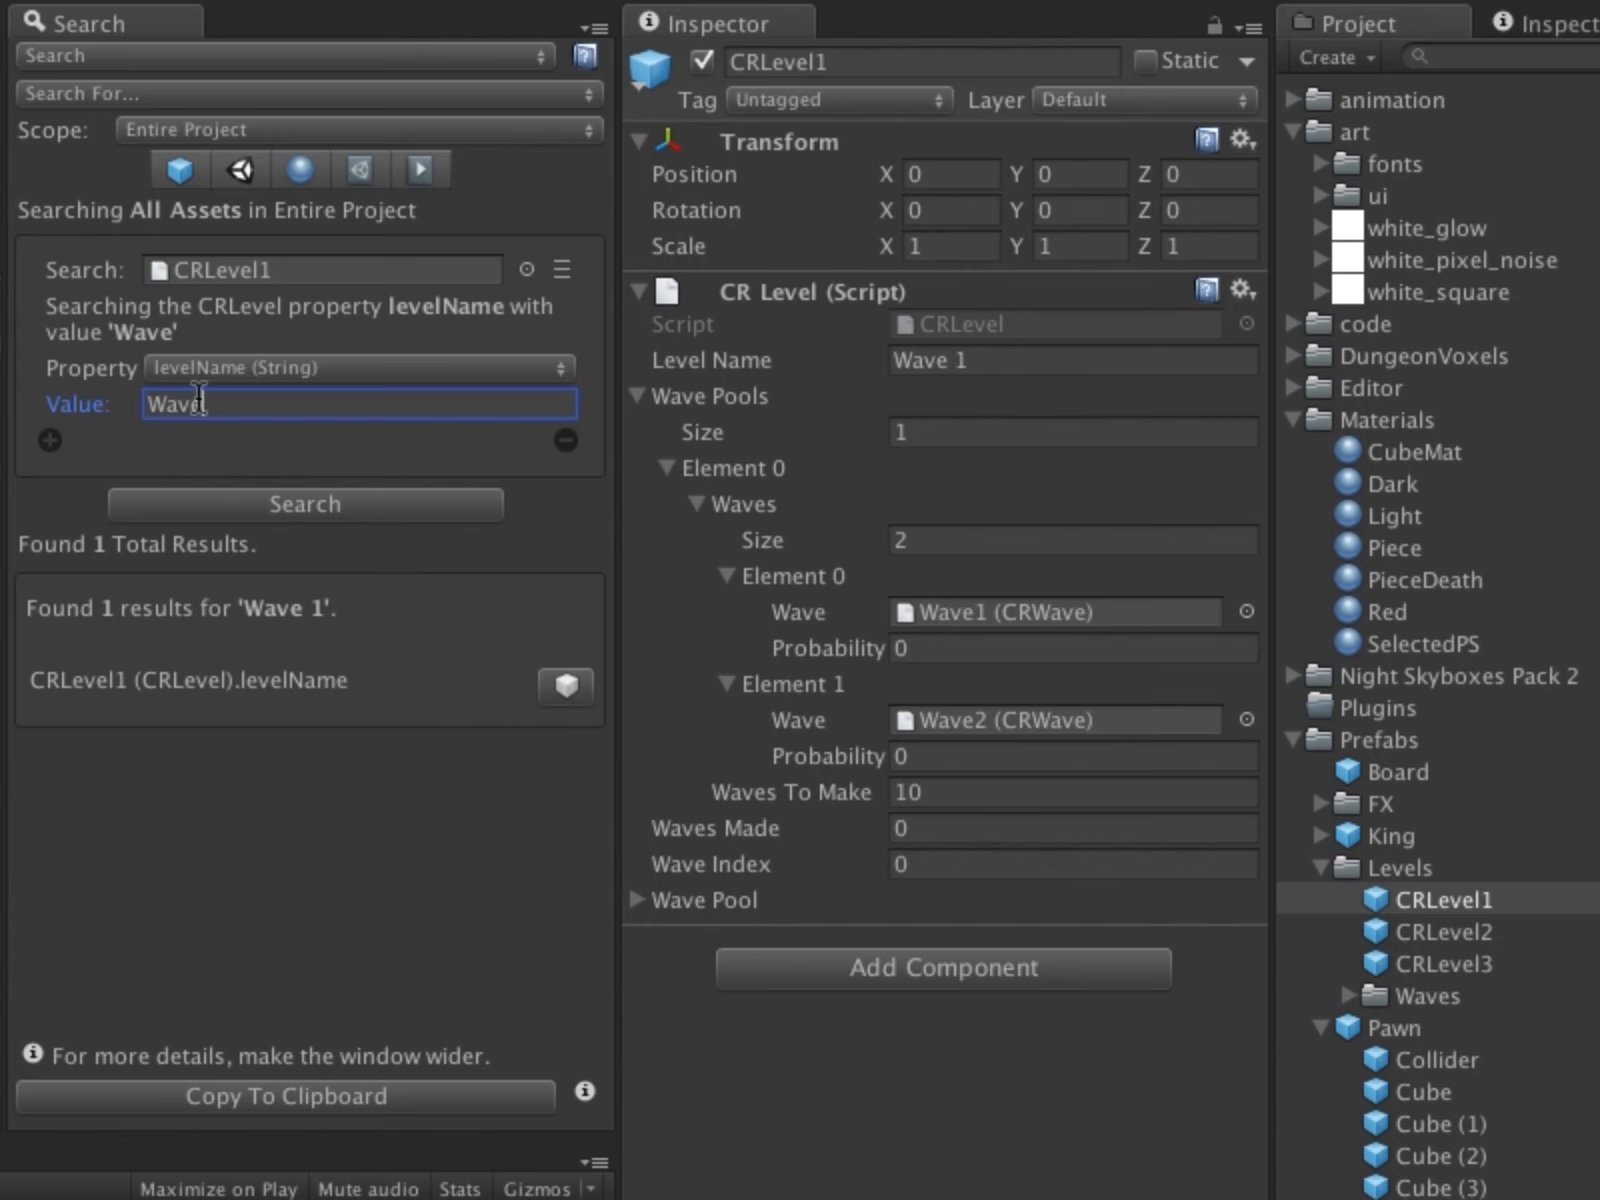
pyautogui.click(562, 270)
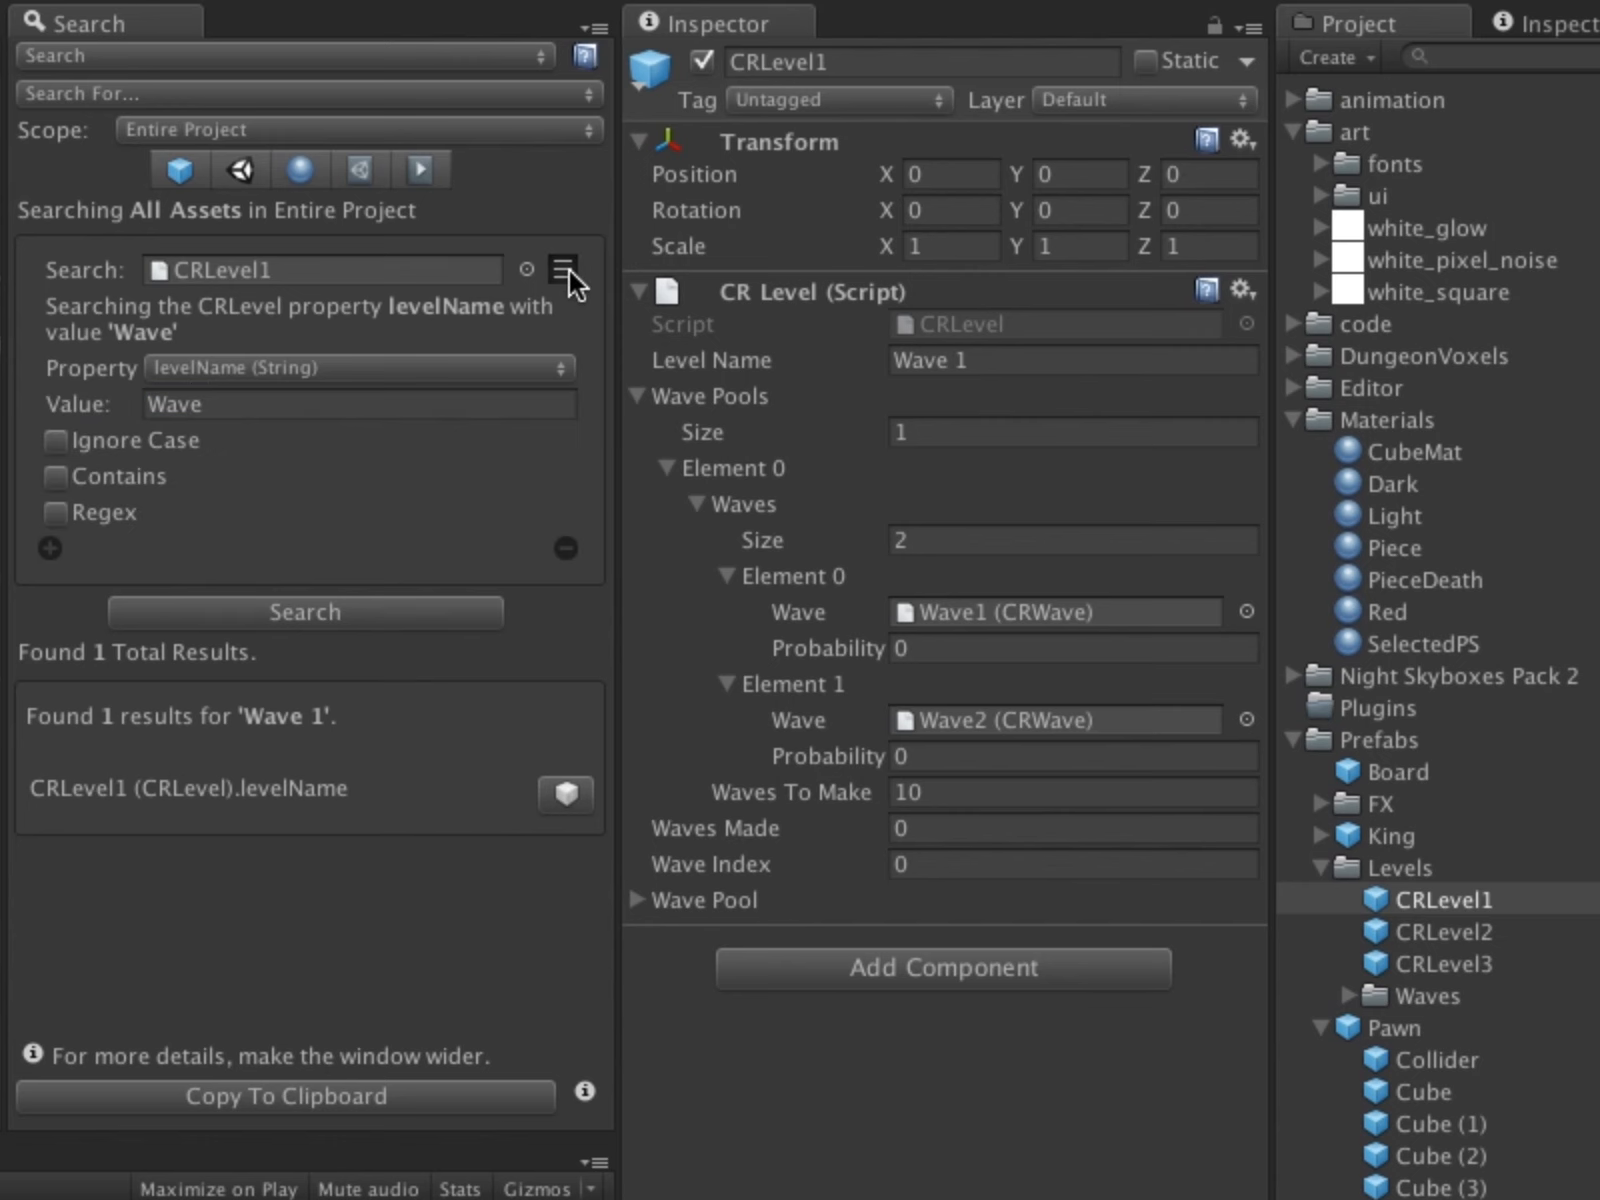
pyautogui.click(56, 476)
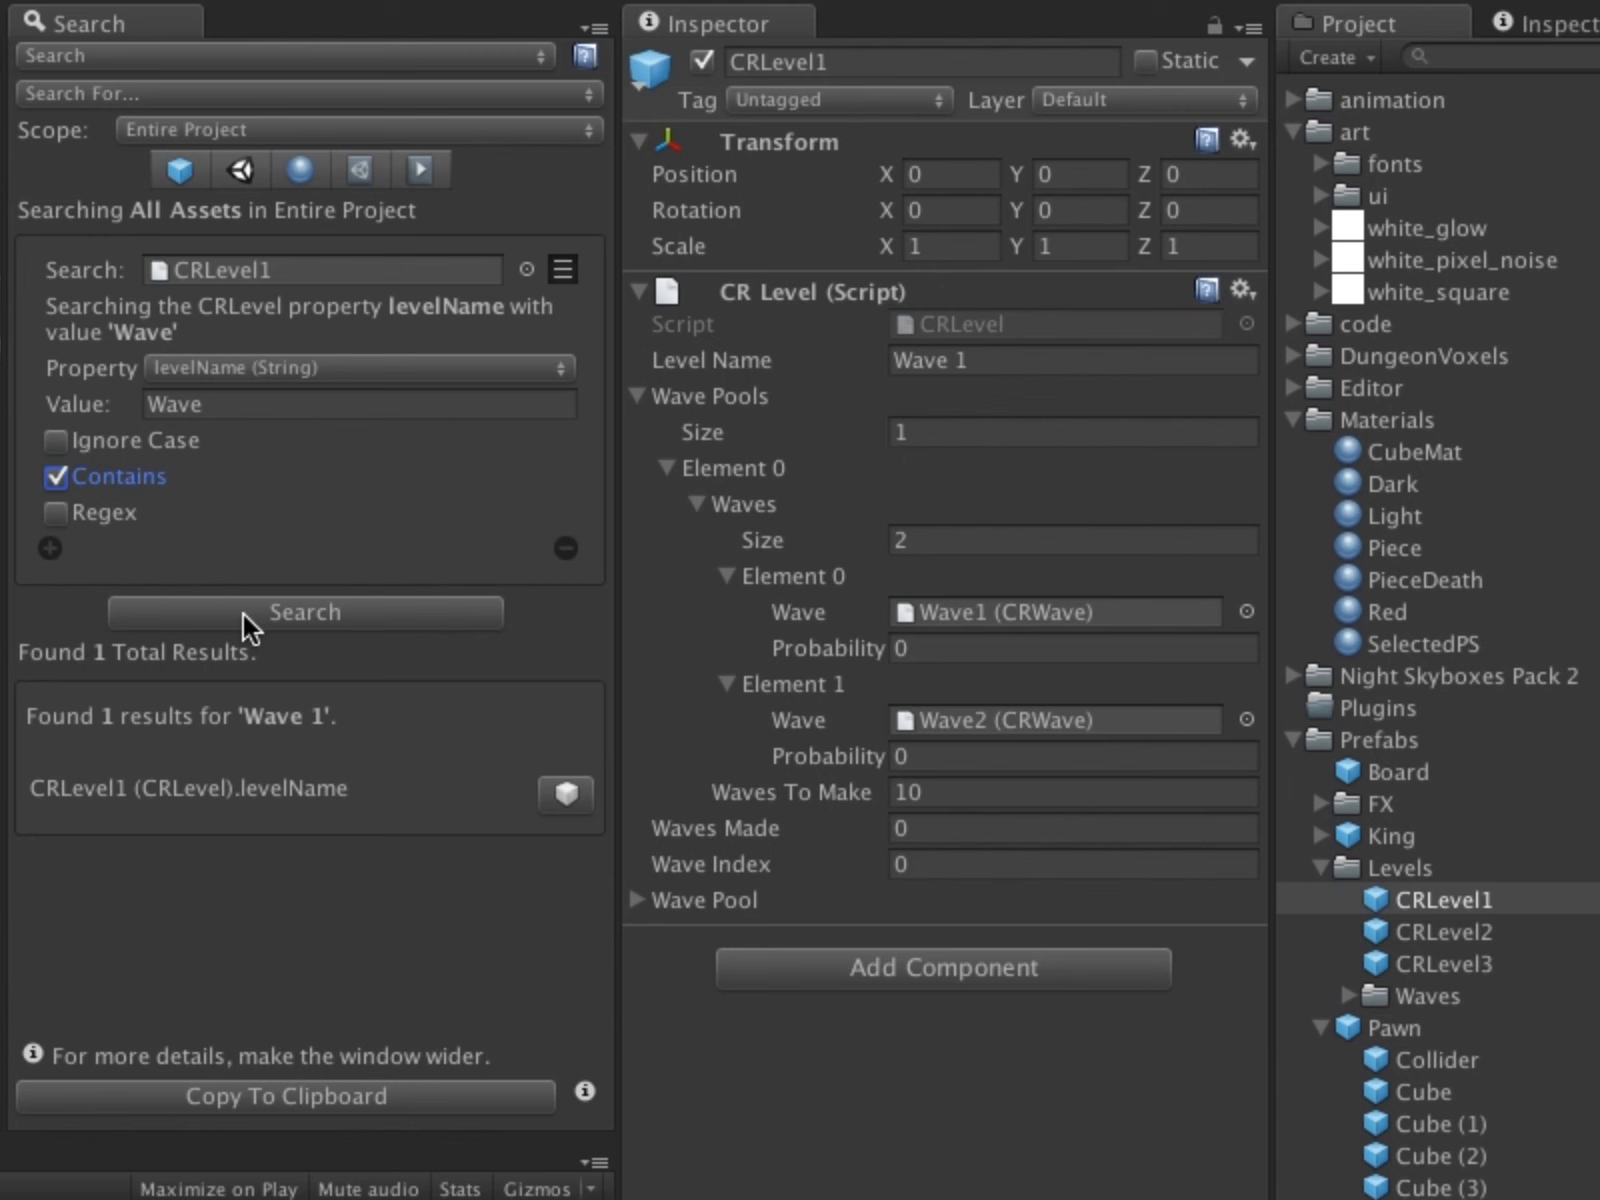
pyautogui.click(304, 612)
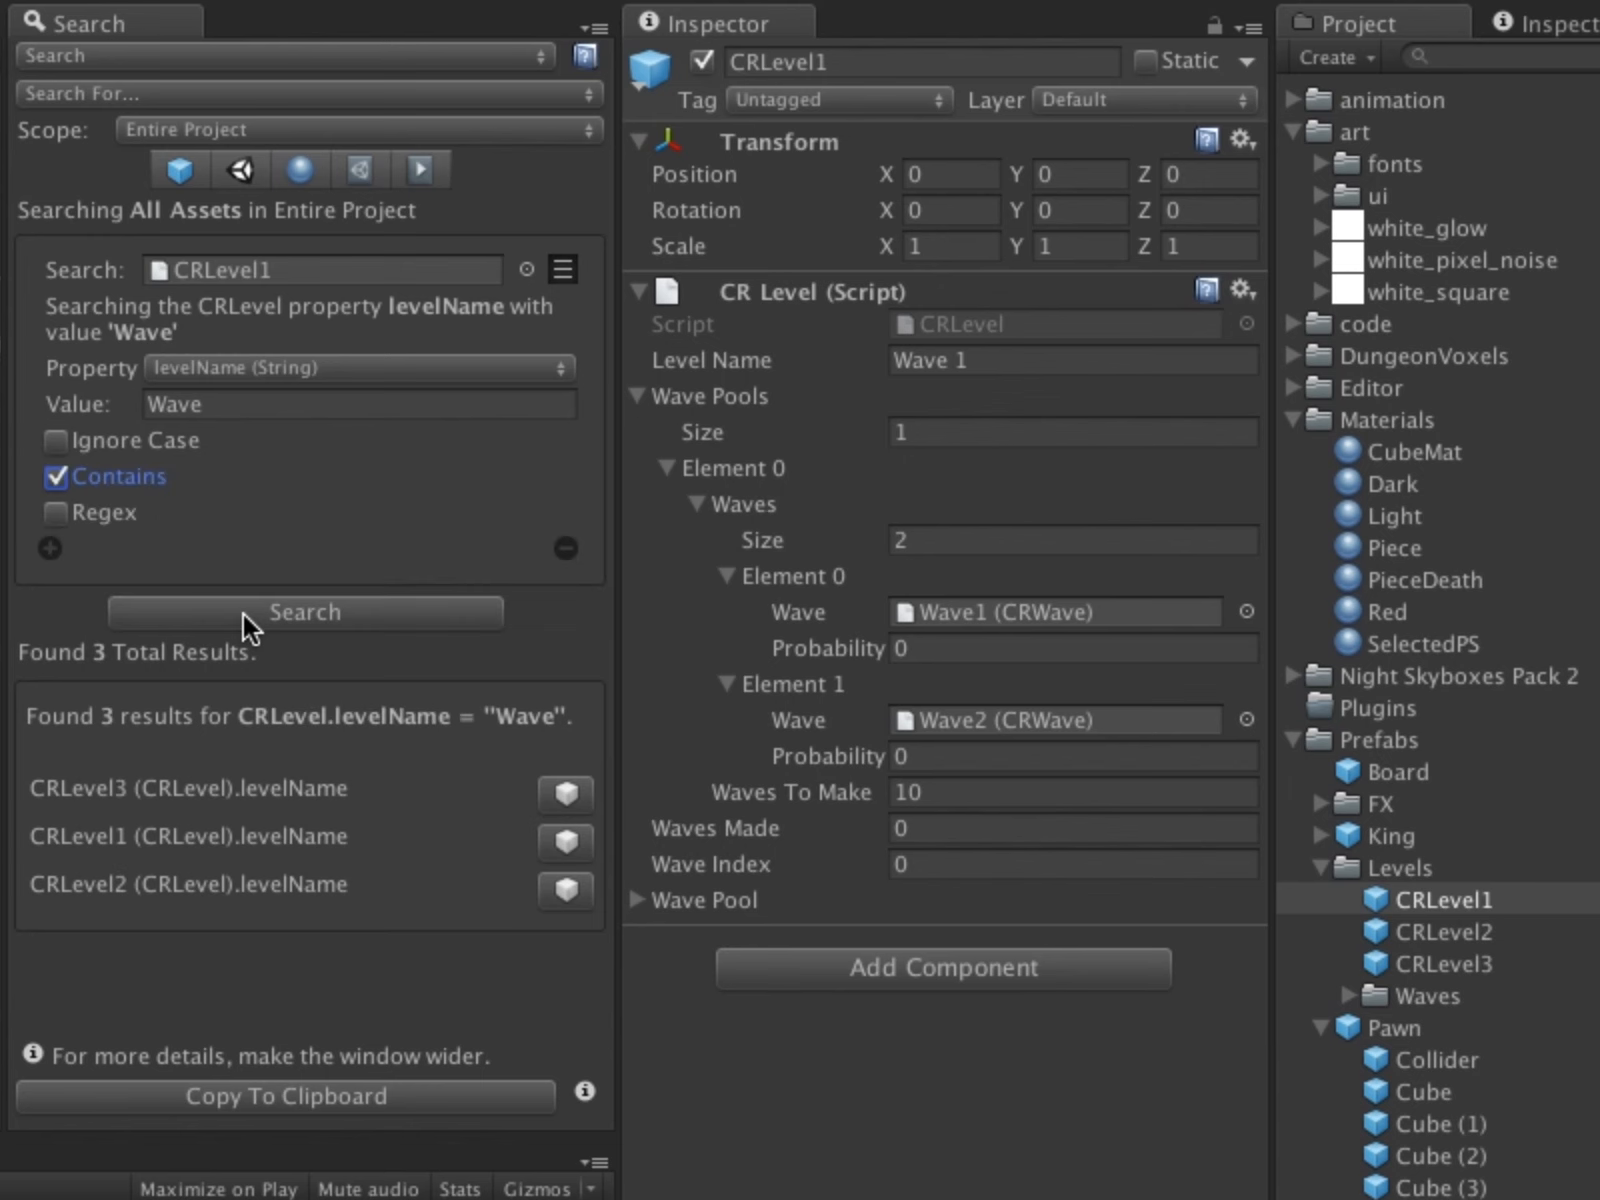
pyautogui.moveTo(324, 836)
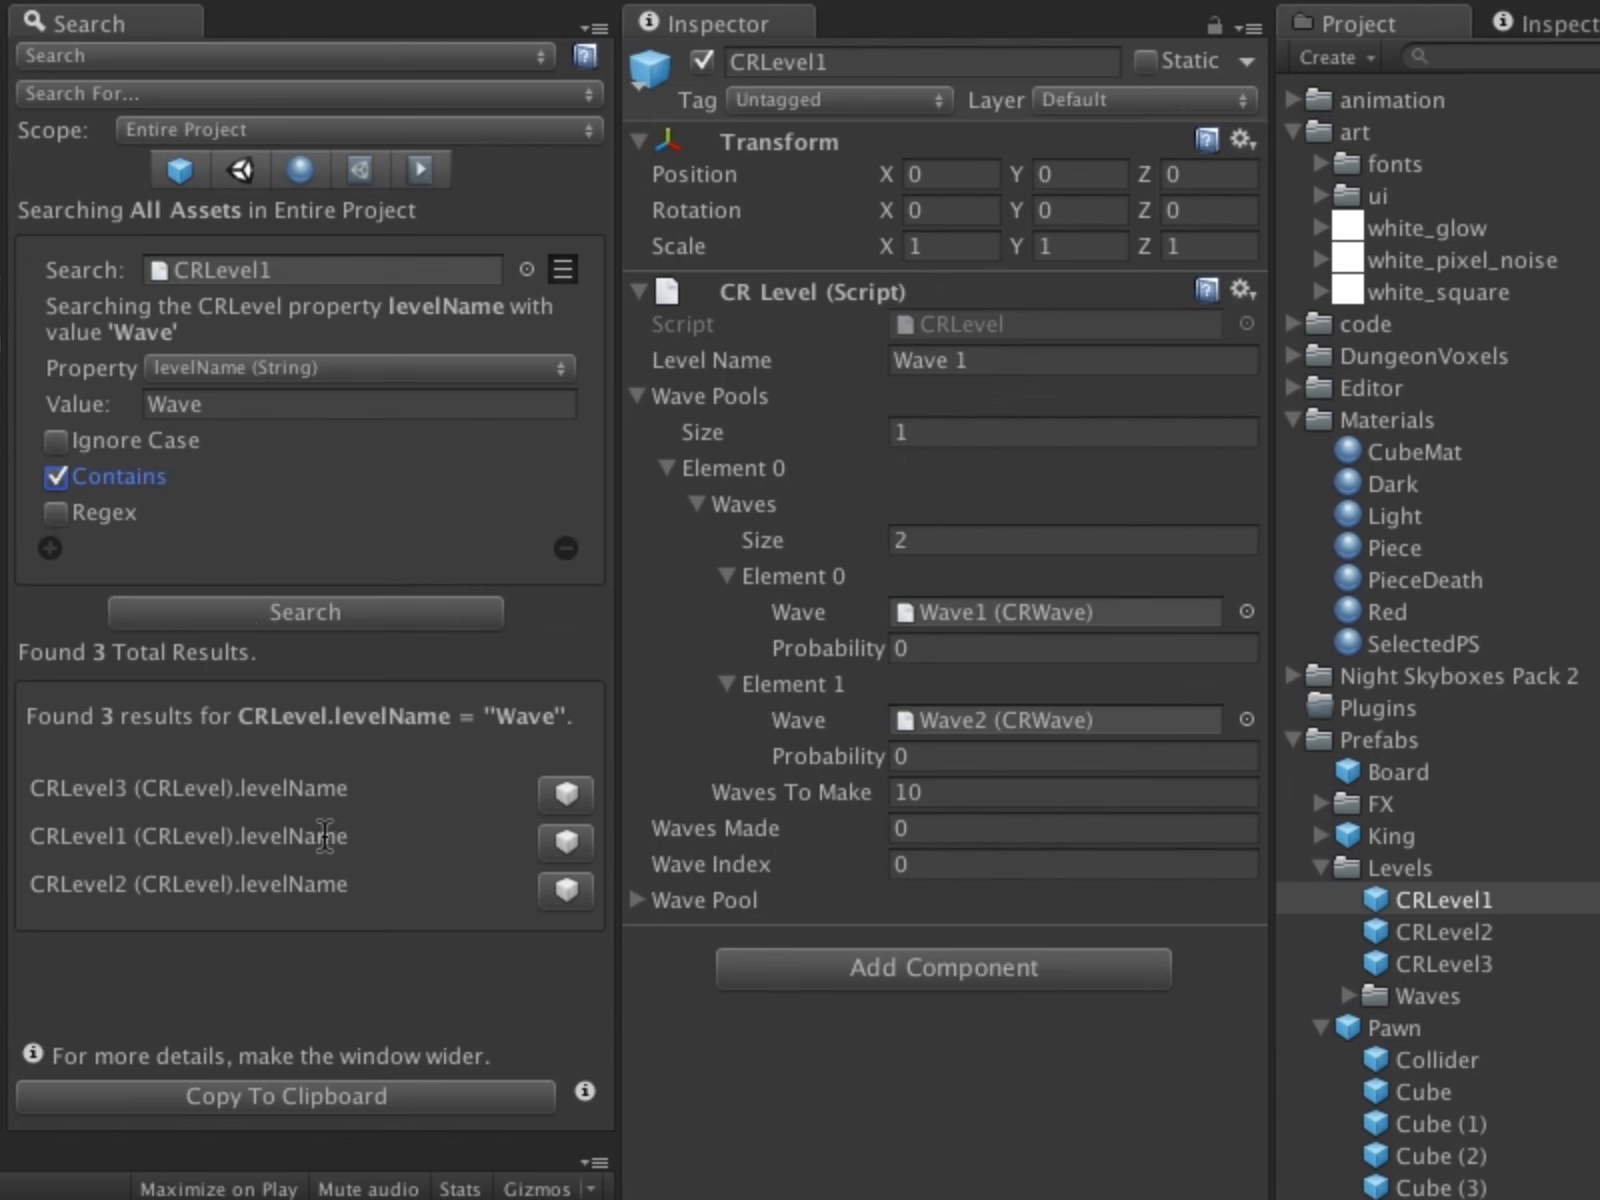
pyautogui.moveTo(324, 950)
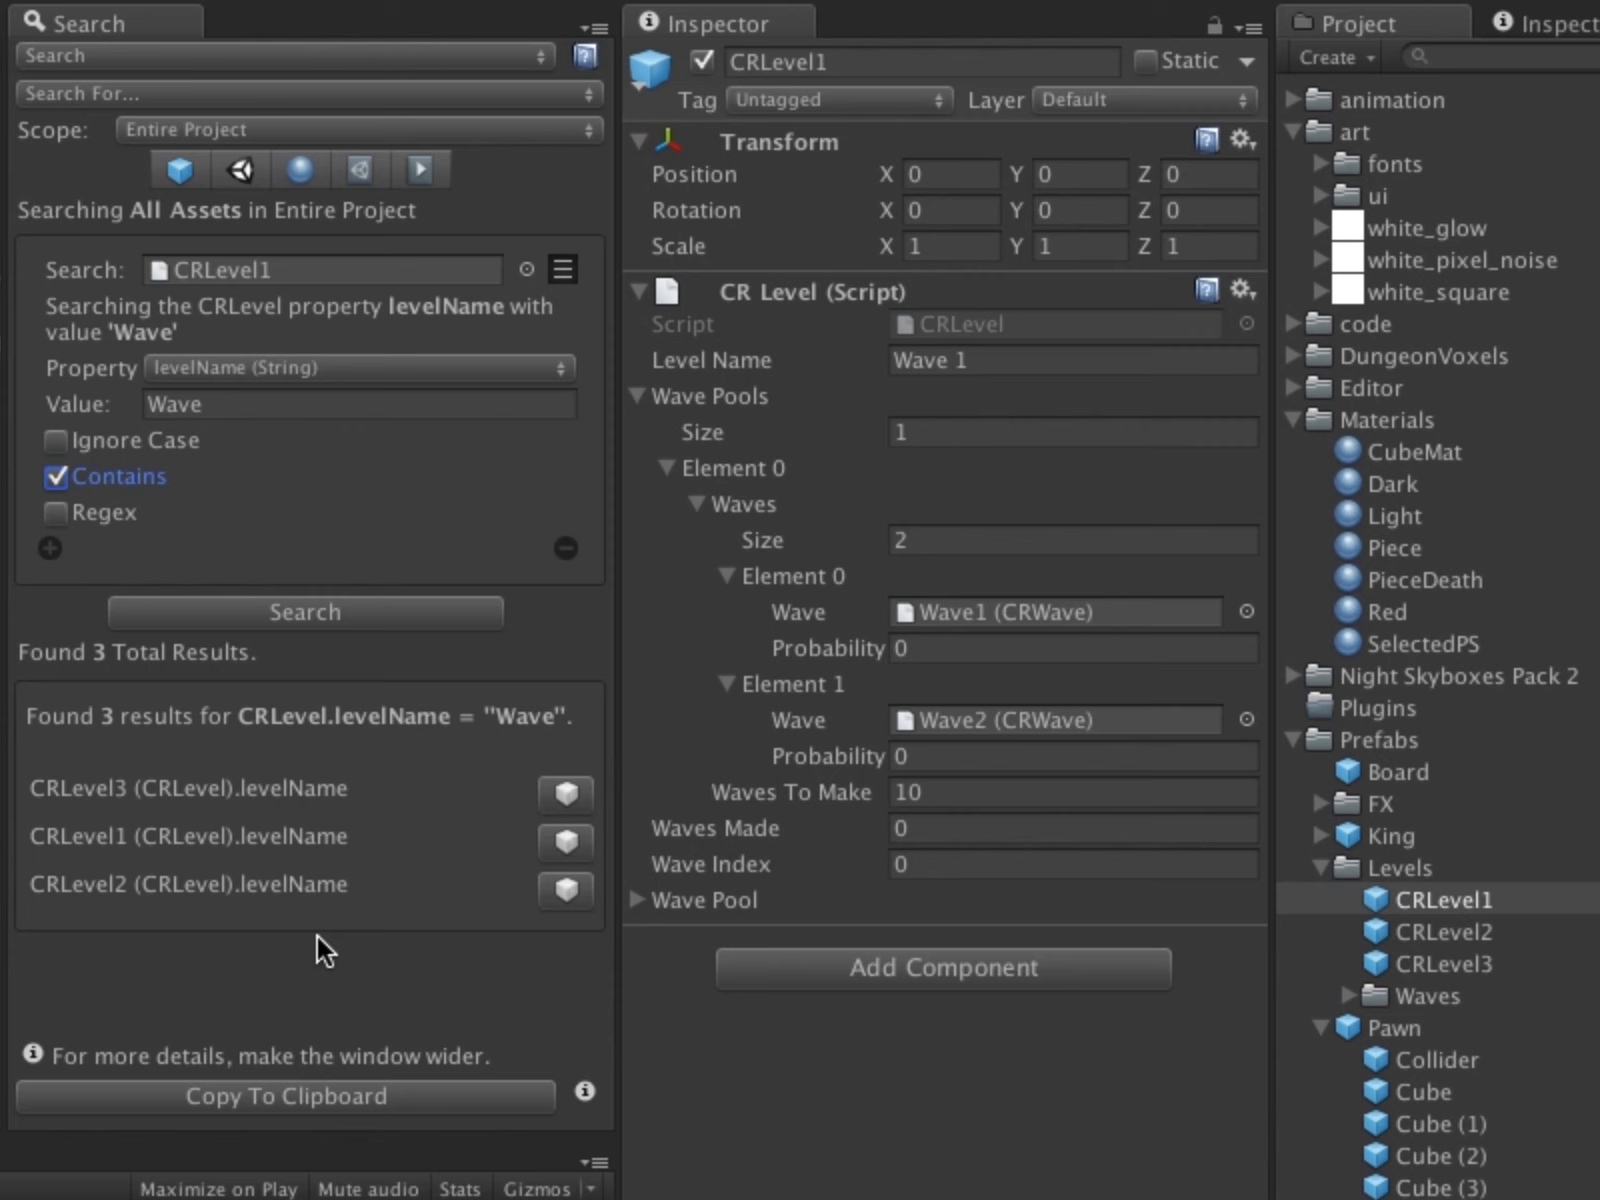
pyautogui.moveTo(230, 164)
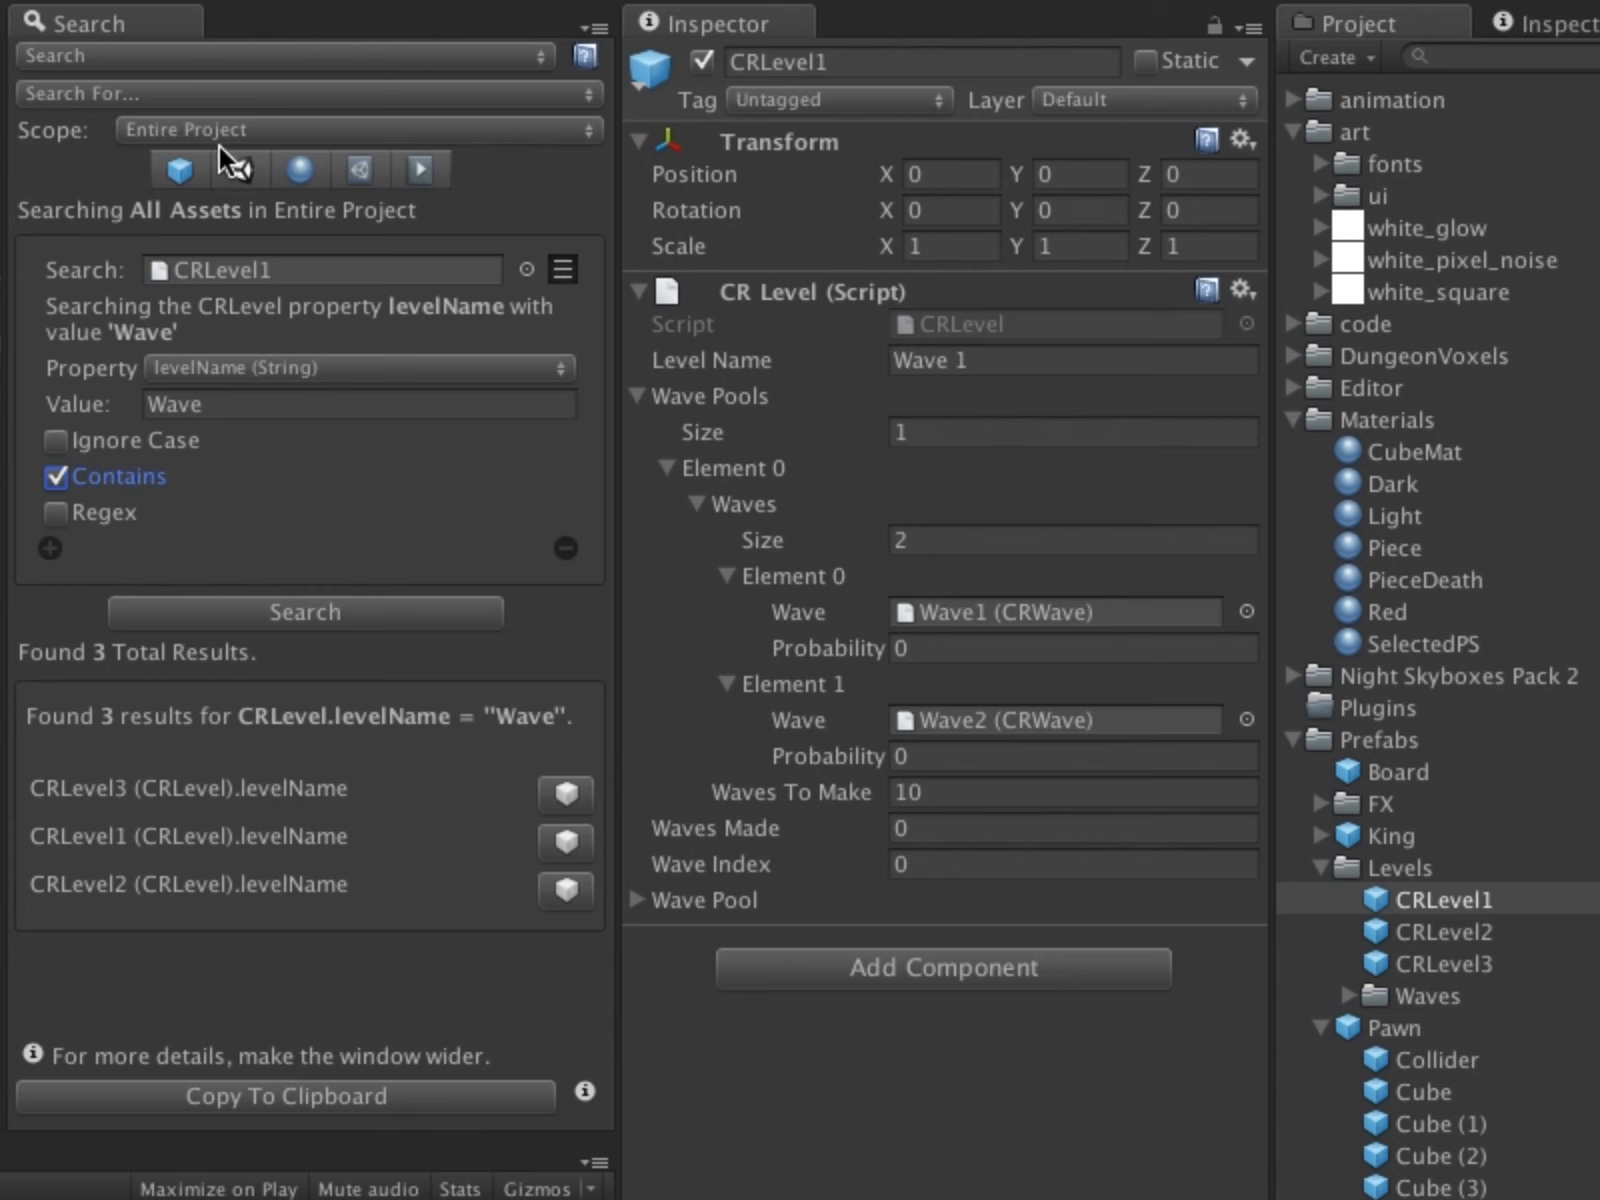
# Replace 'Wave' with 'Level' in all three level names and check CRLevel2 now reads Level 2
pyautogui.click(286, 56)
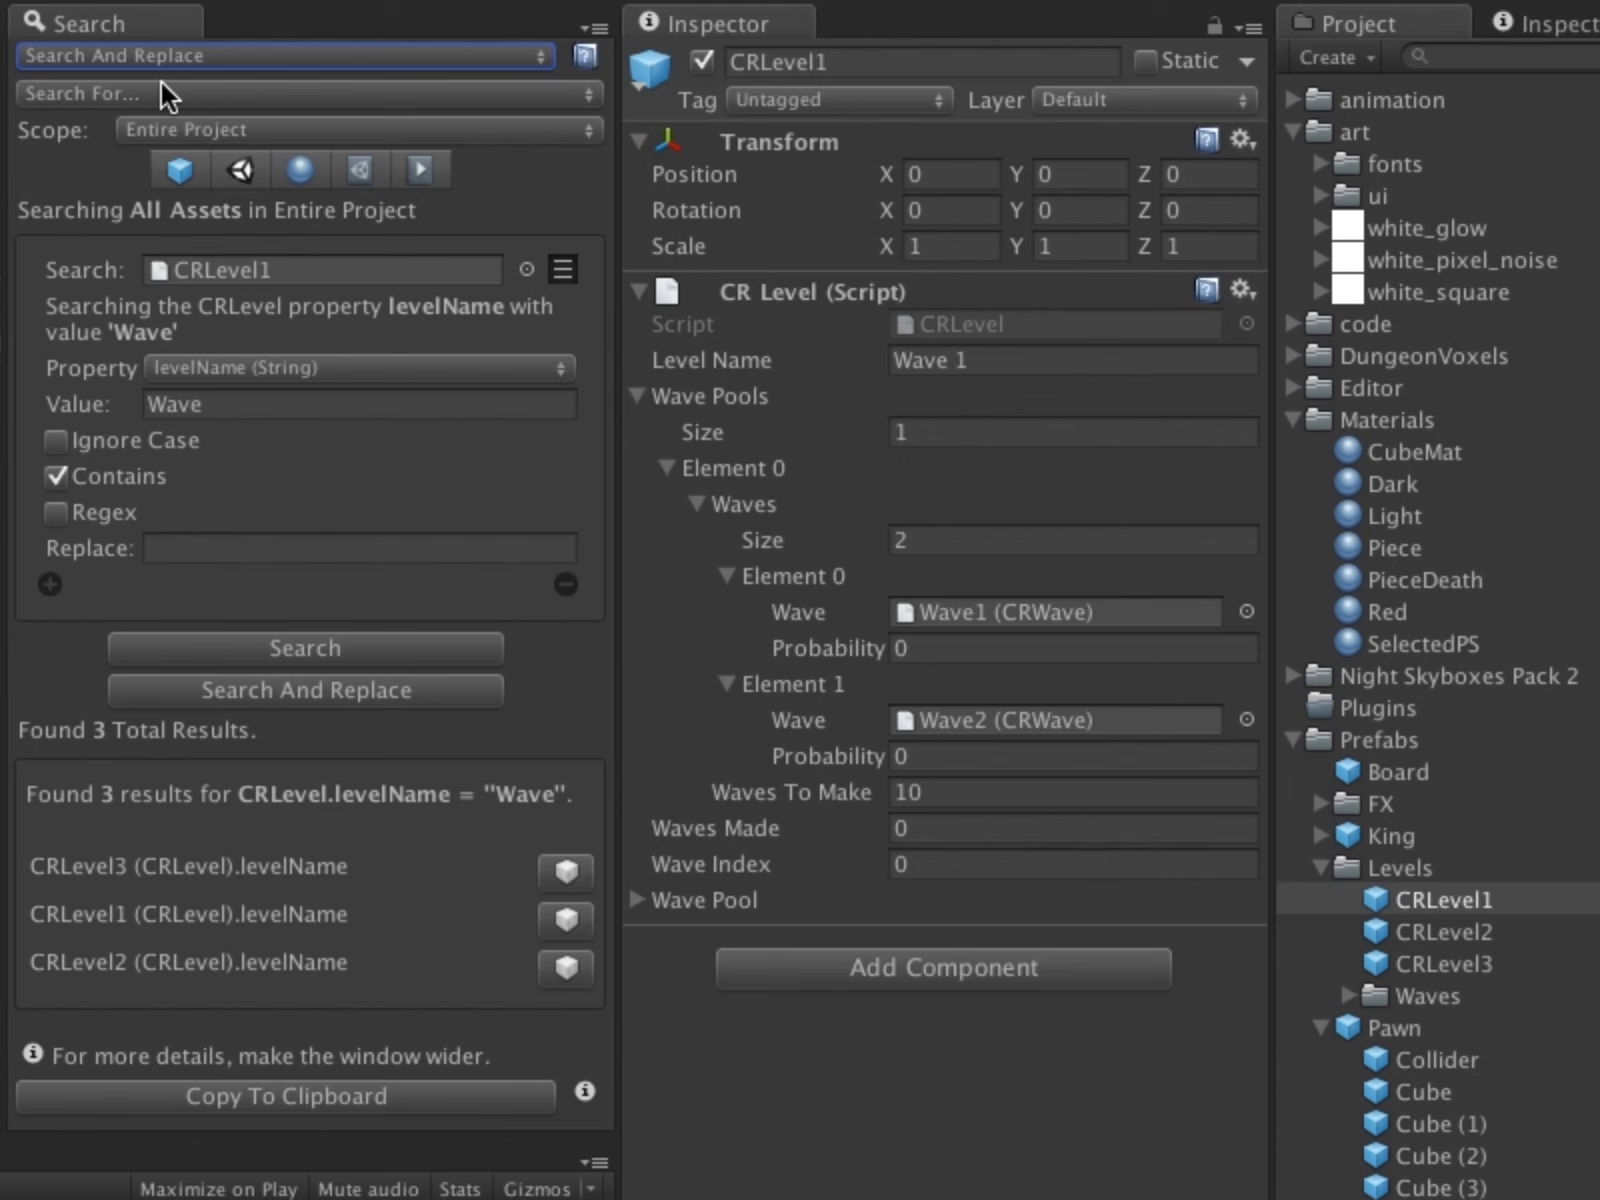
pyautogui.click(358, 548)
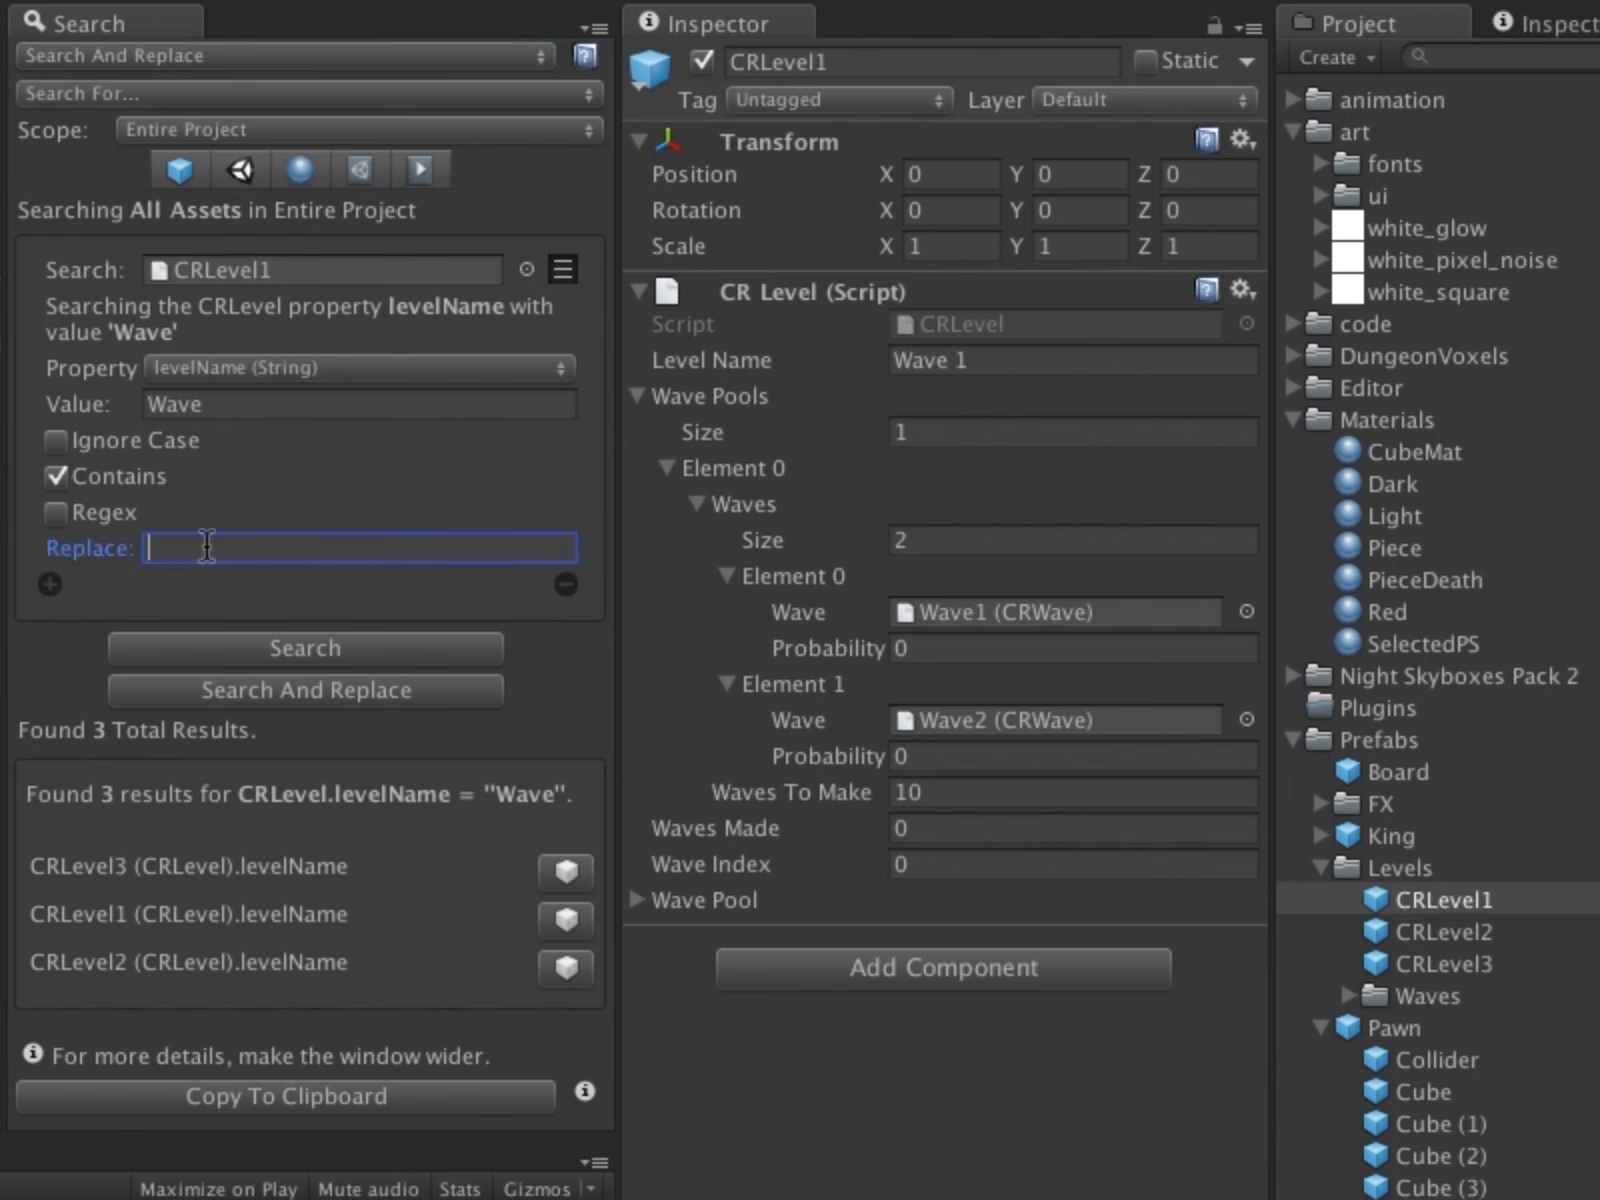
pyautogui.write('Level')
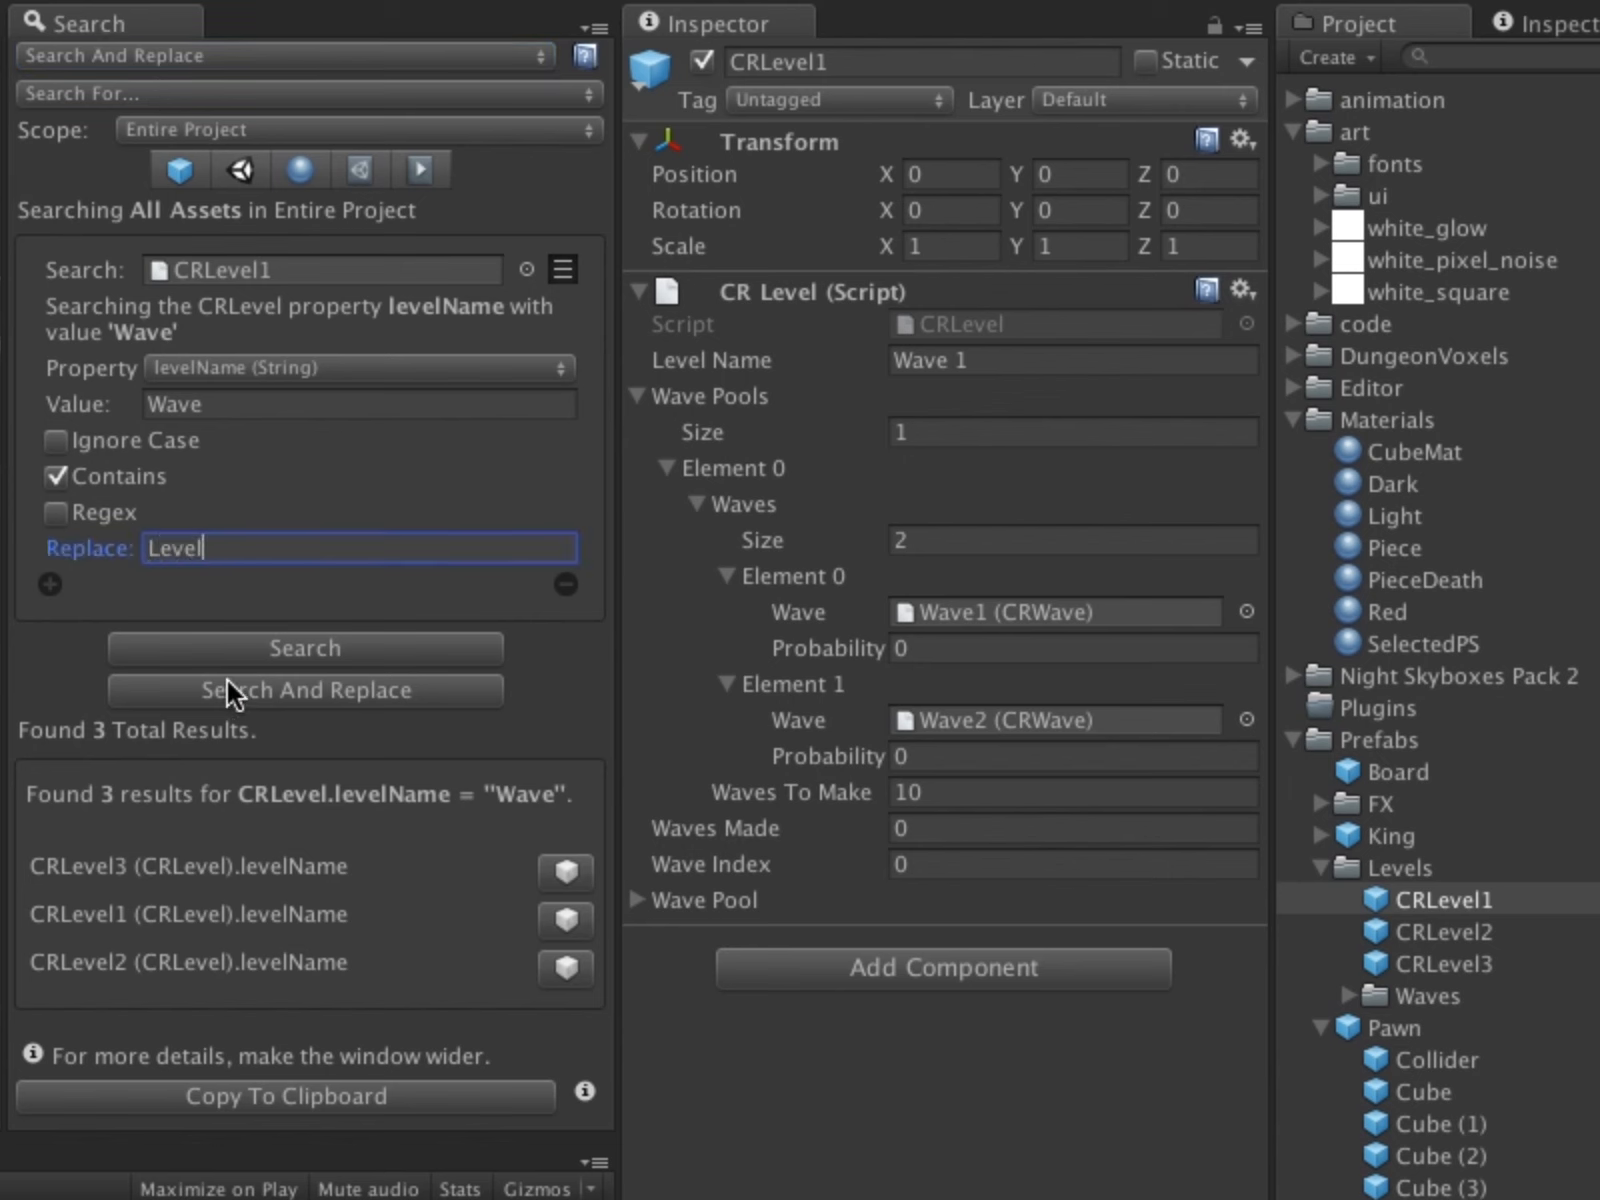
pyautogui.click(304, 690)
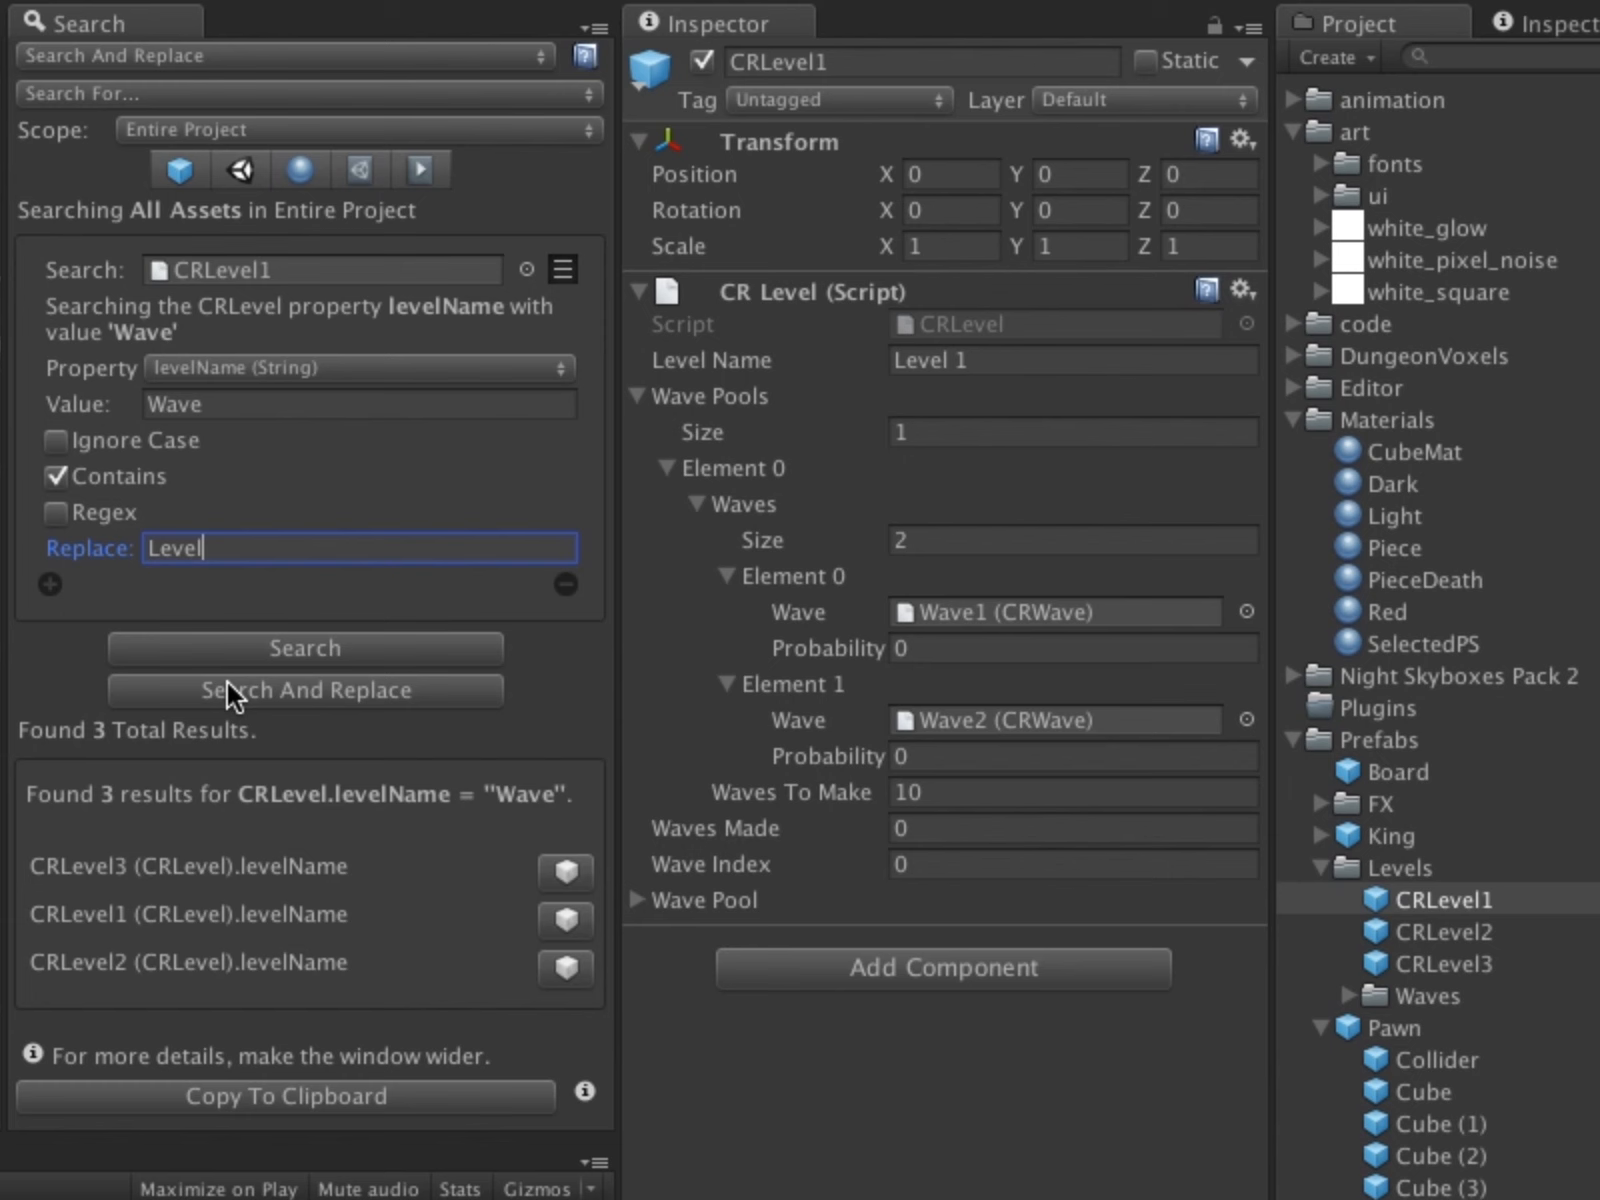
pyautogui.click(1072, 360)
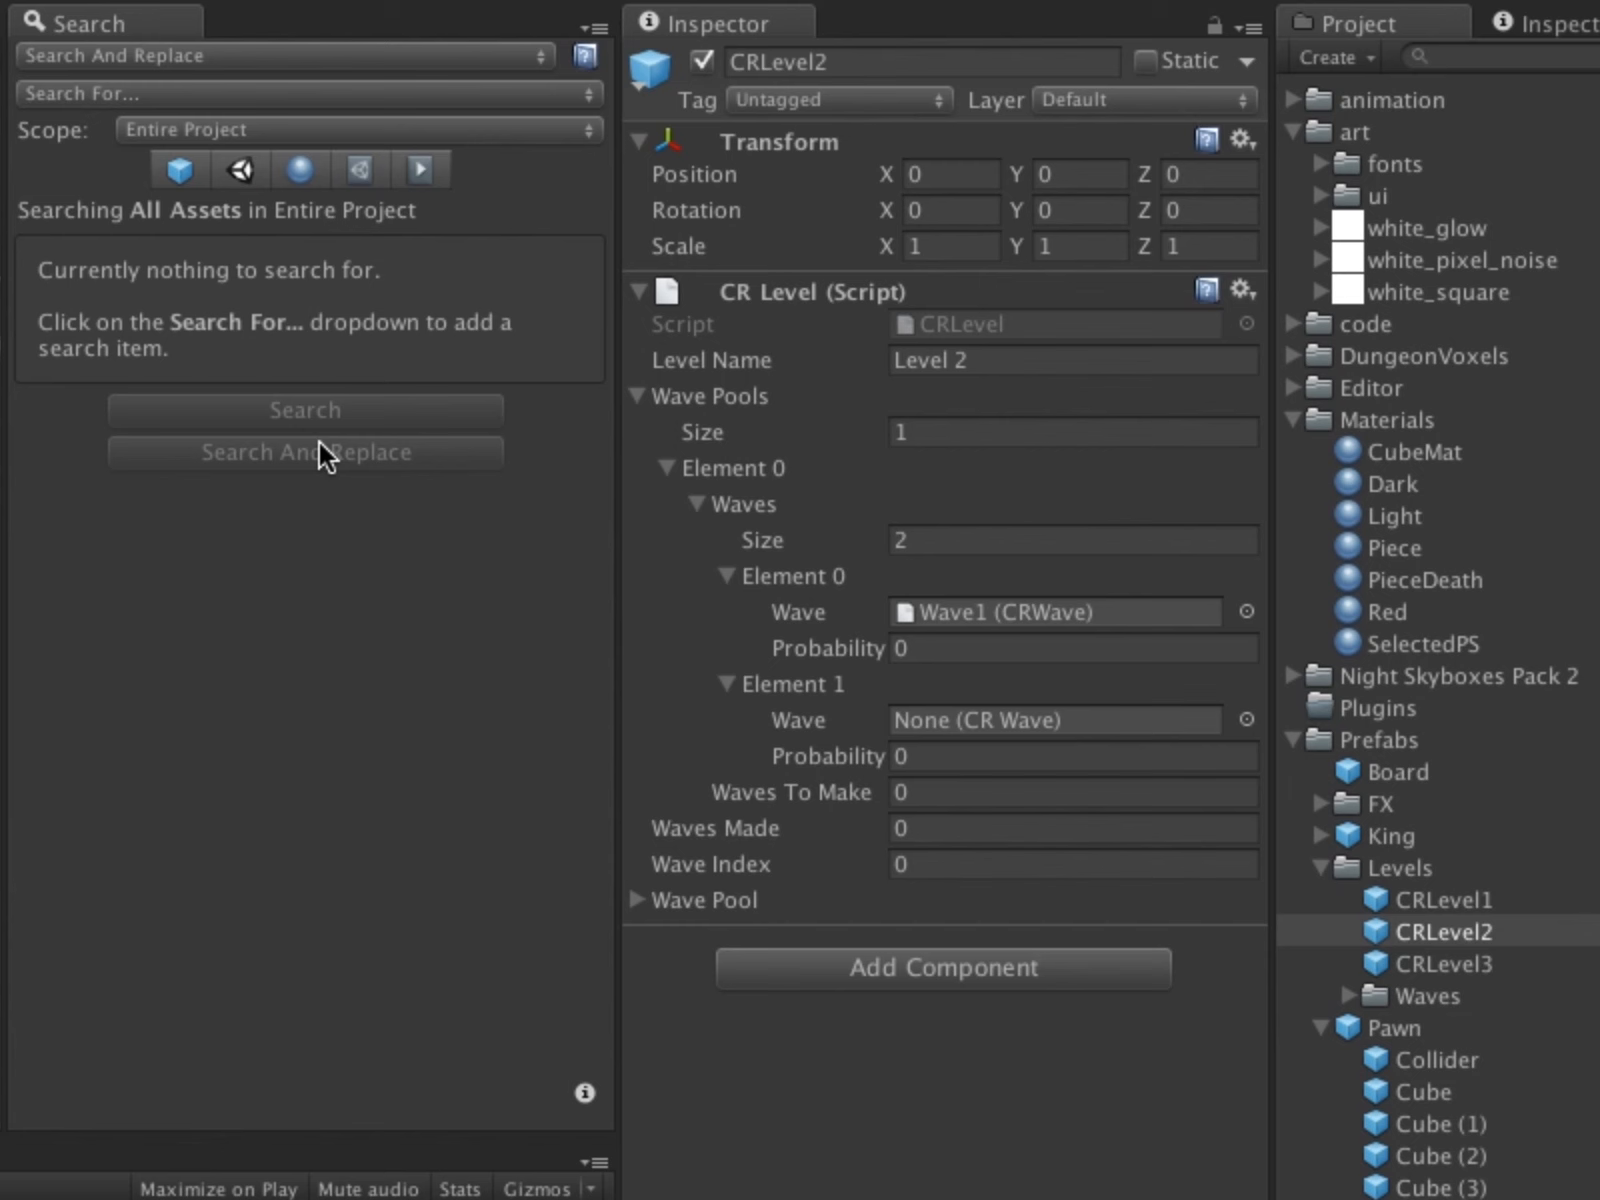
# Add a search item of Object type for the Piece material, then clear it again
pyautogui.click(308, 92)
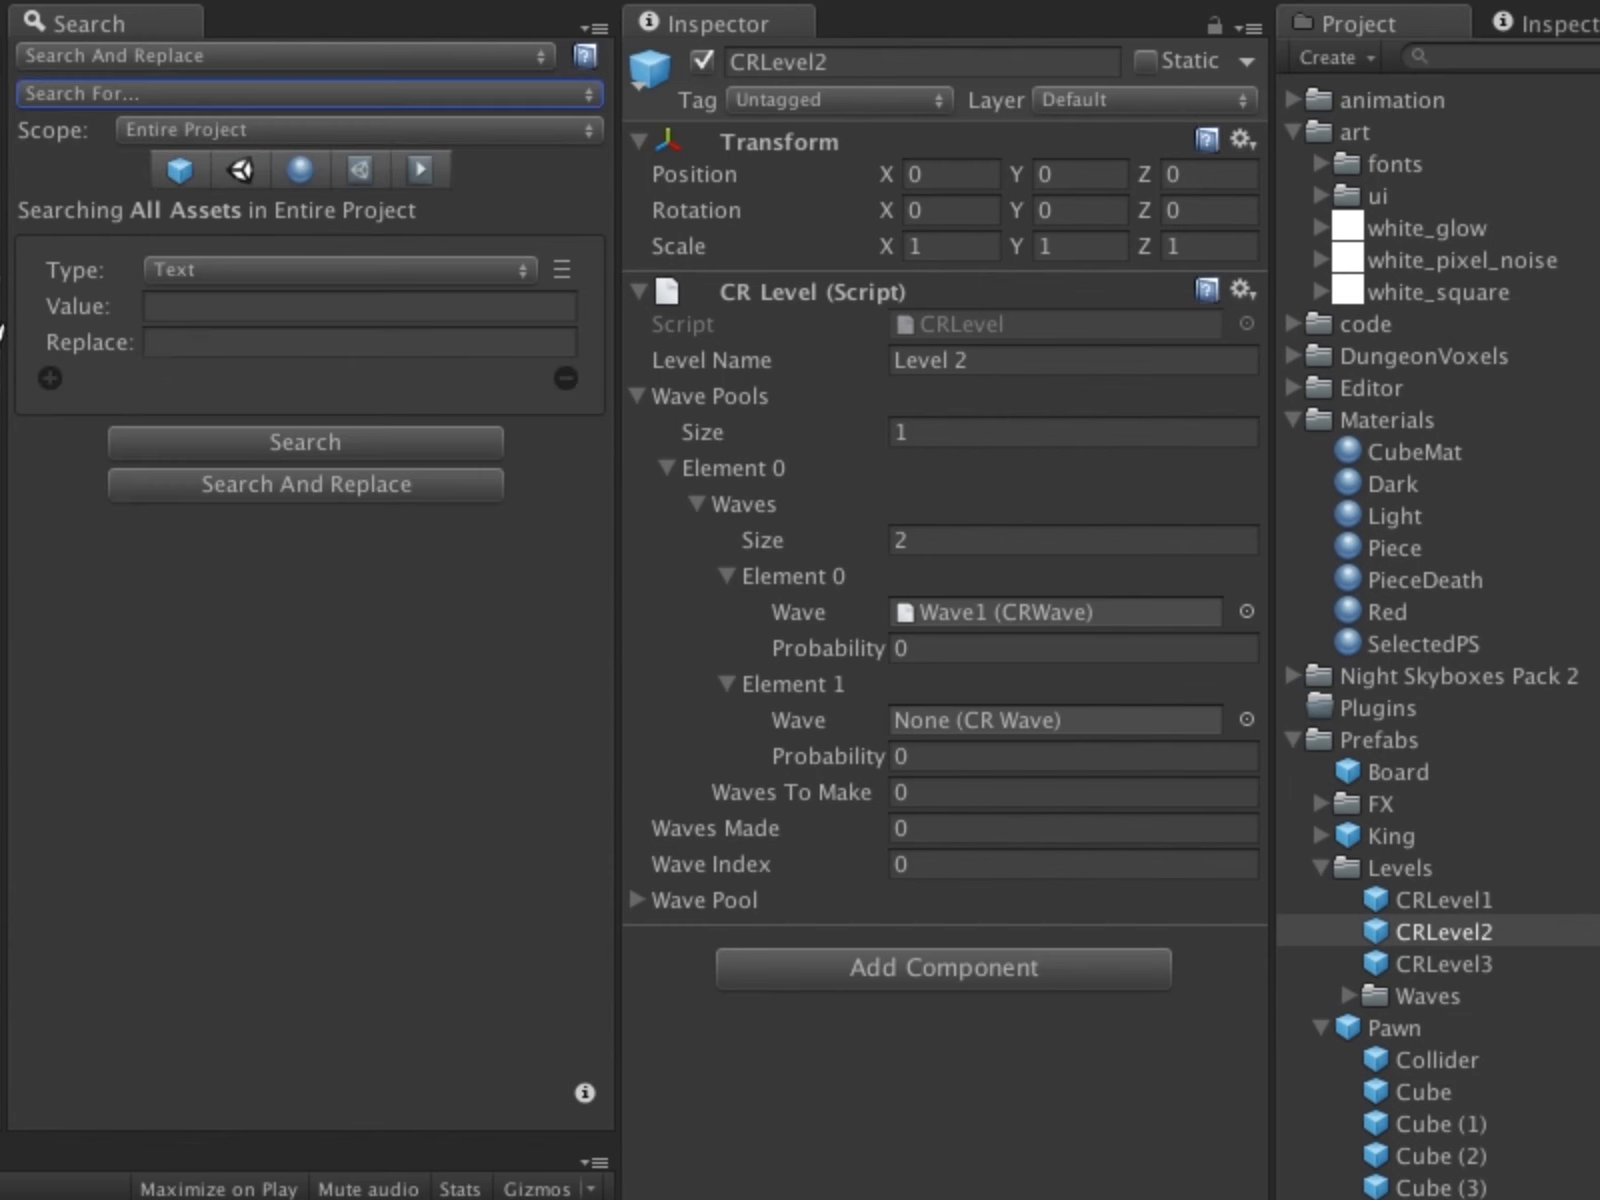
pyautogui.click(336, 270)
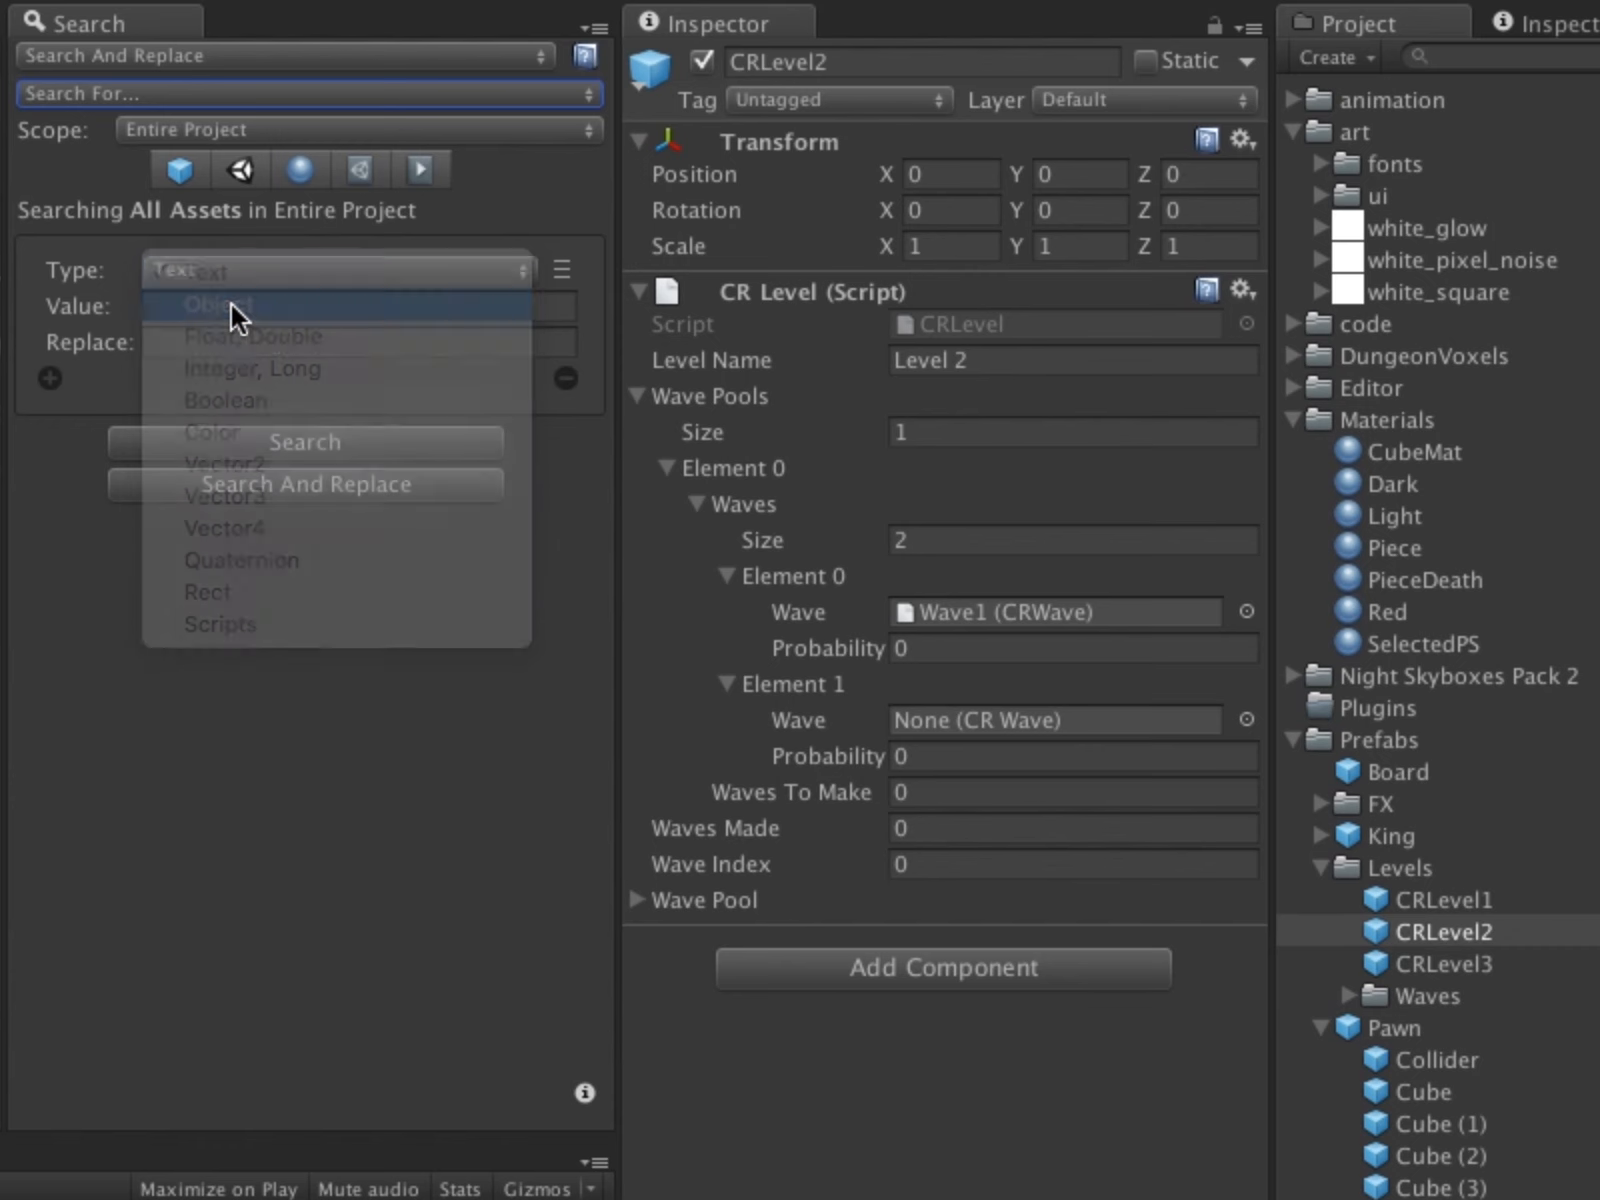
pyautogui.click(214, 306)
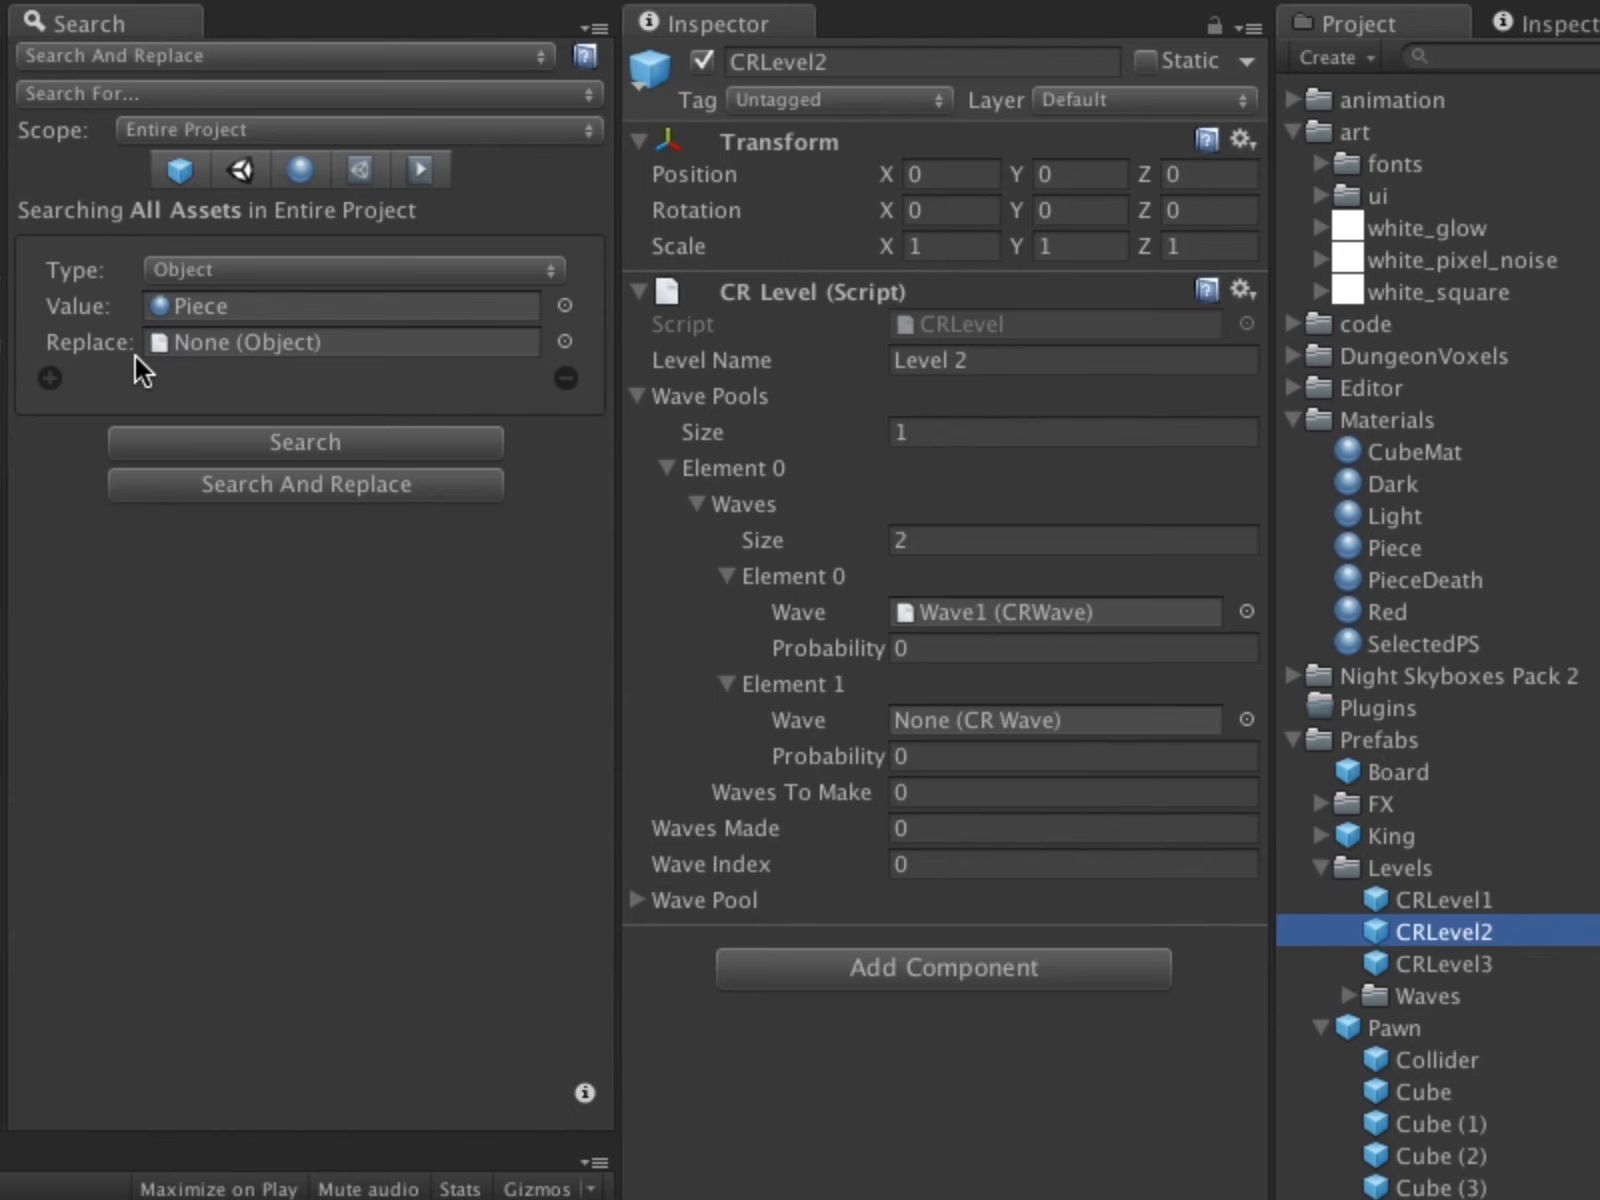
pyautogui.click(304, 442)
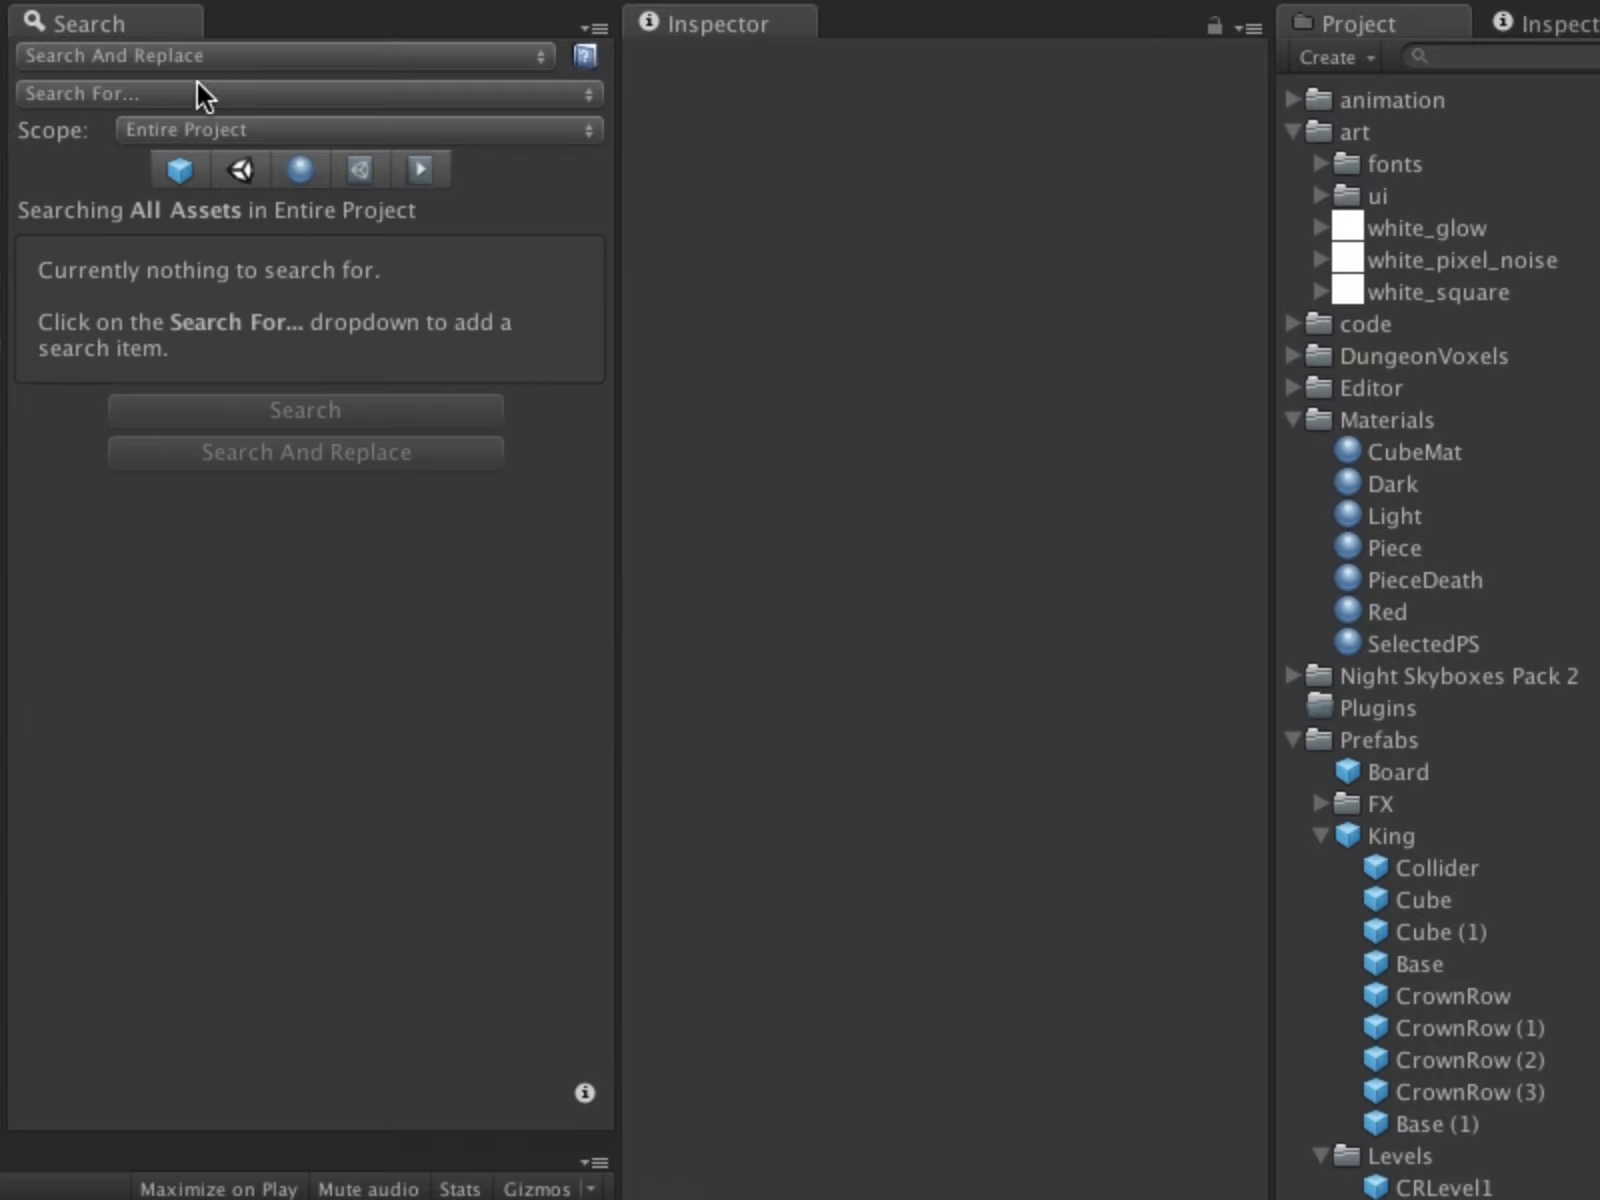
# Scope the search to the Assets/Prefabs/Levels/Waves folder with Animation Clips excluded
pyautogui.click(358, 130)
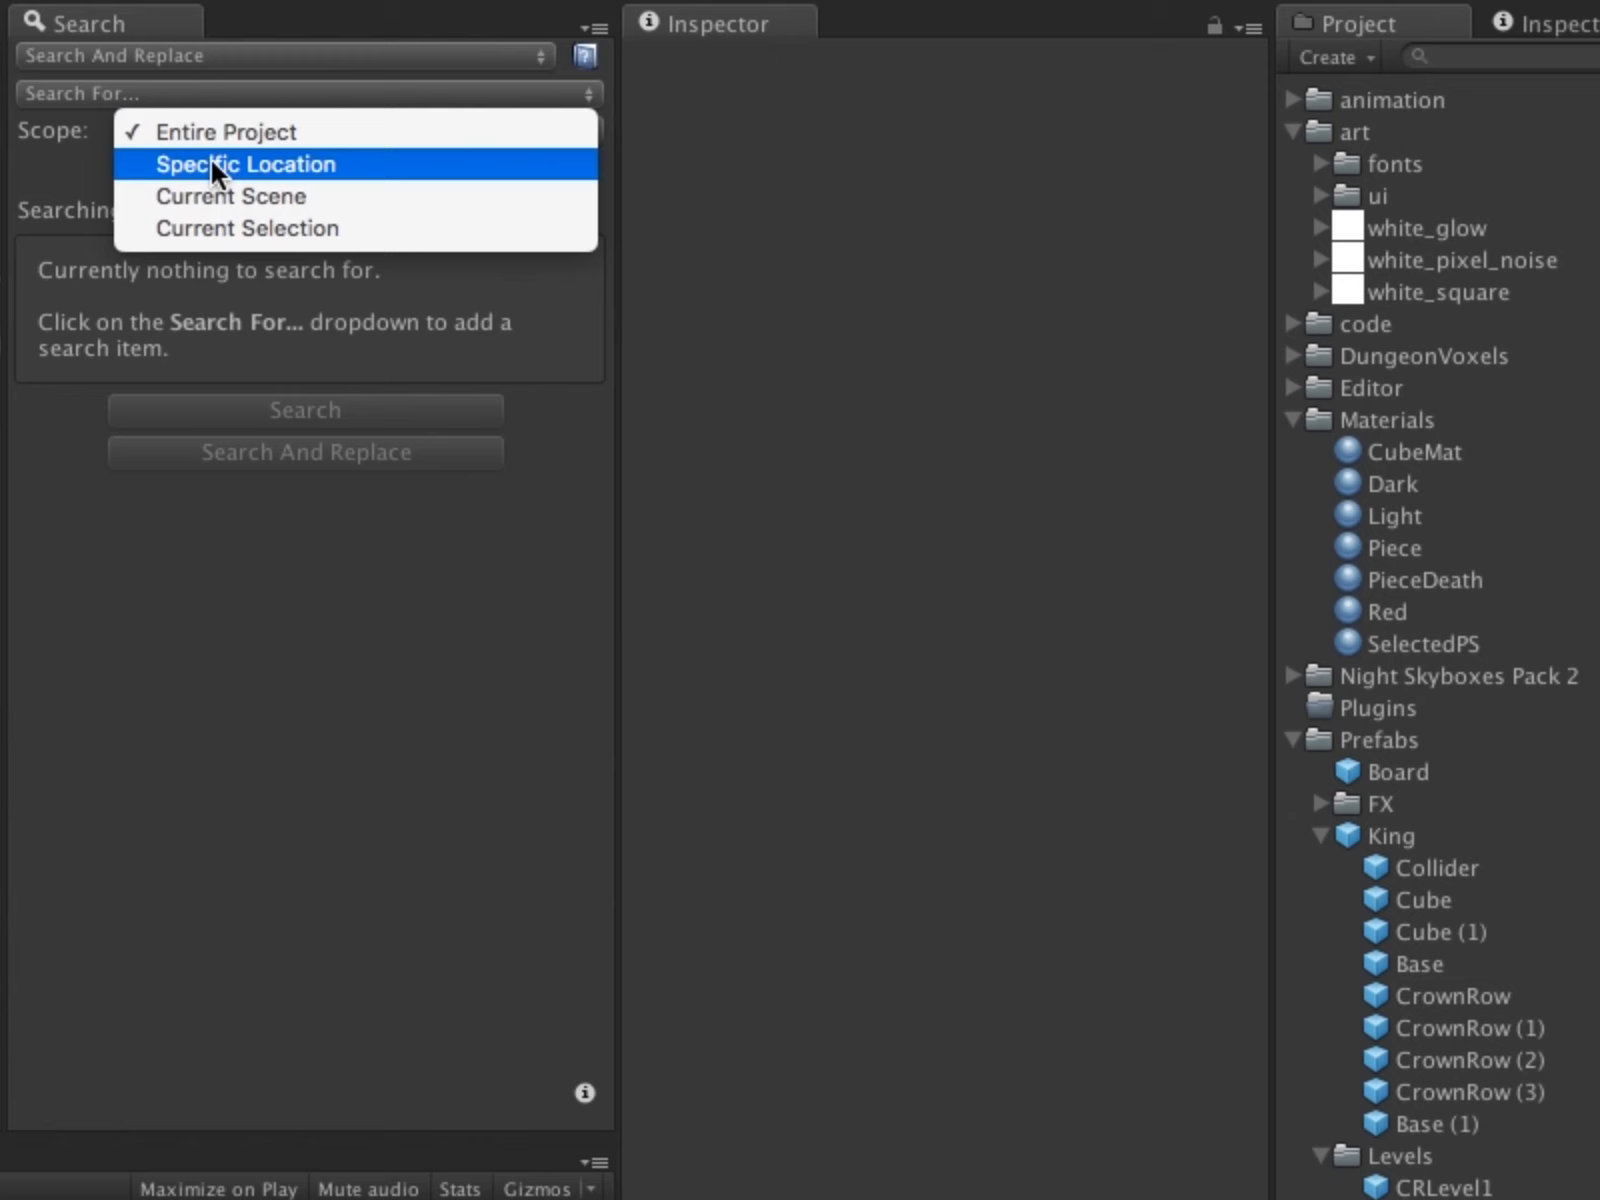
pyautogui.click(242, 164)
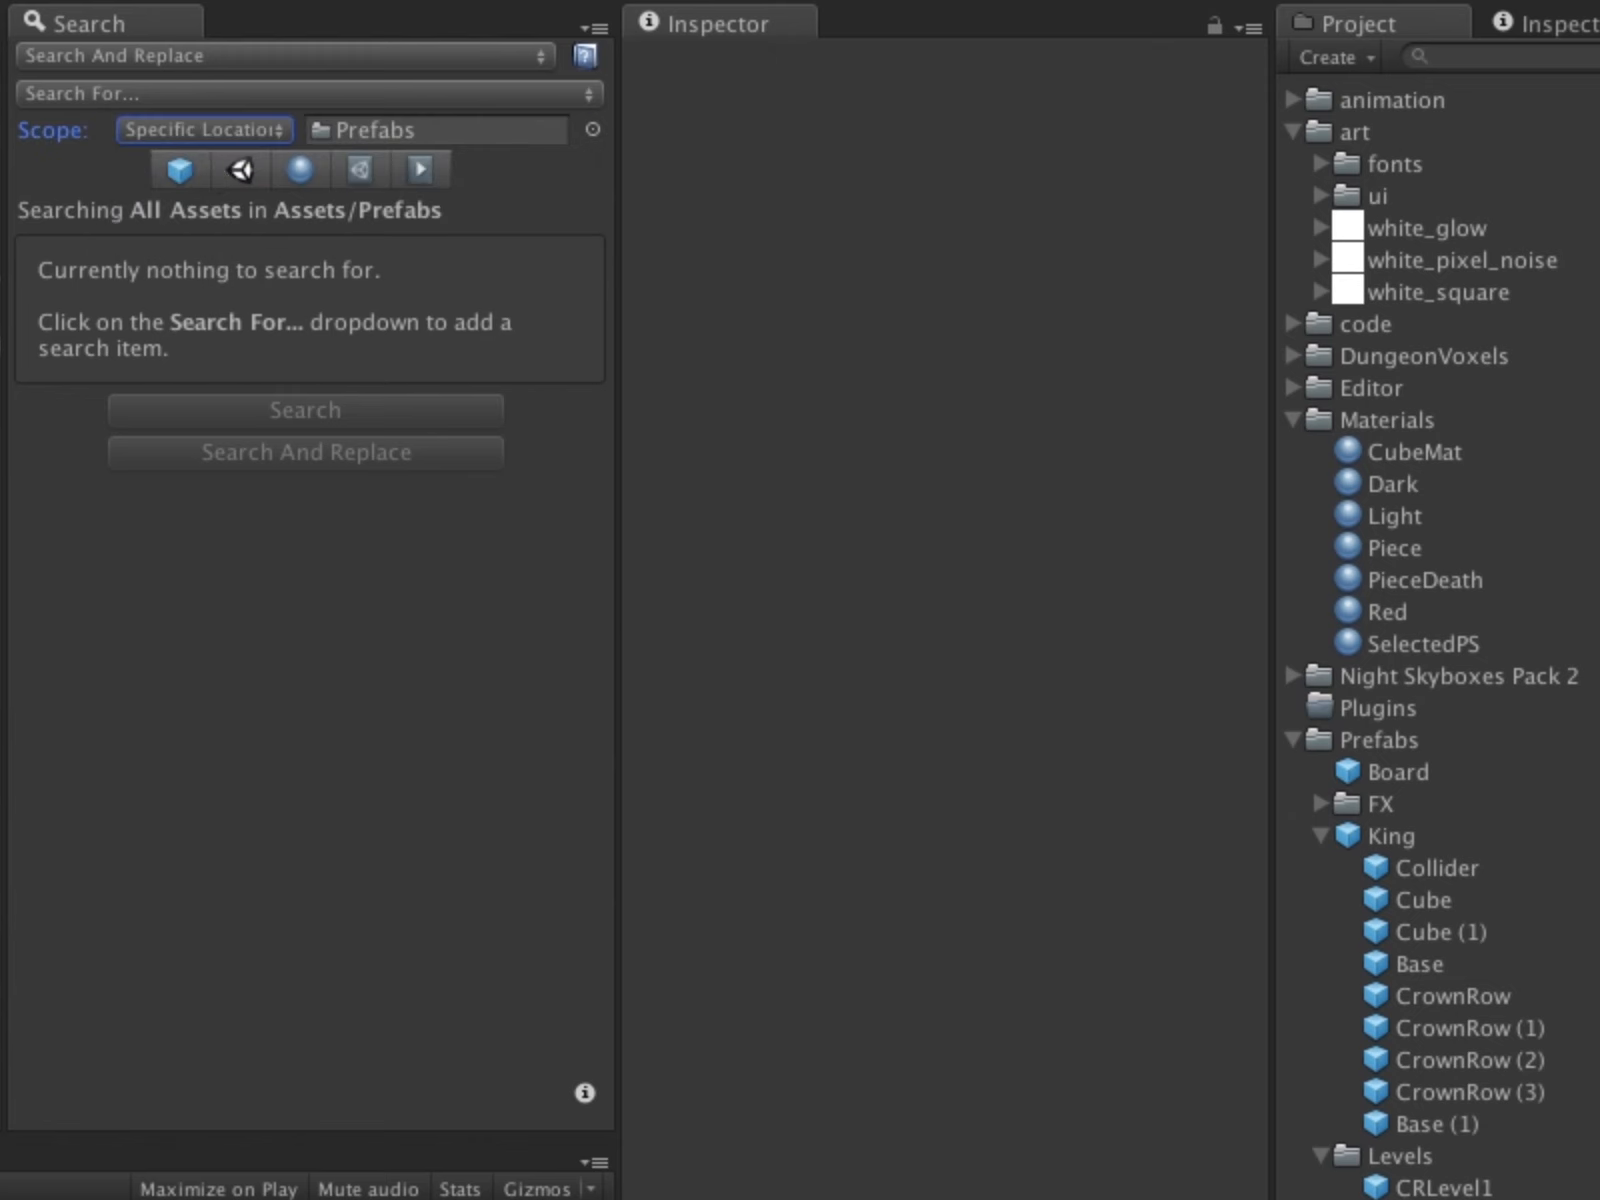
pyautogui.click(434, 130)
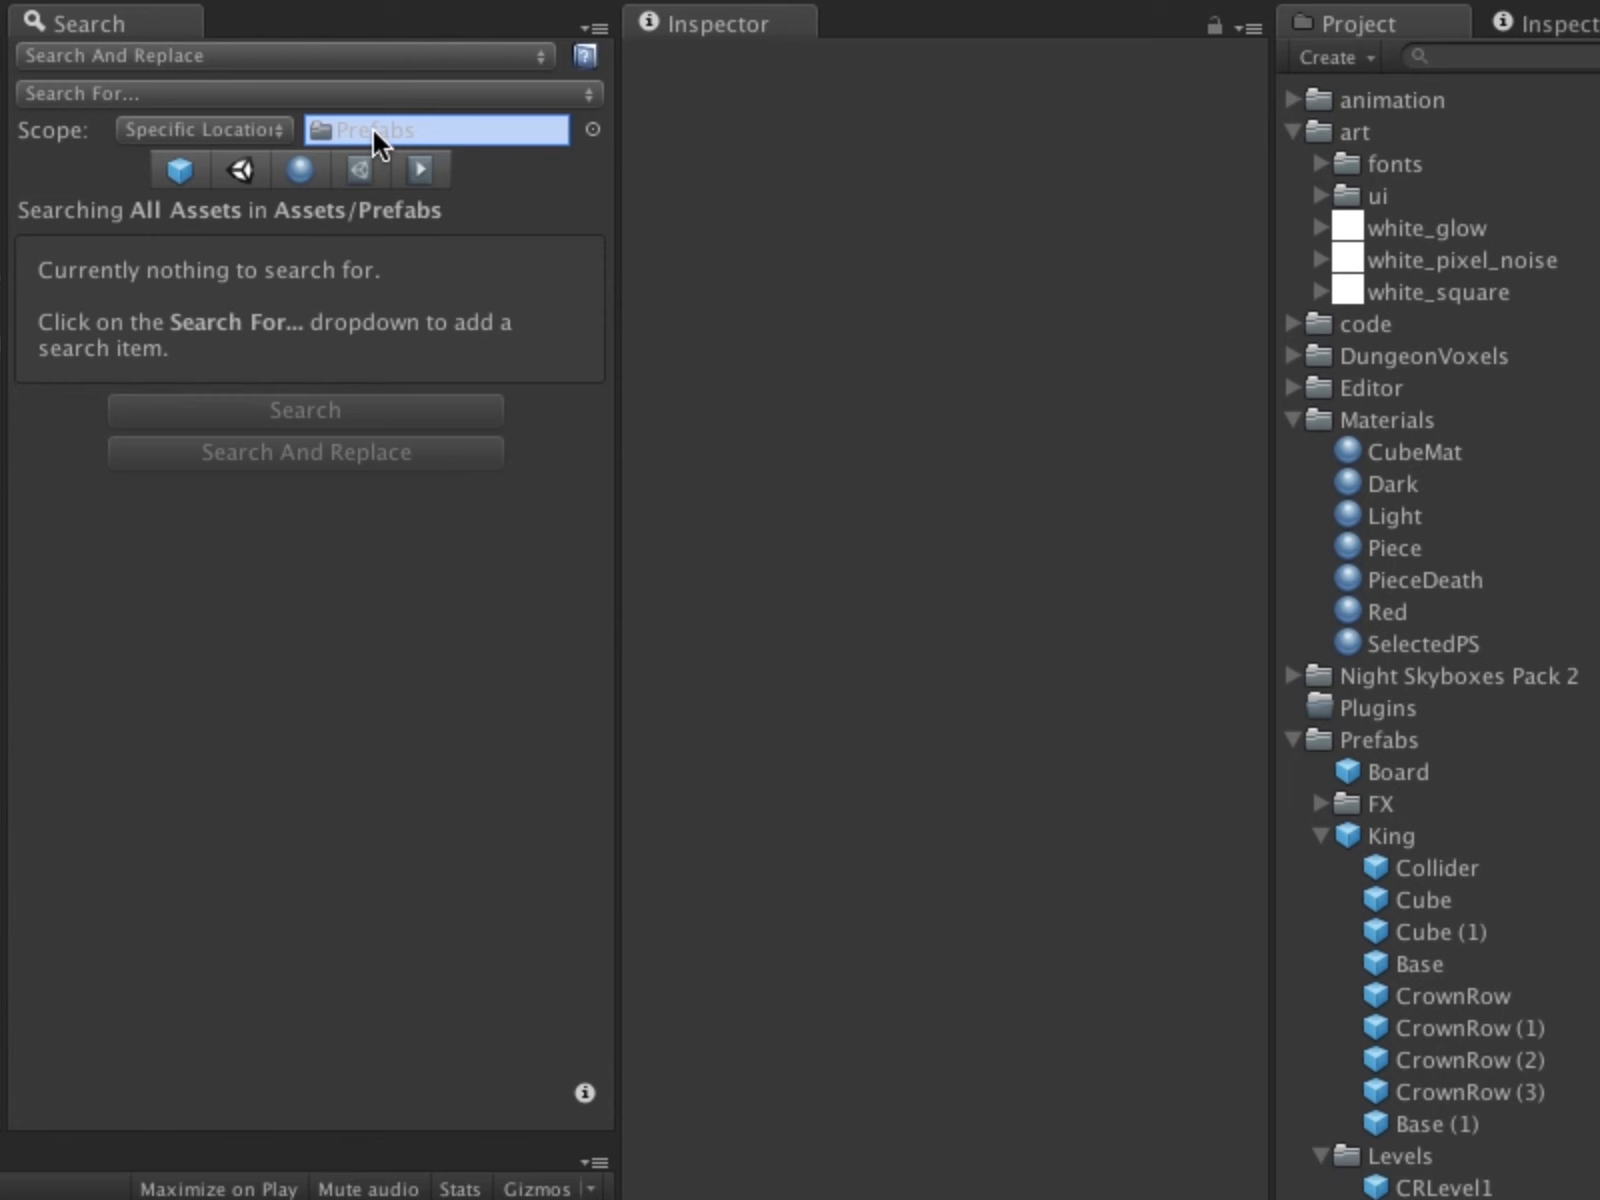
pyautogui.click(238, 170)
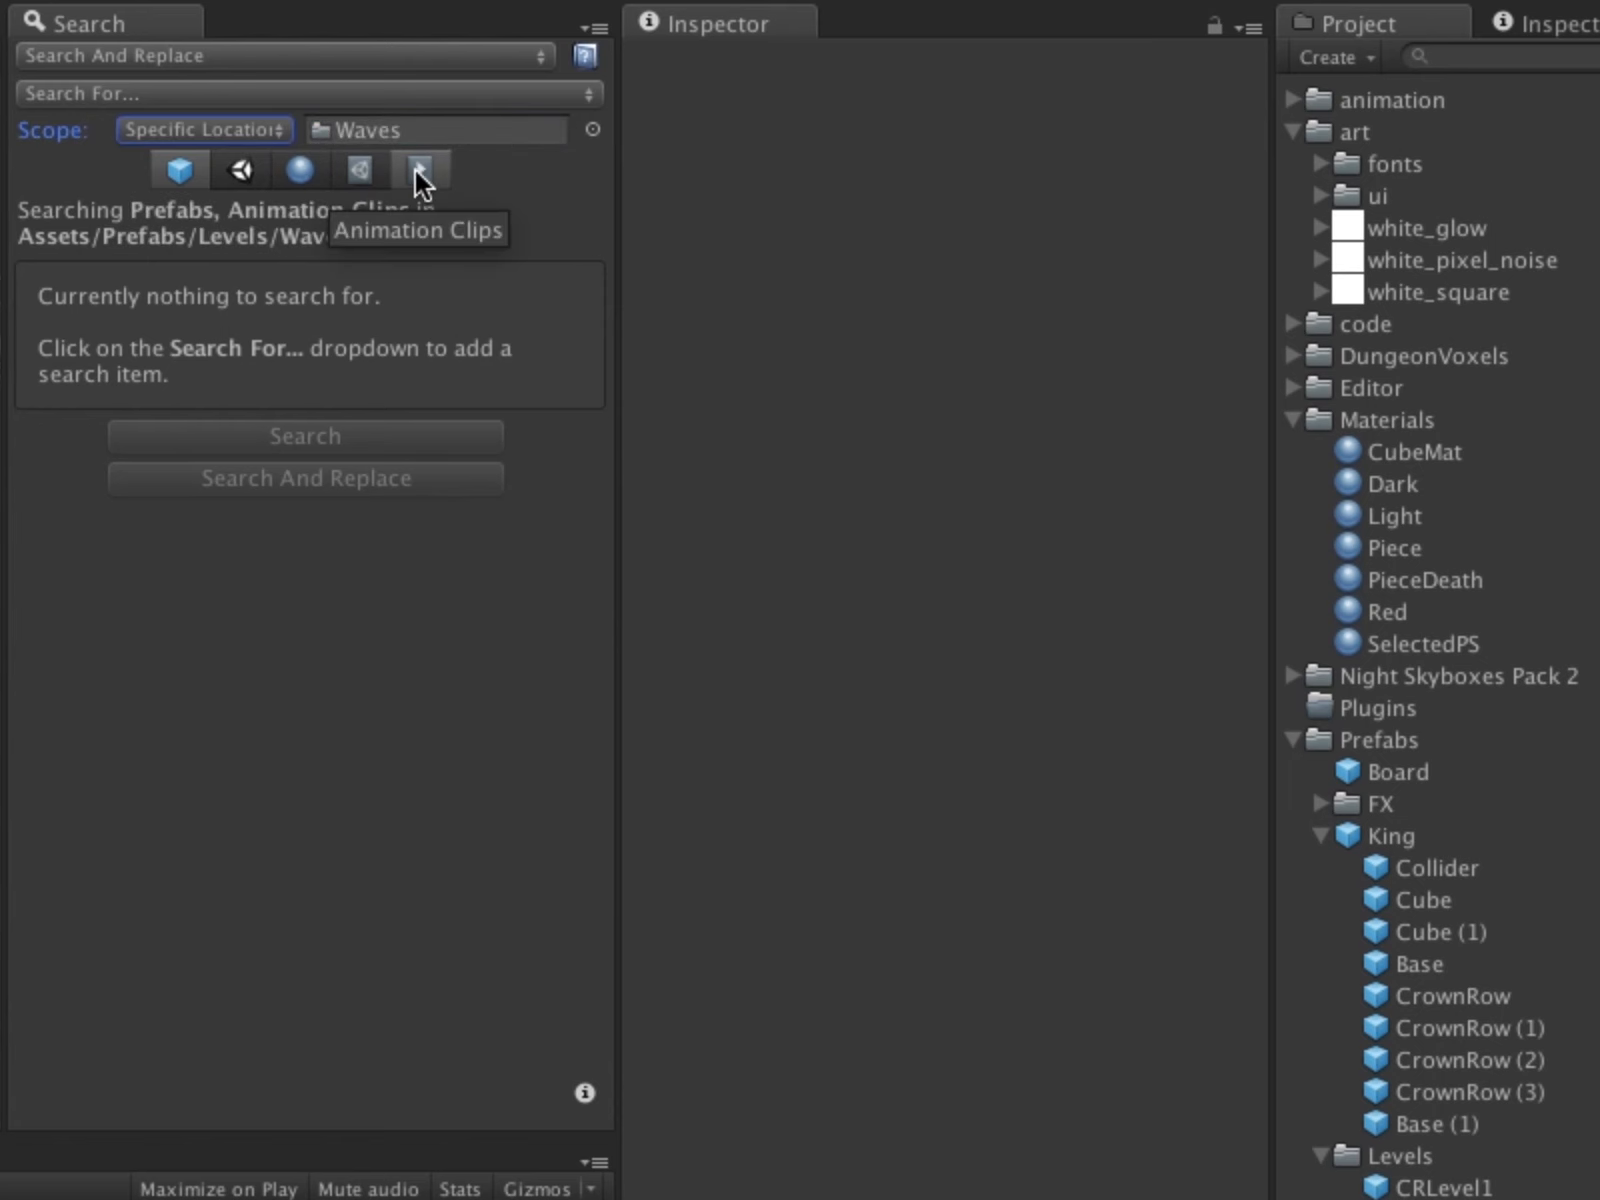
pyautogui.click(418, 170)
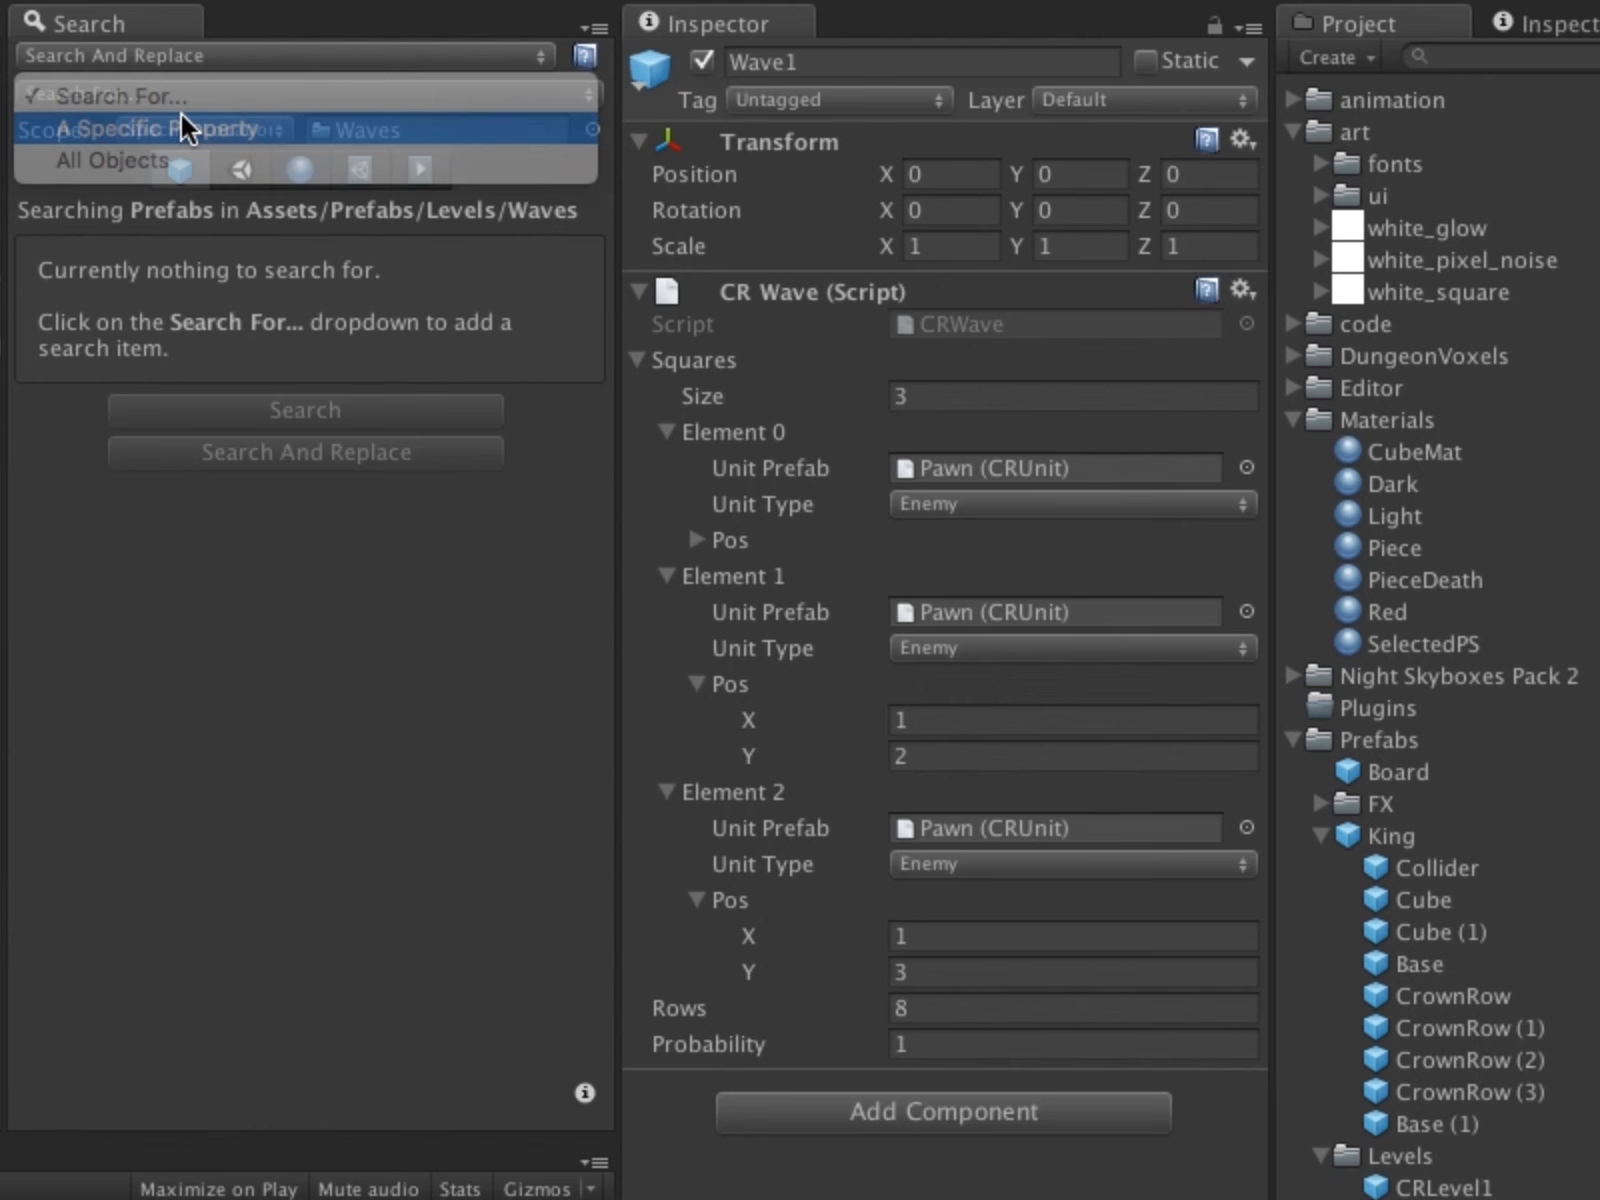
# Search the squares property for Object references to the Pawn prefab, finding 7 results
pyautogui.click(156, 130)
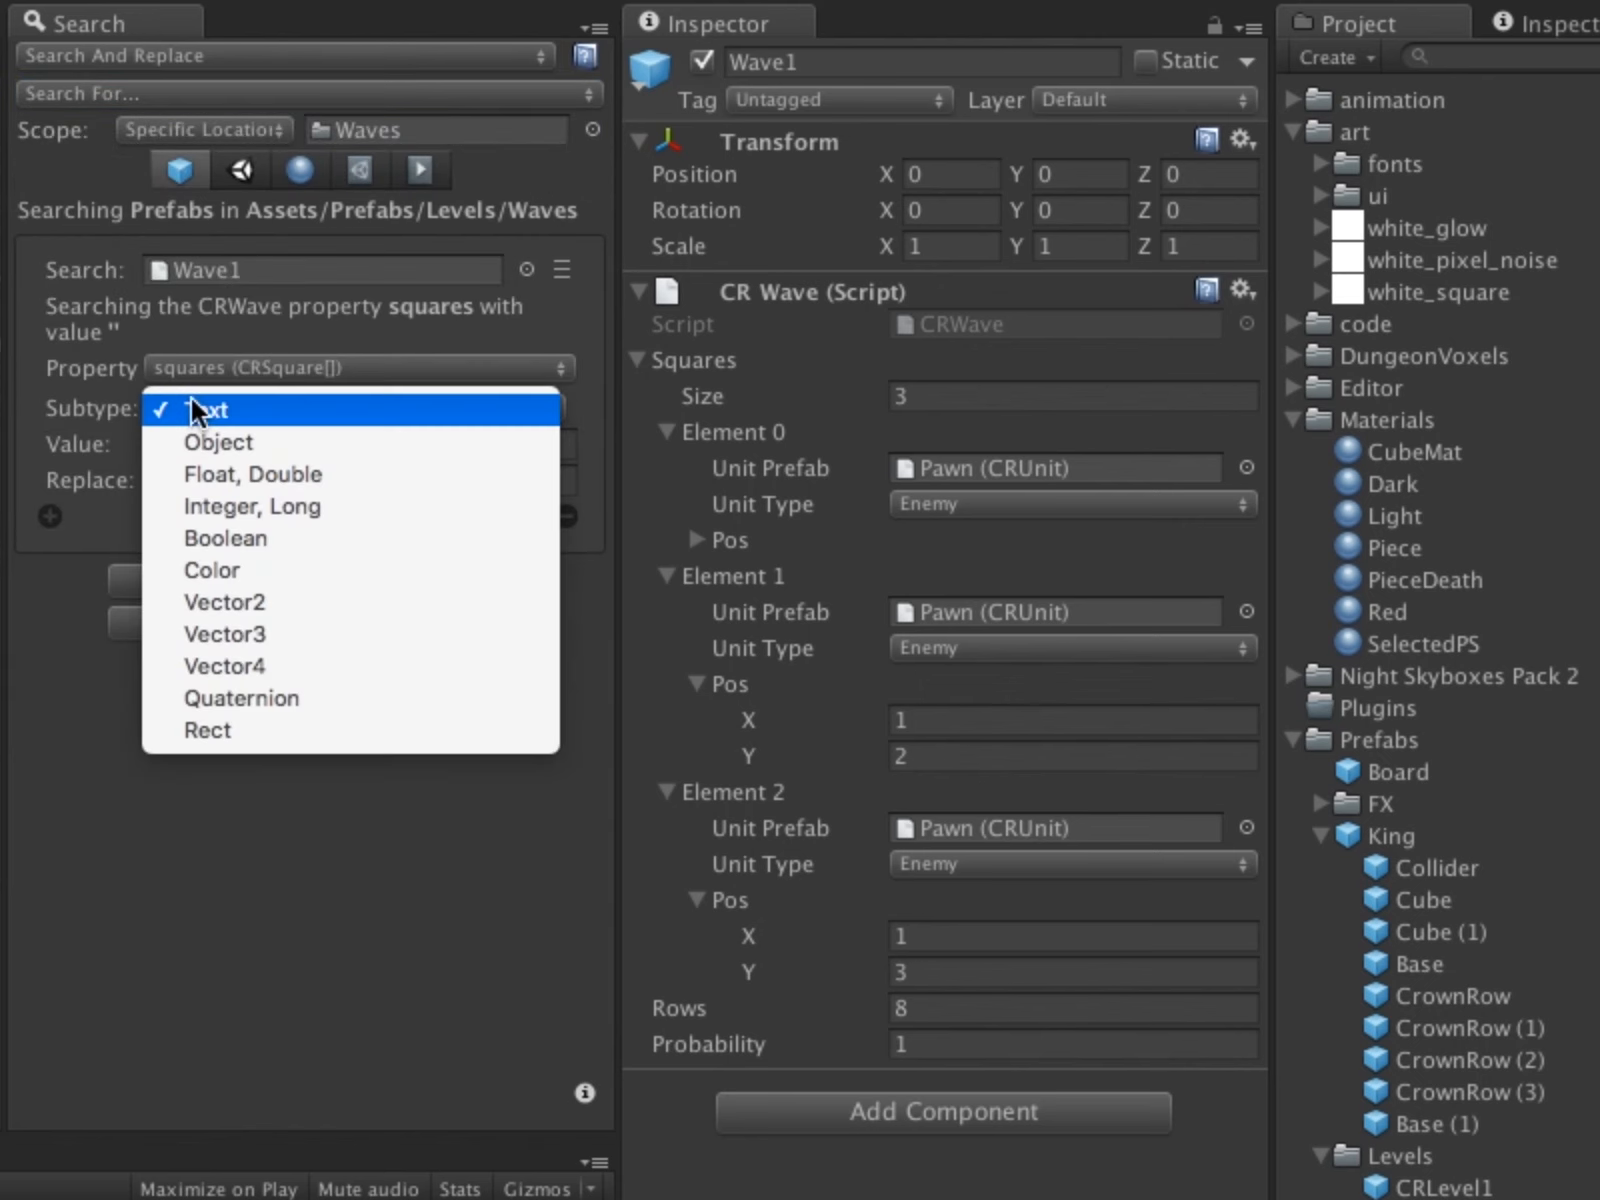
pyautogui.click(218, 442)
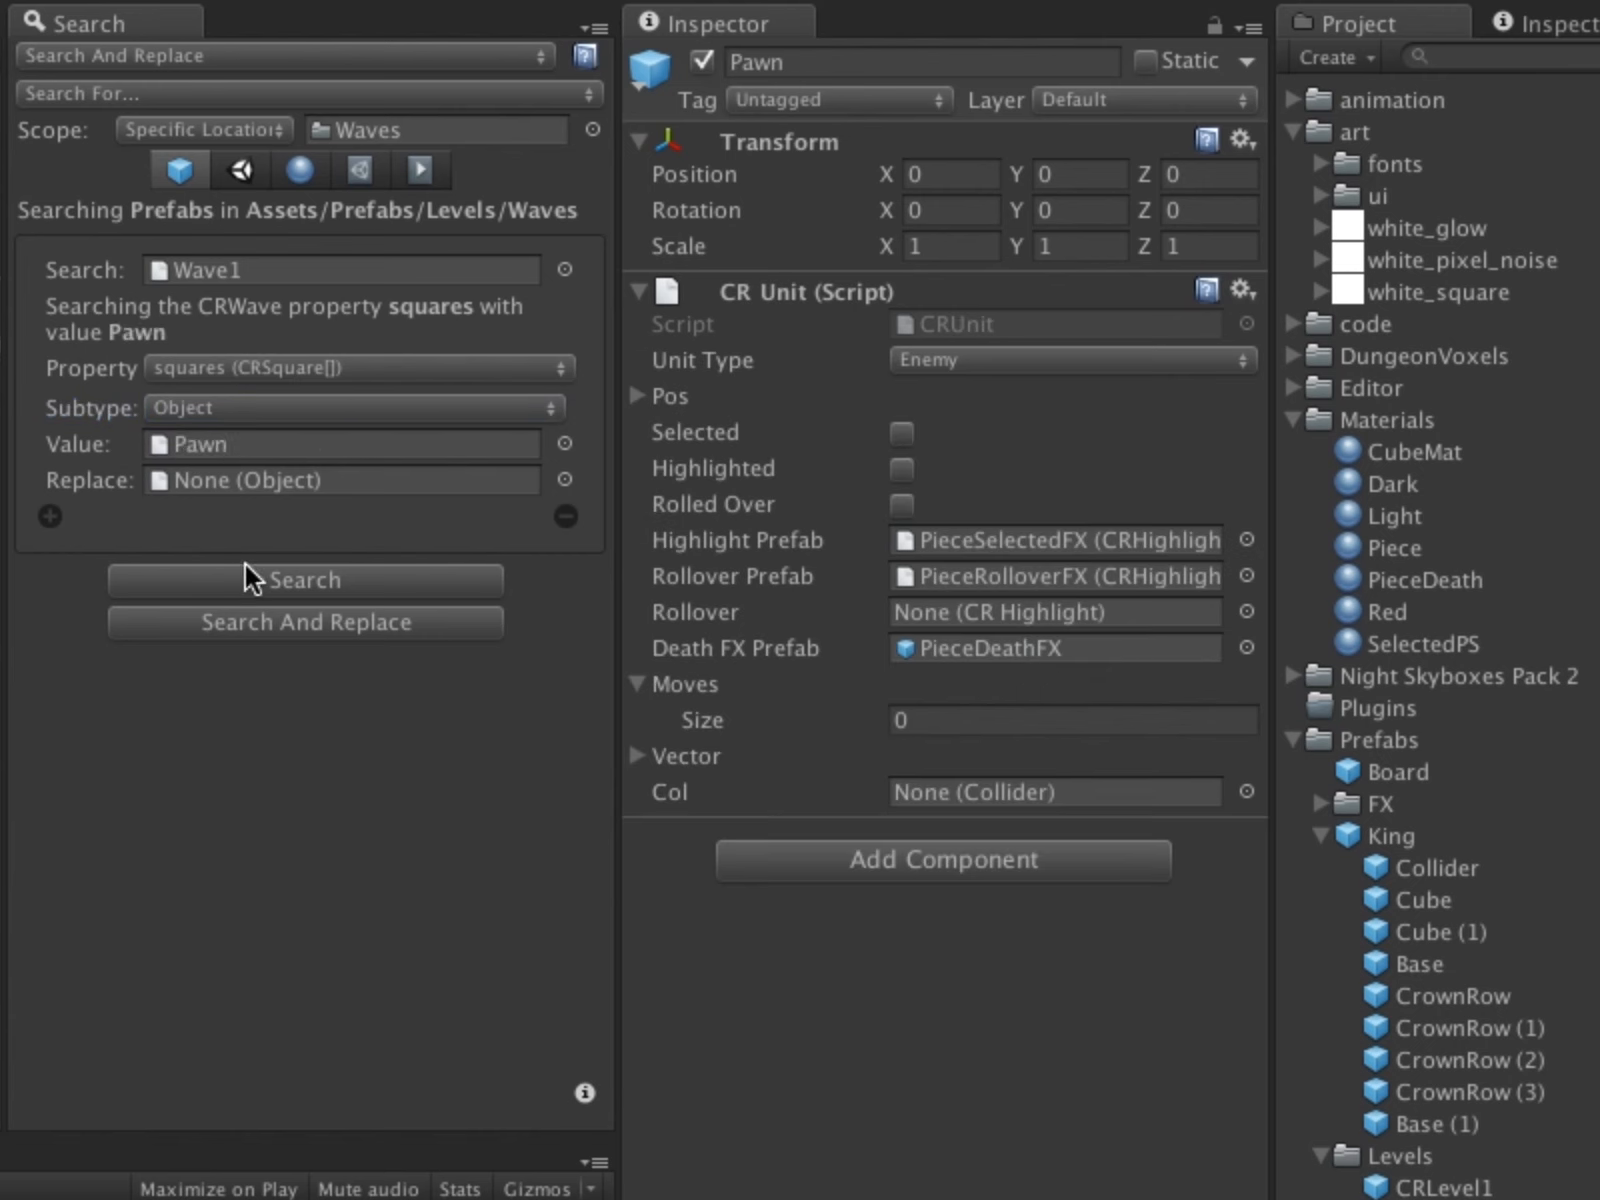
pyautogui.click(304, 580)
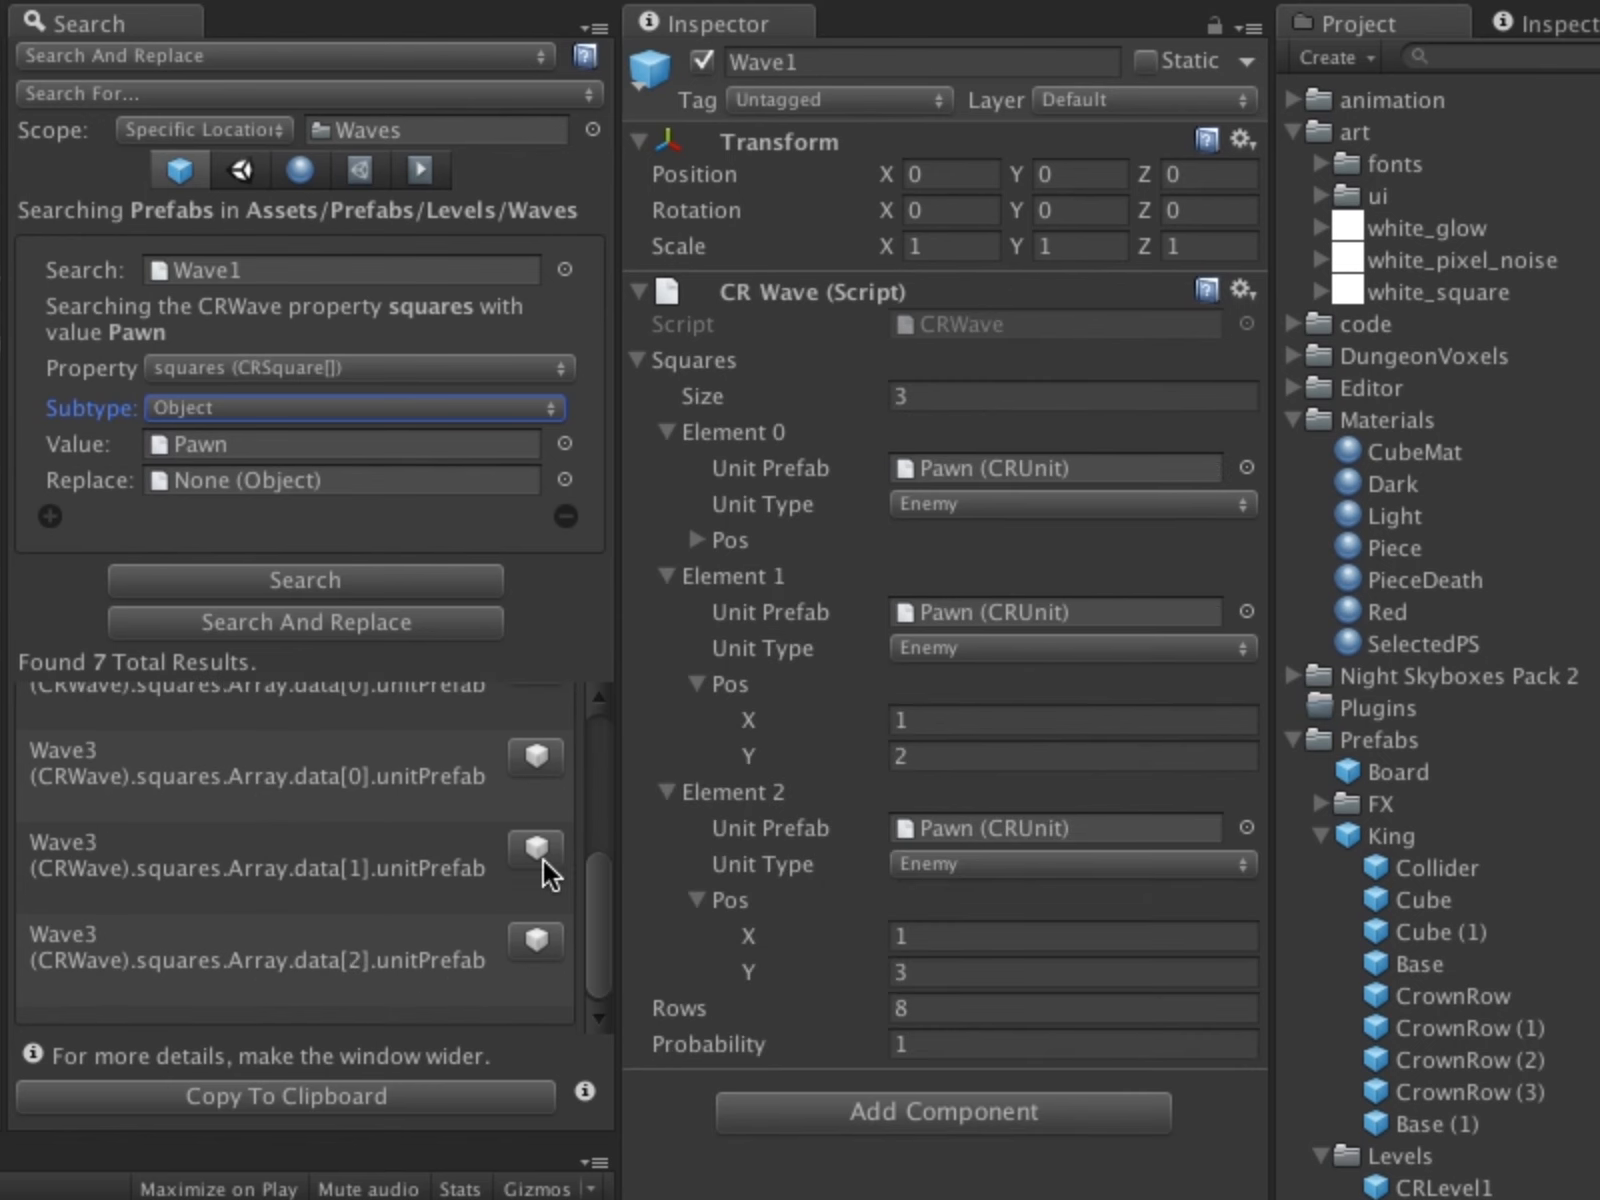
# Replace the wave prefabs' Pawn references with PawnGuy and inspect an updated result
pyautogui.click(534, 848)
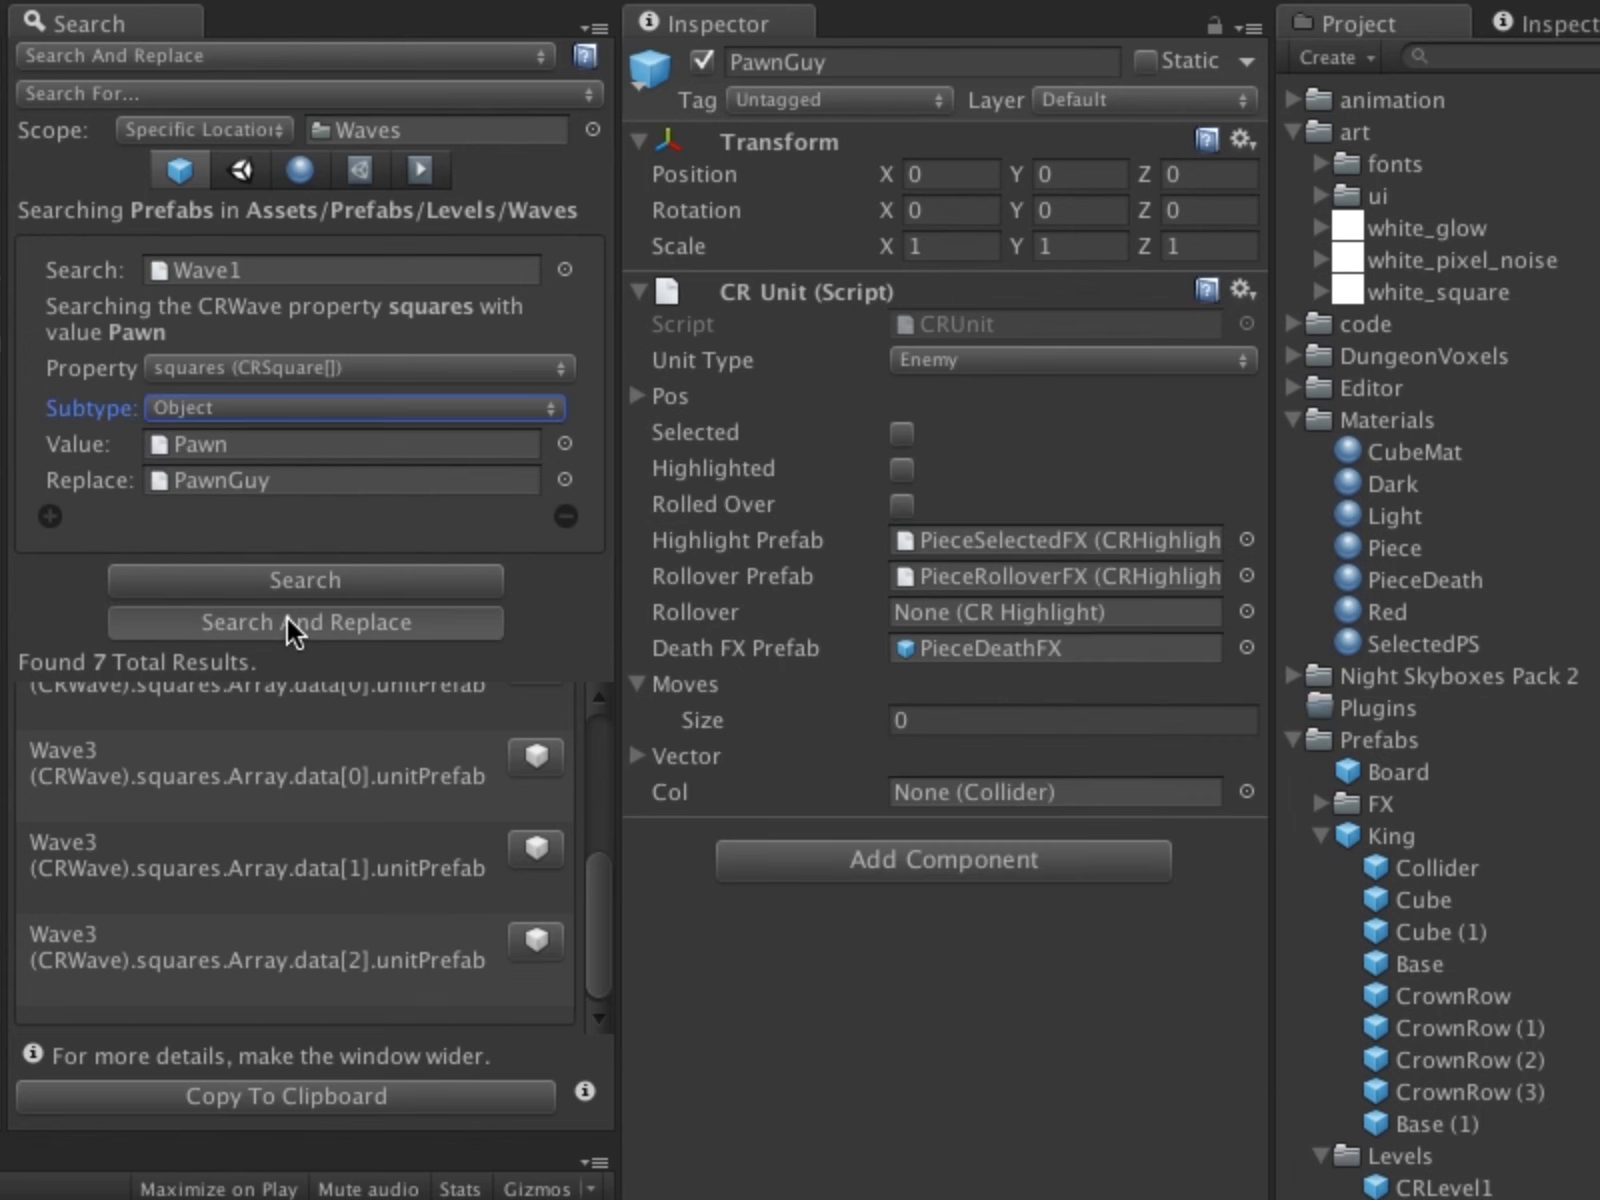
pyautogui.click(304, 622)
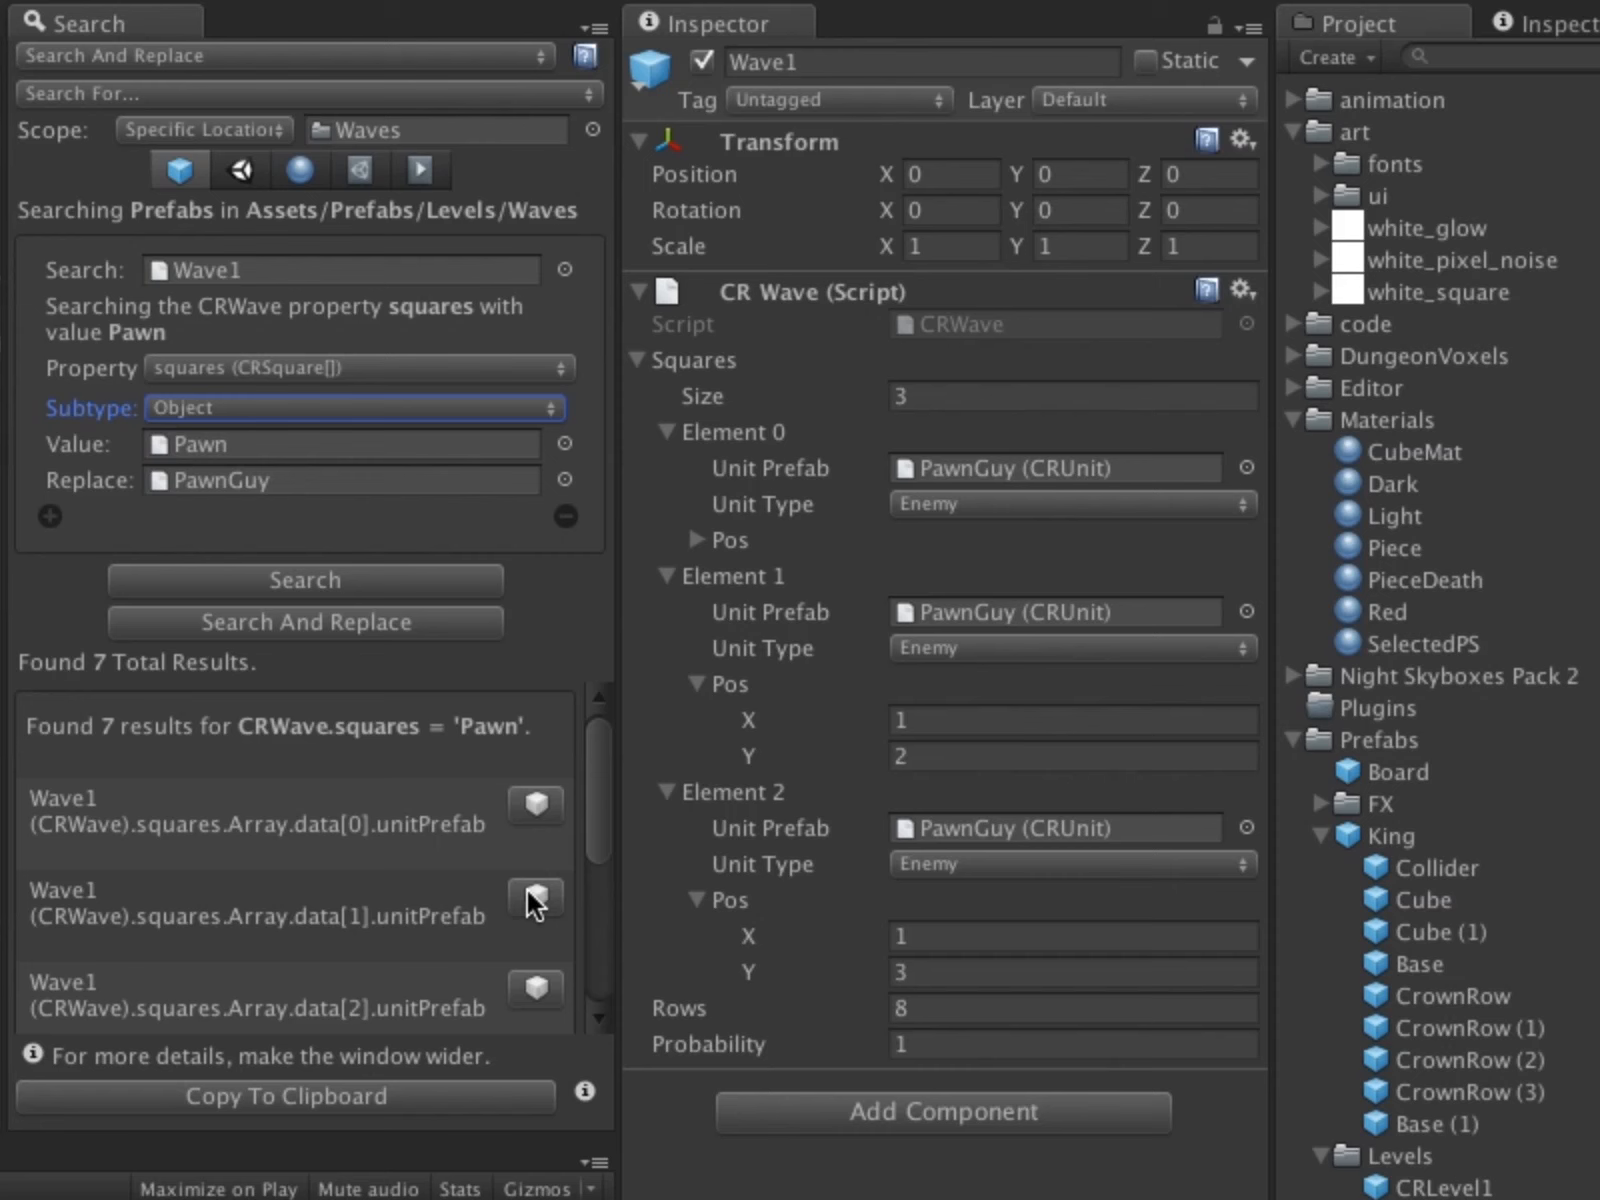
pyautogui.scroll(-3)
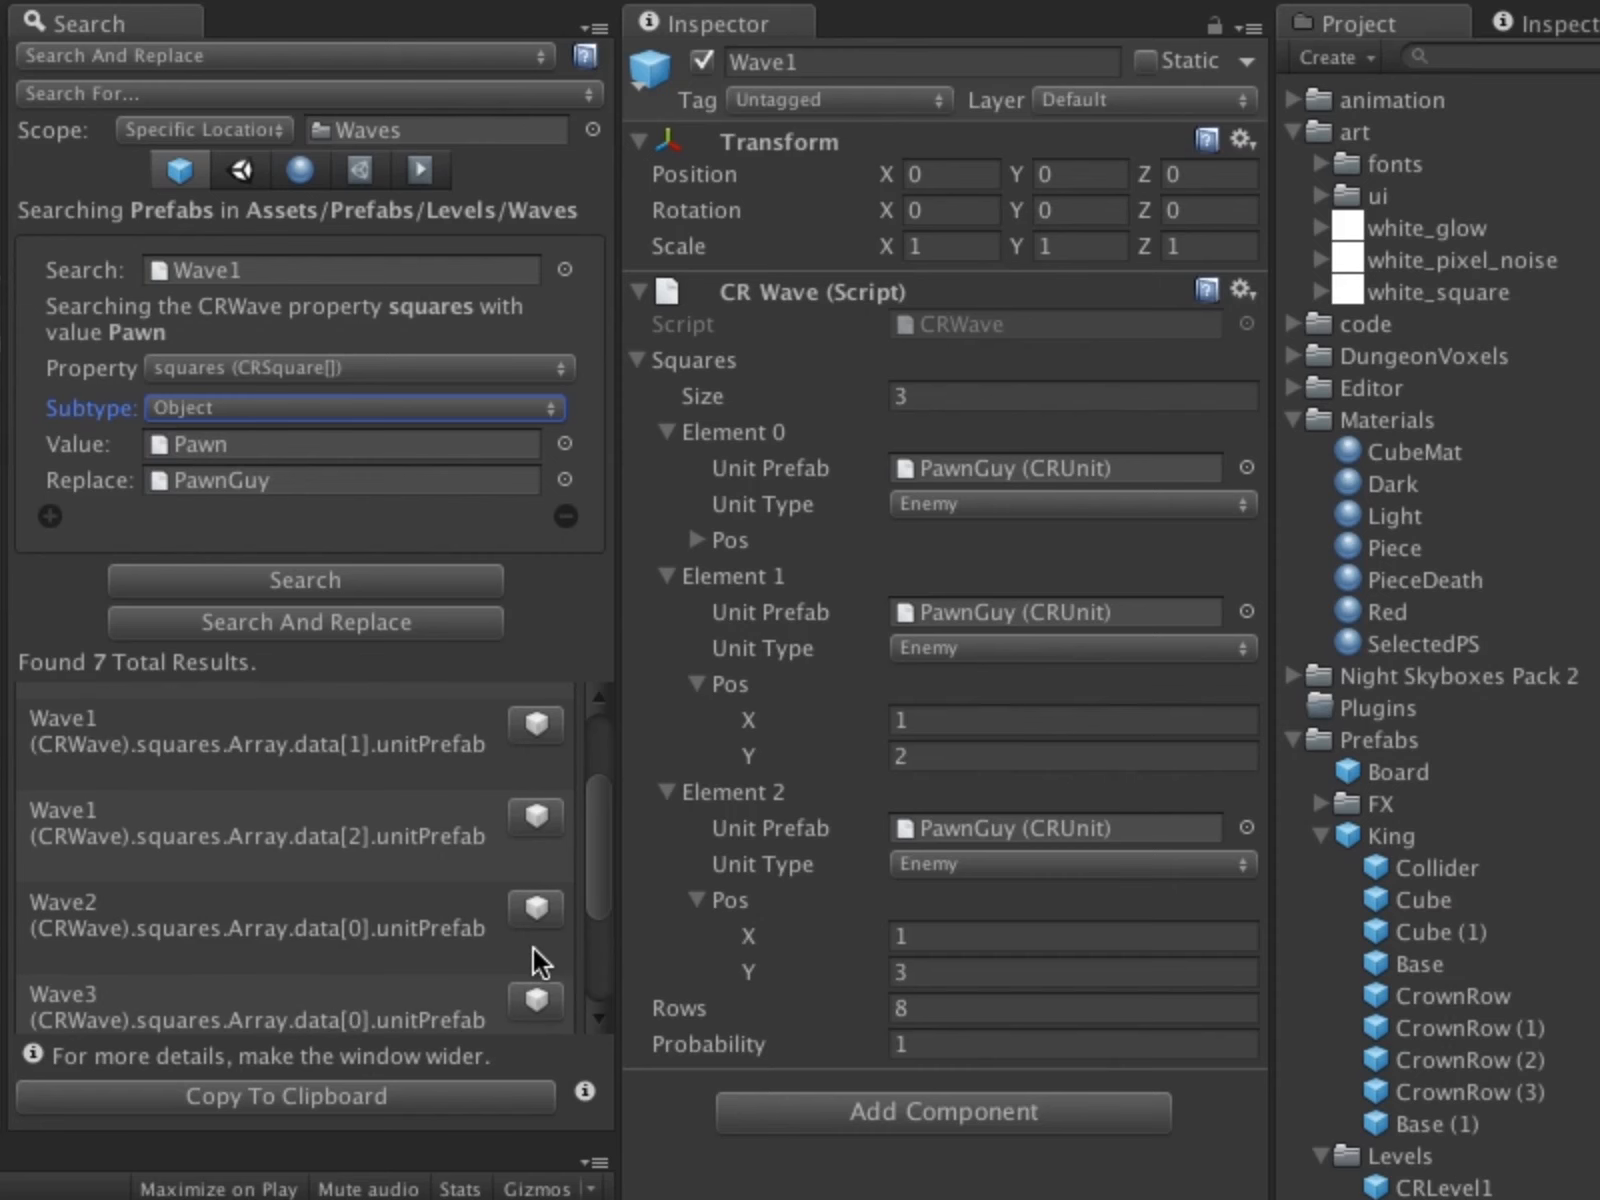
pyautogui.click(534, 908)
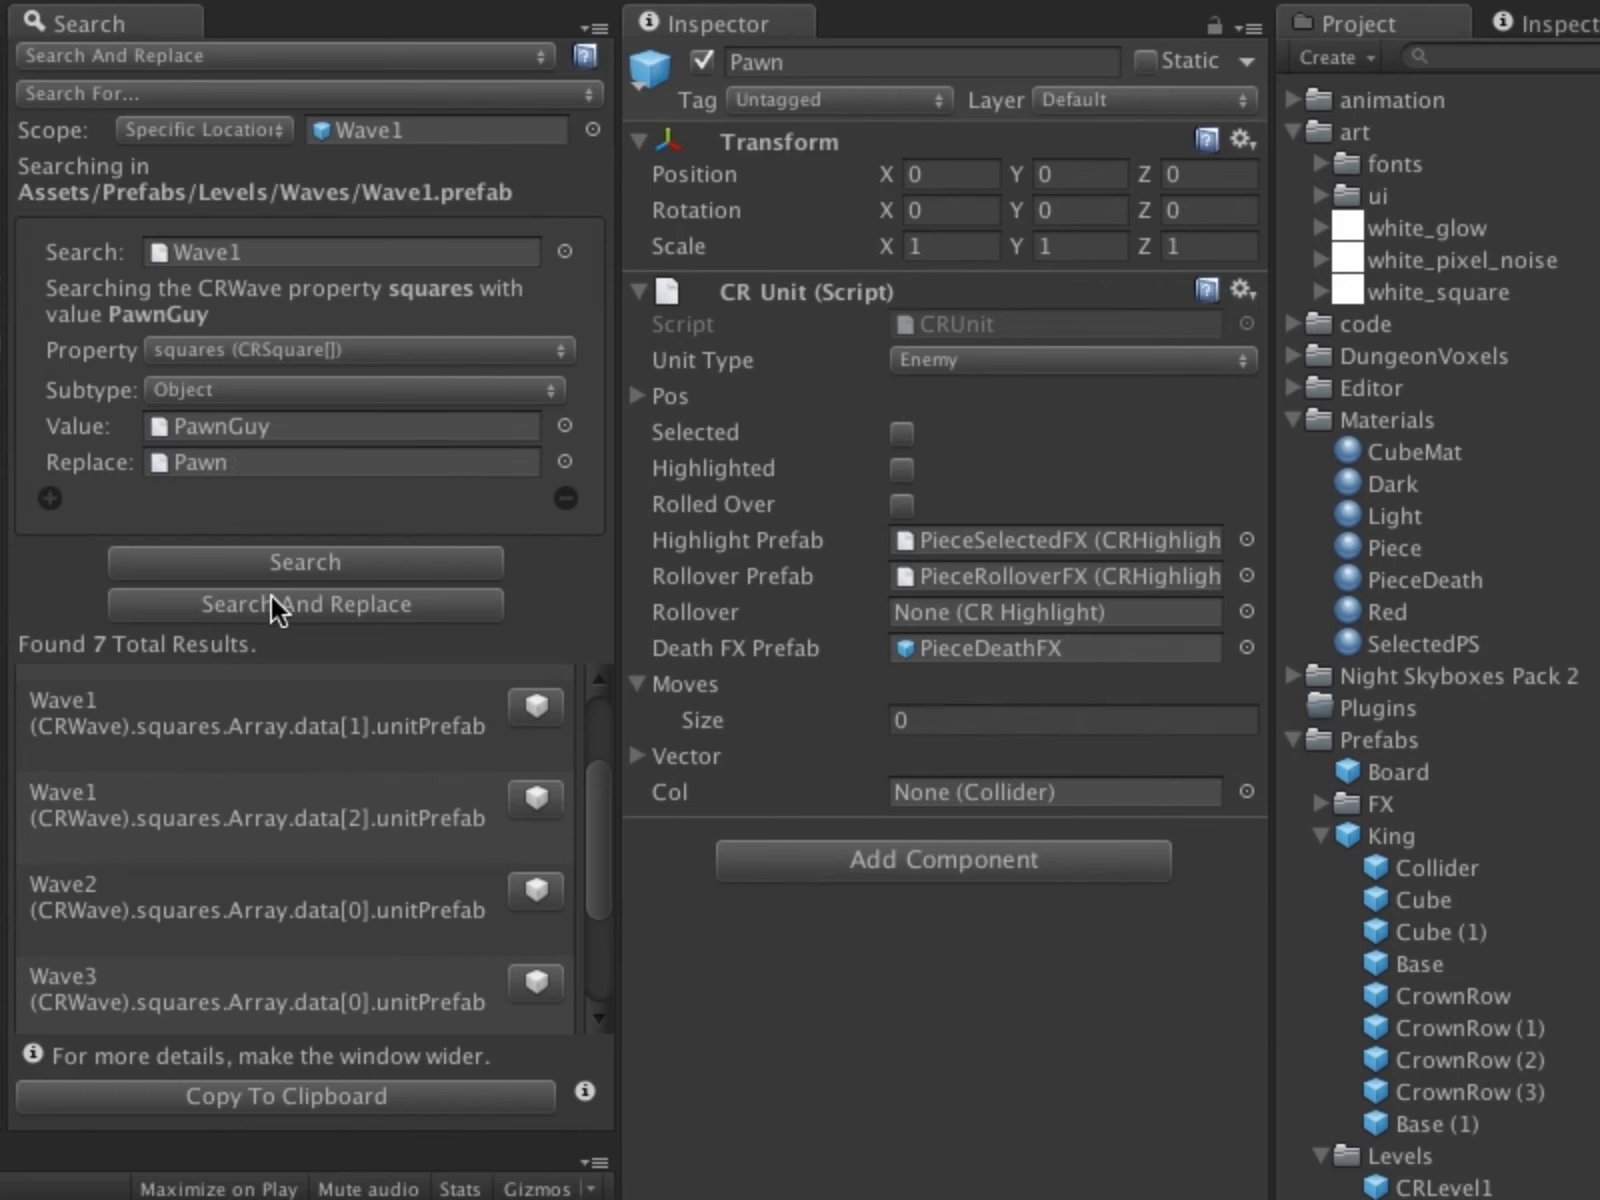
# Revert Wave1's PawnGuy references back to Pawn and inspect the reverted prefab entries
pyautogui.click(304, 604)
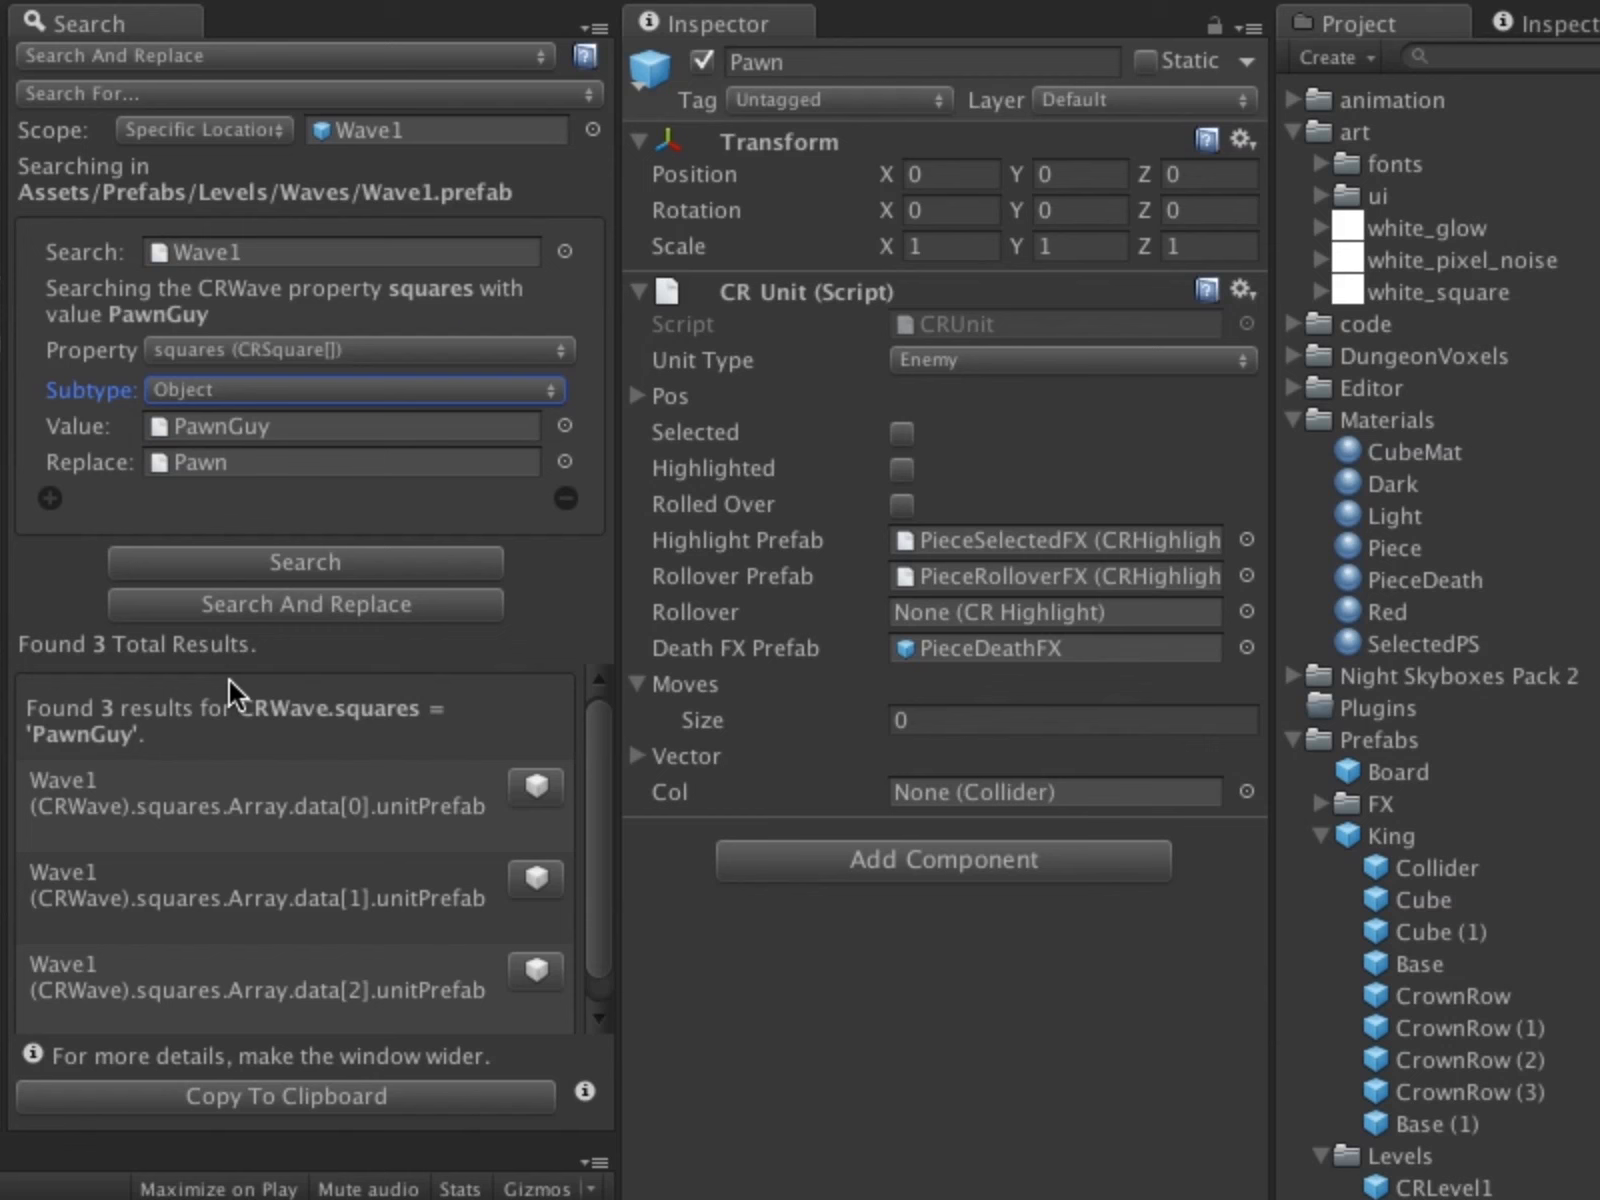
pyautogui.click(534, 786)
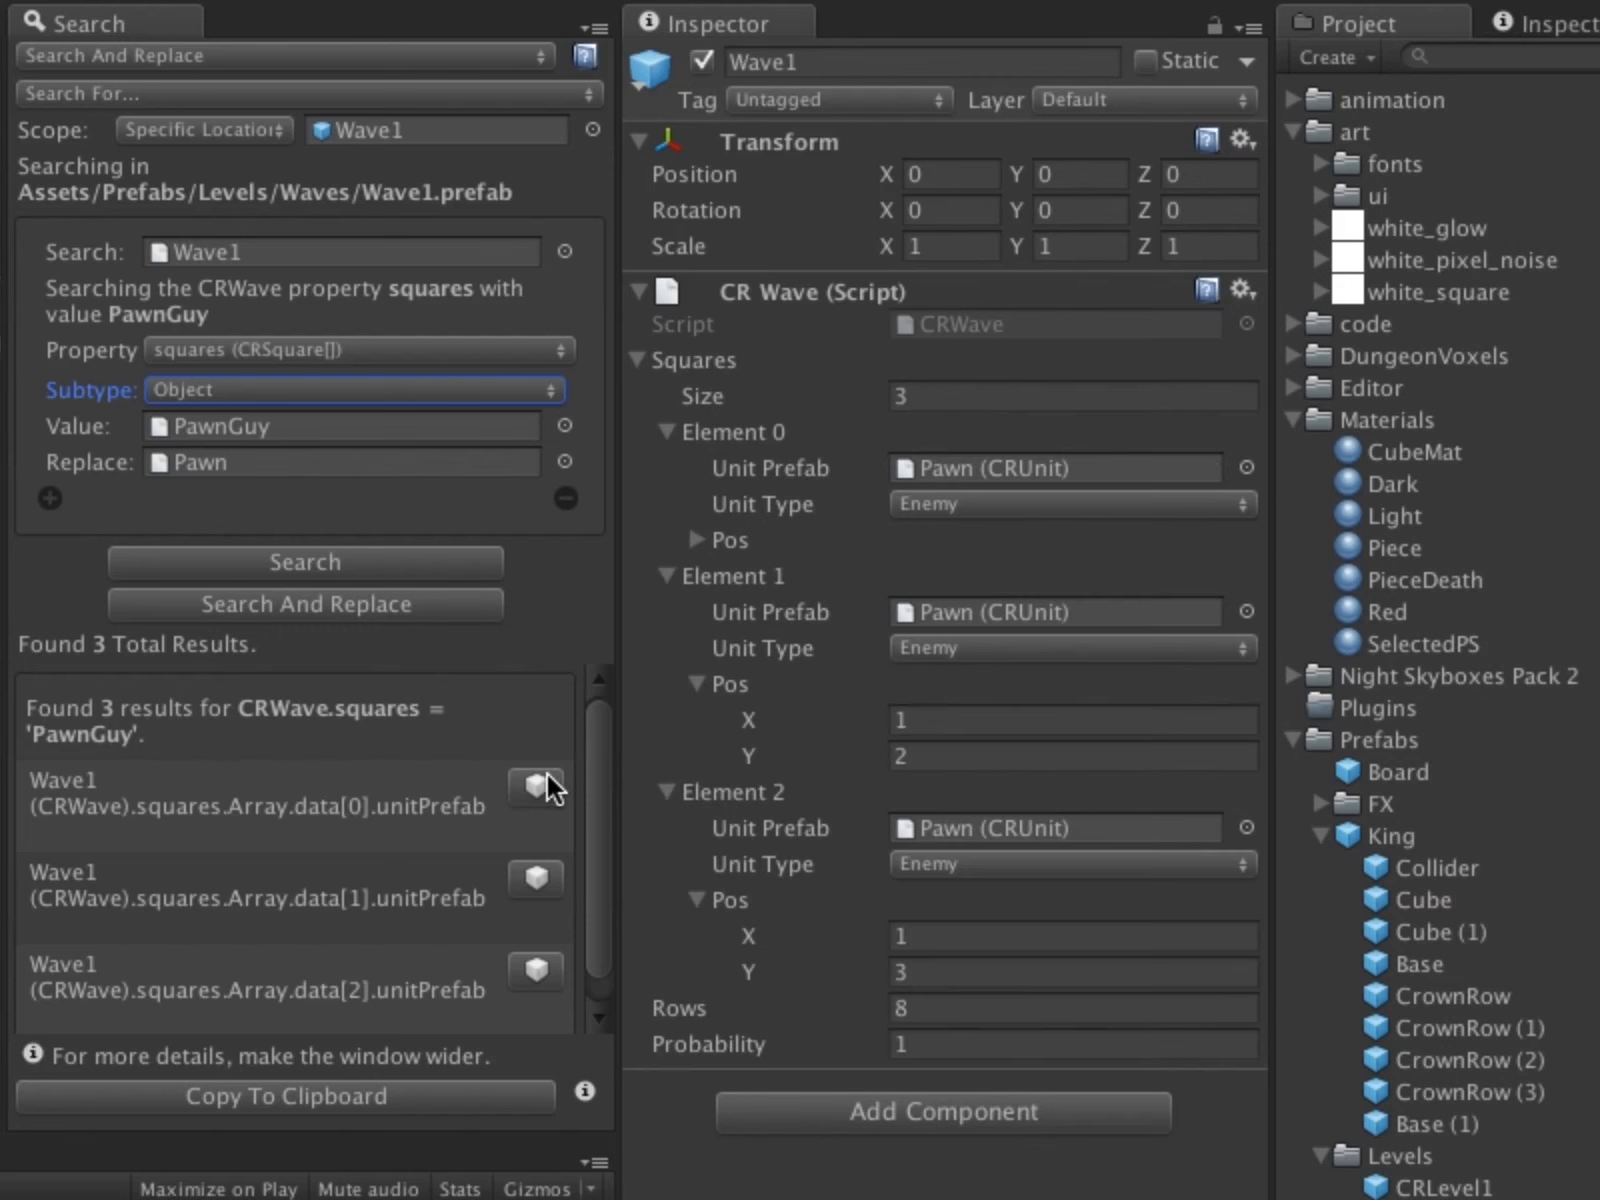
pyautogui.click(1054, 612)
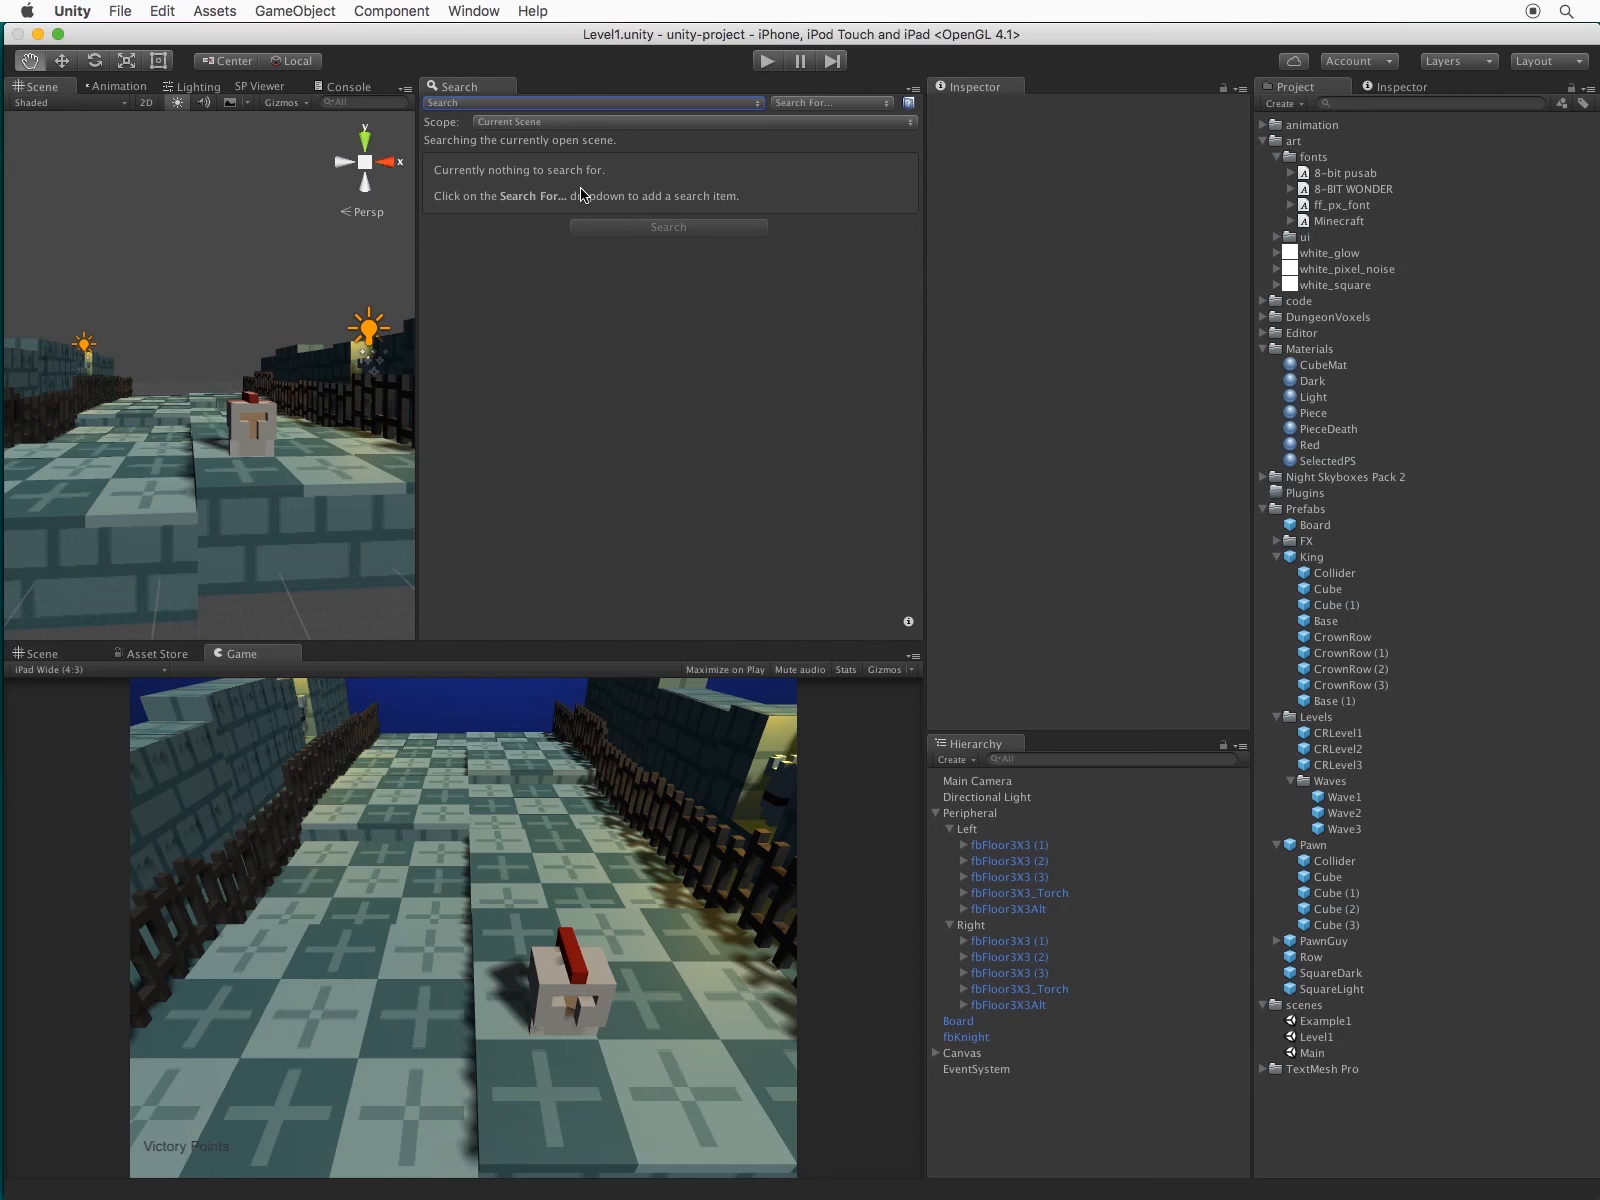
# Scope the search to the selected Peripheral group and choose a specific-property search
pyautogui.click(528, 122)
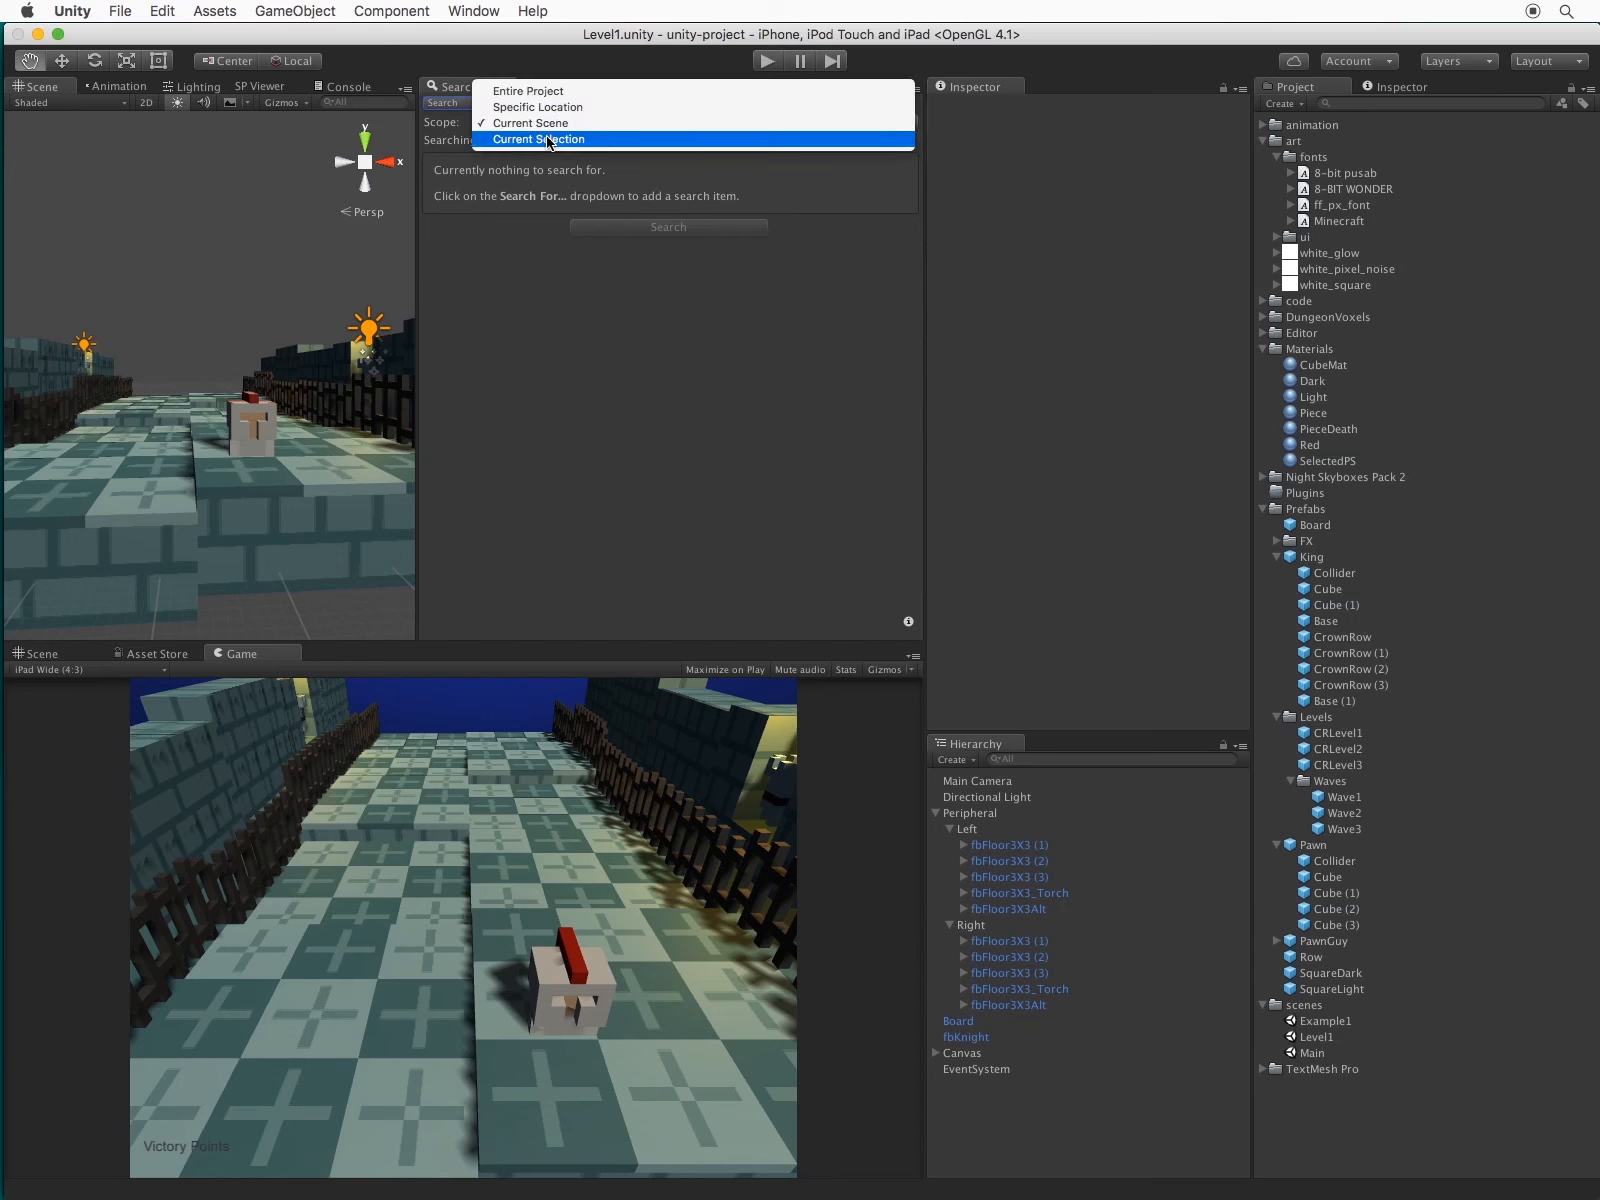
pyautogui.click(542, 138)
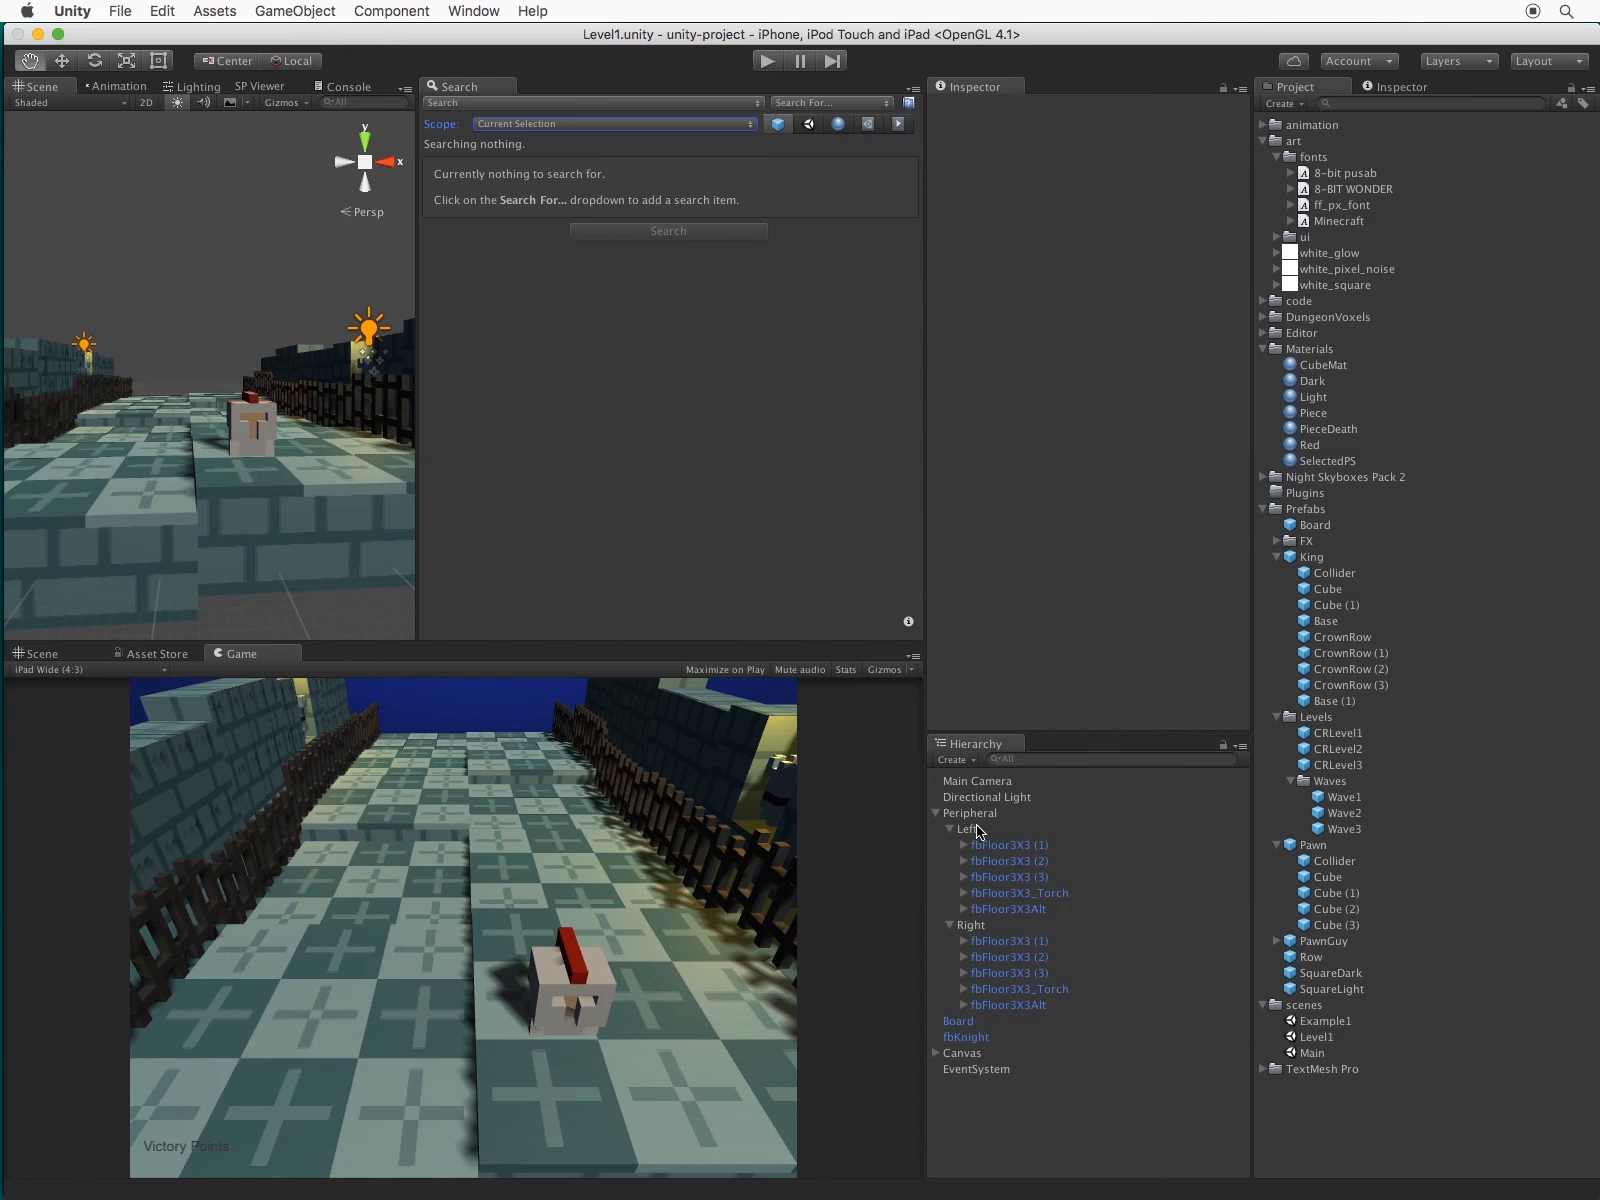
pyautogui.click(968, 828)
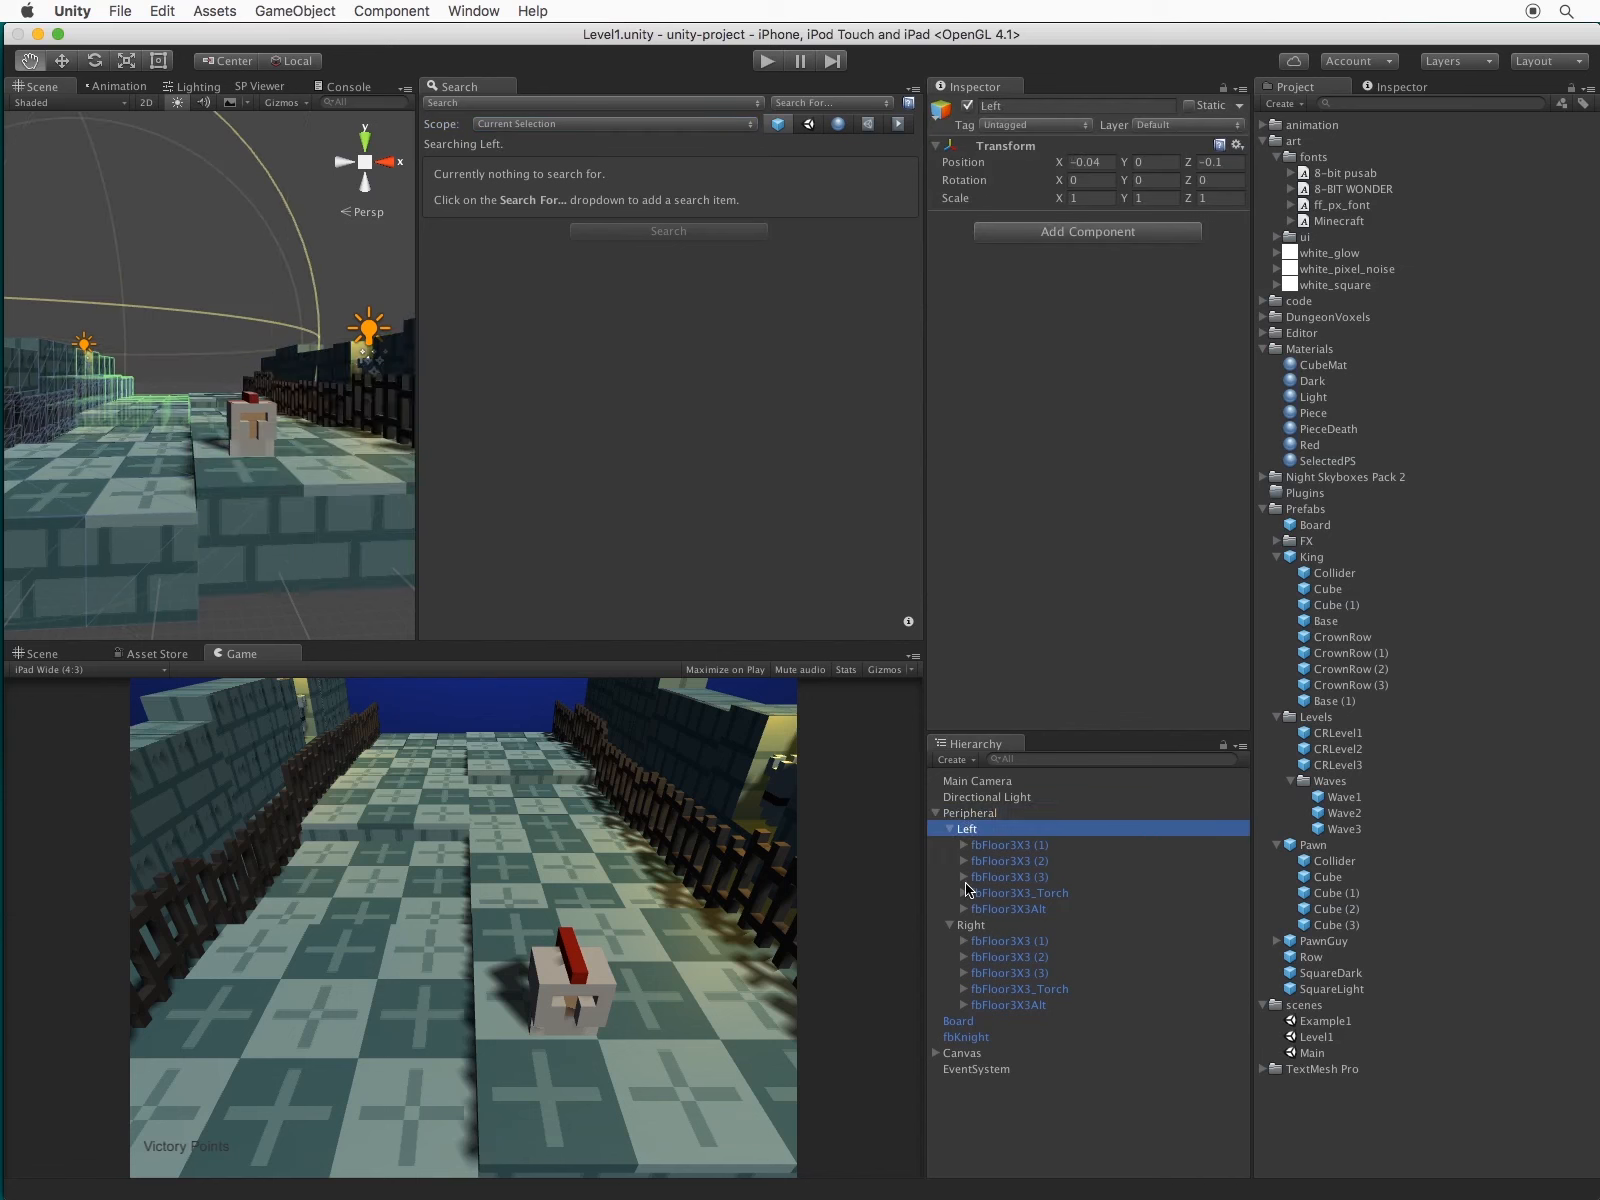
pyautogui.click(970, 924)
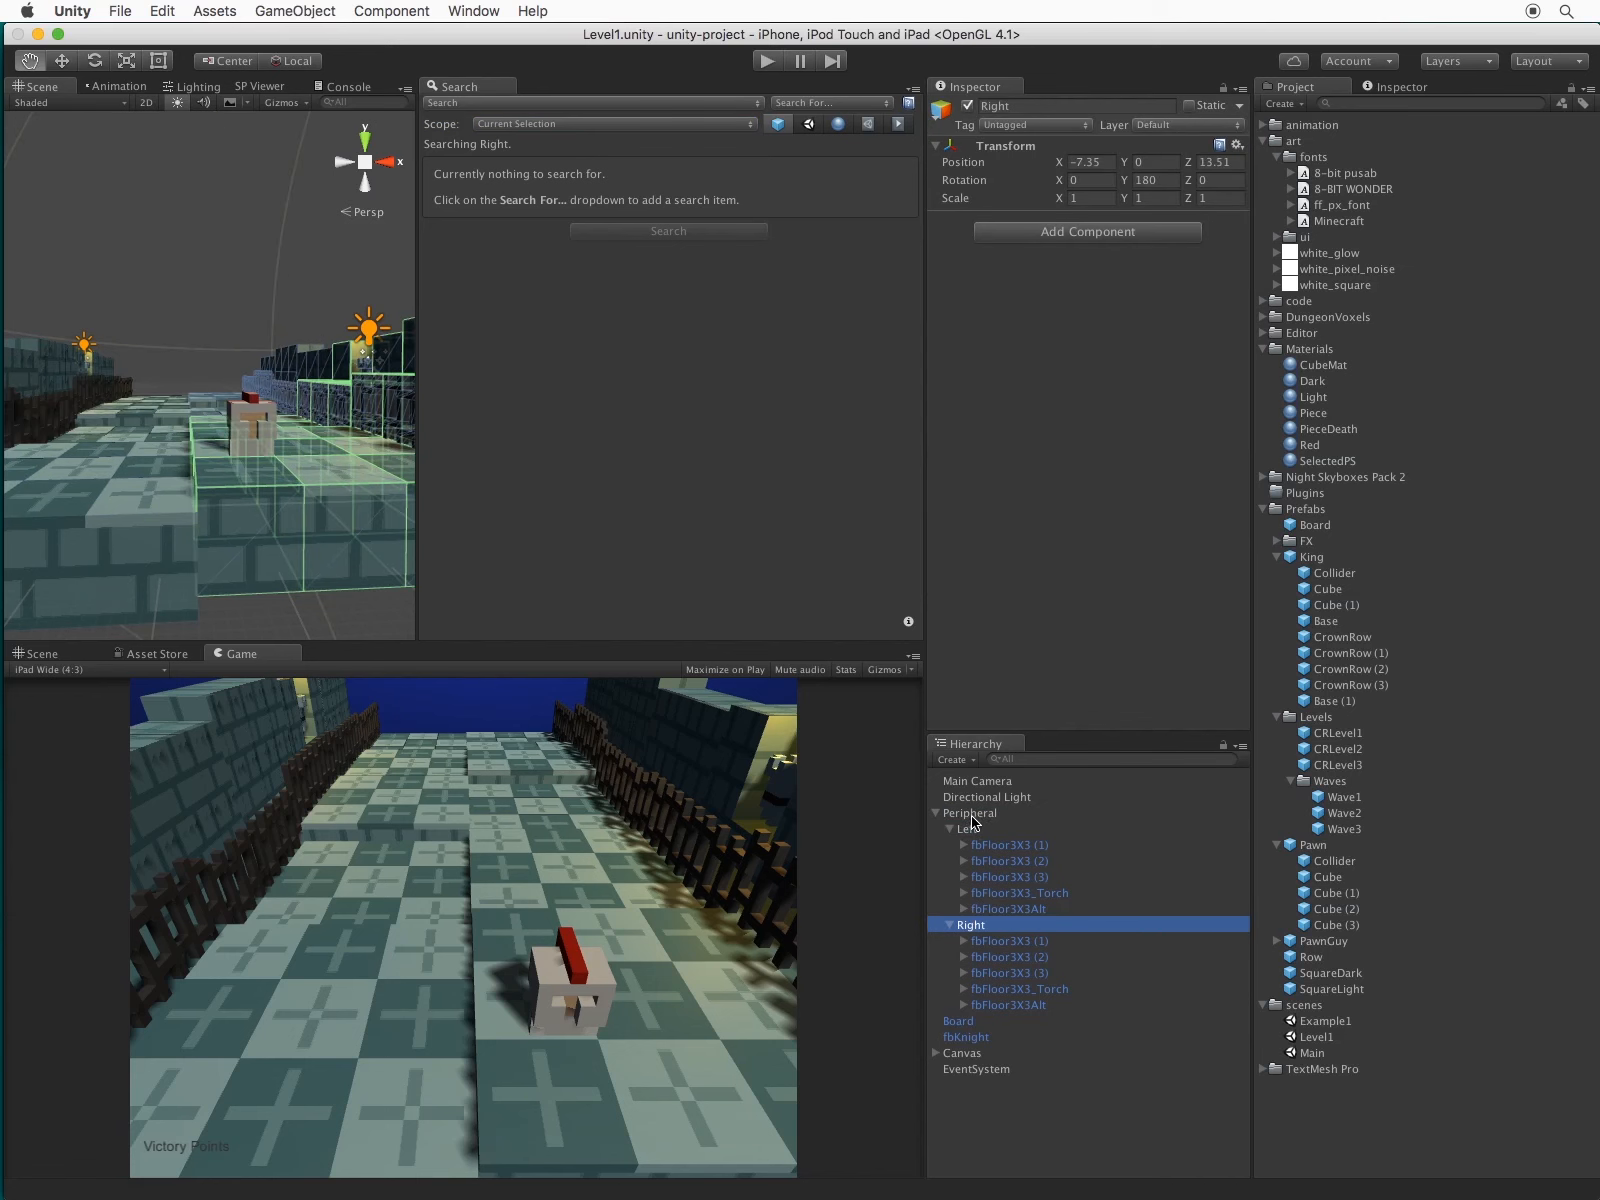
pyautogui.click(972, 812)
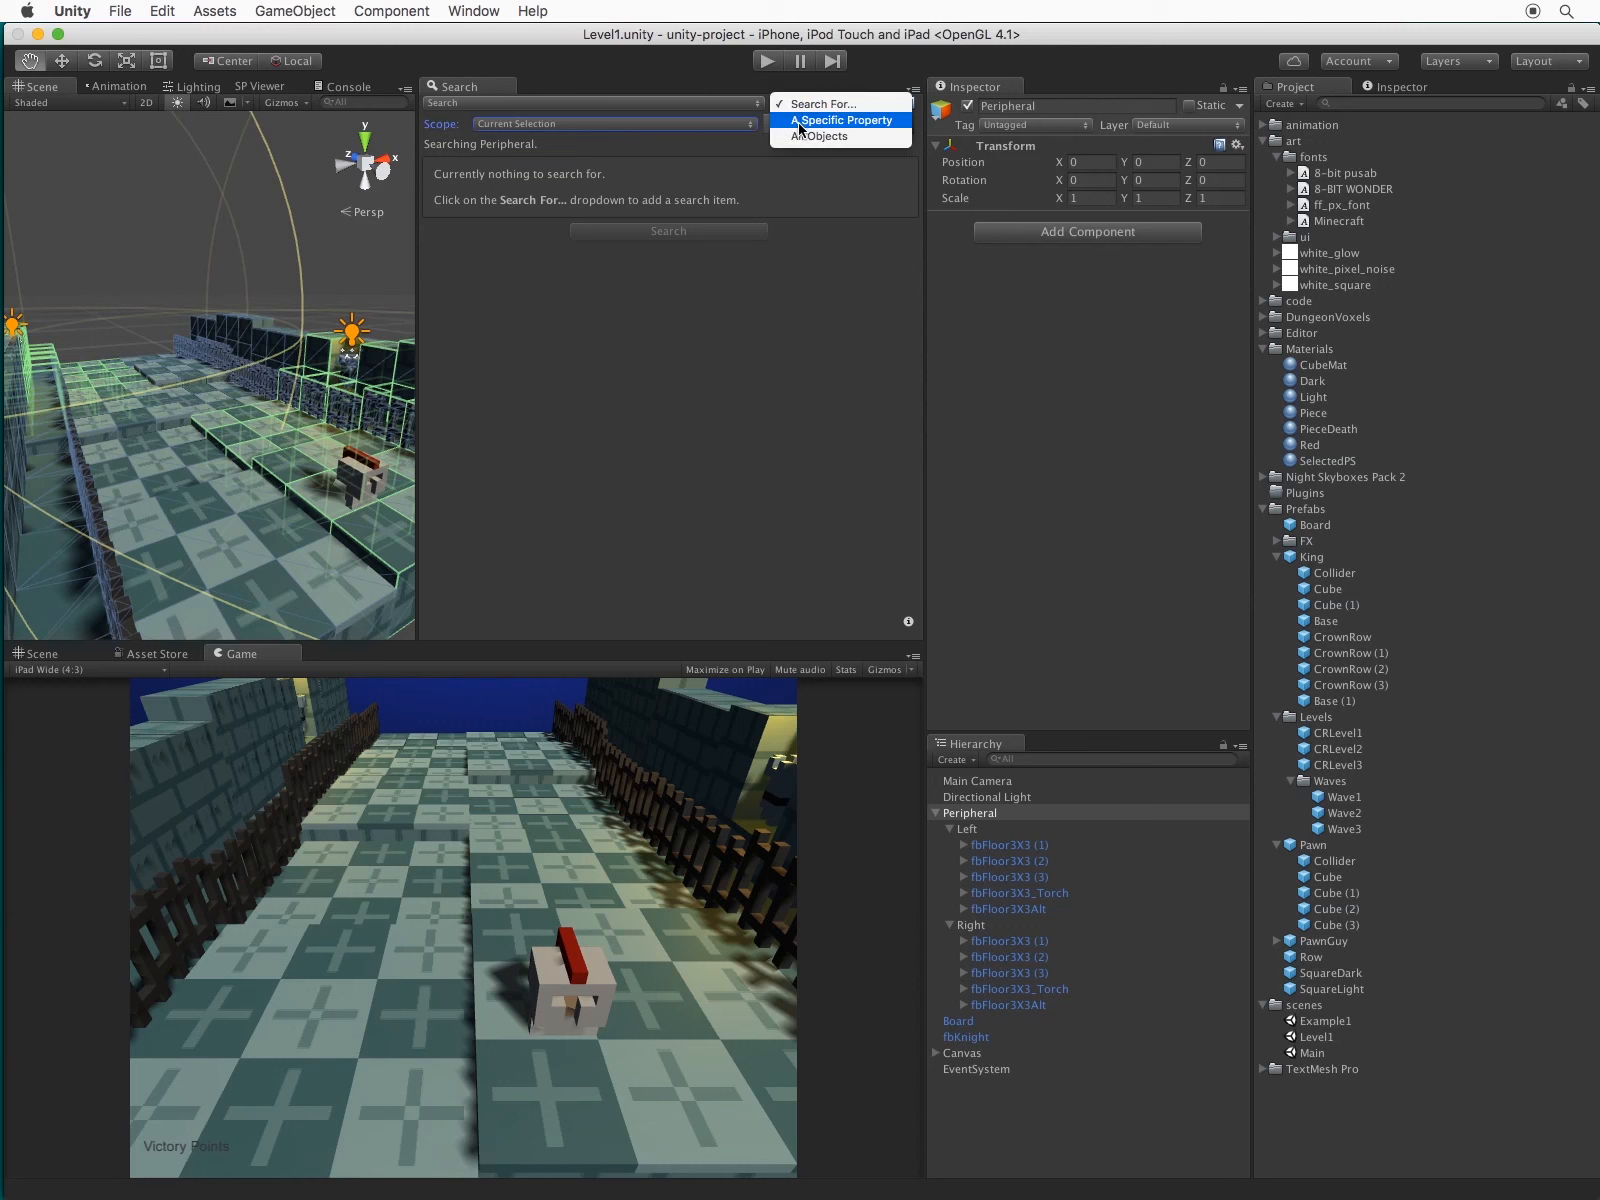
pyautogui.click(844, 120)
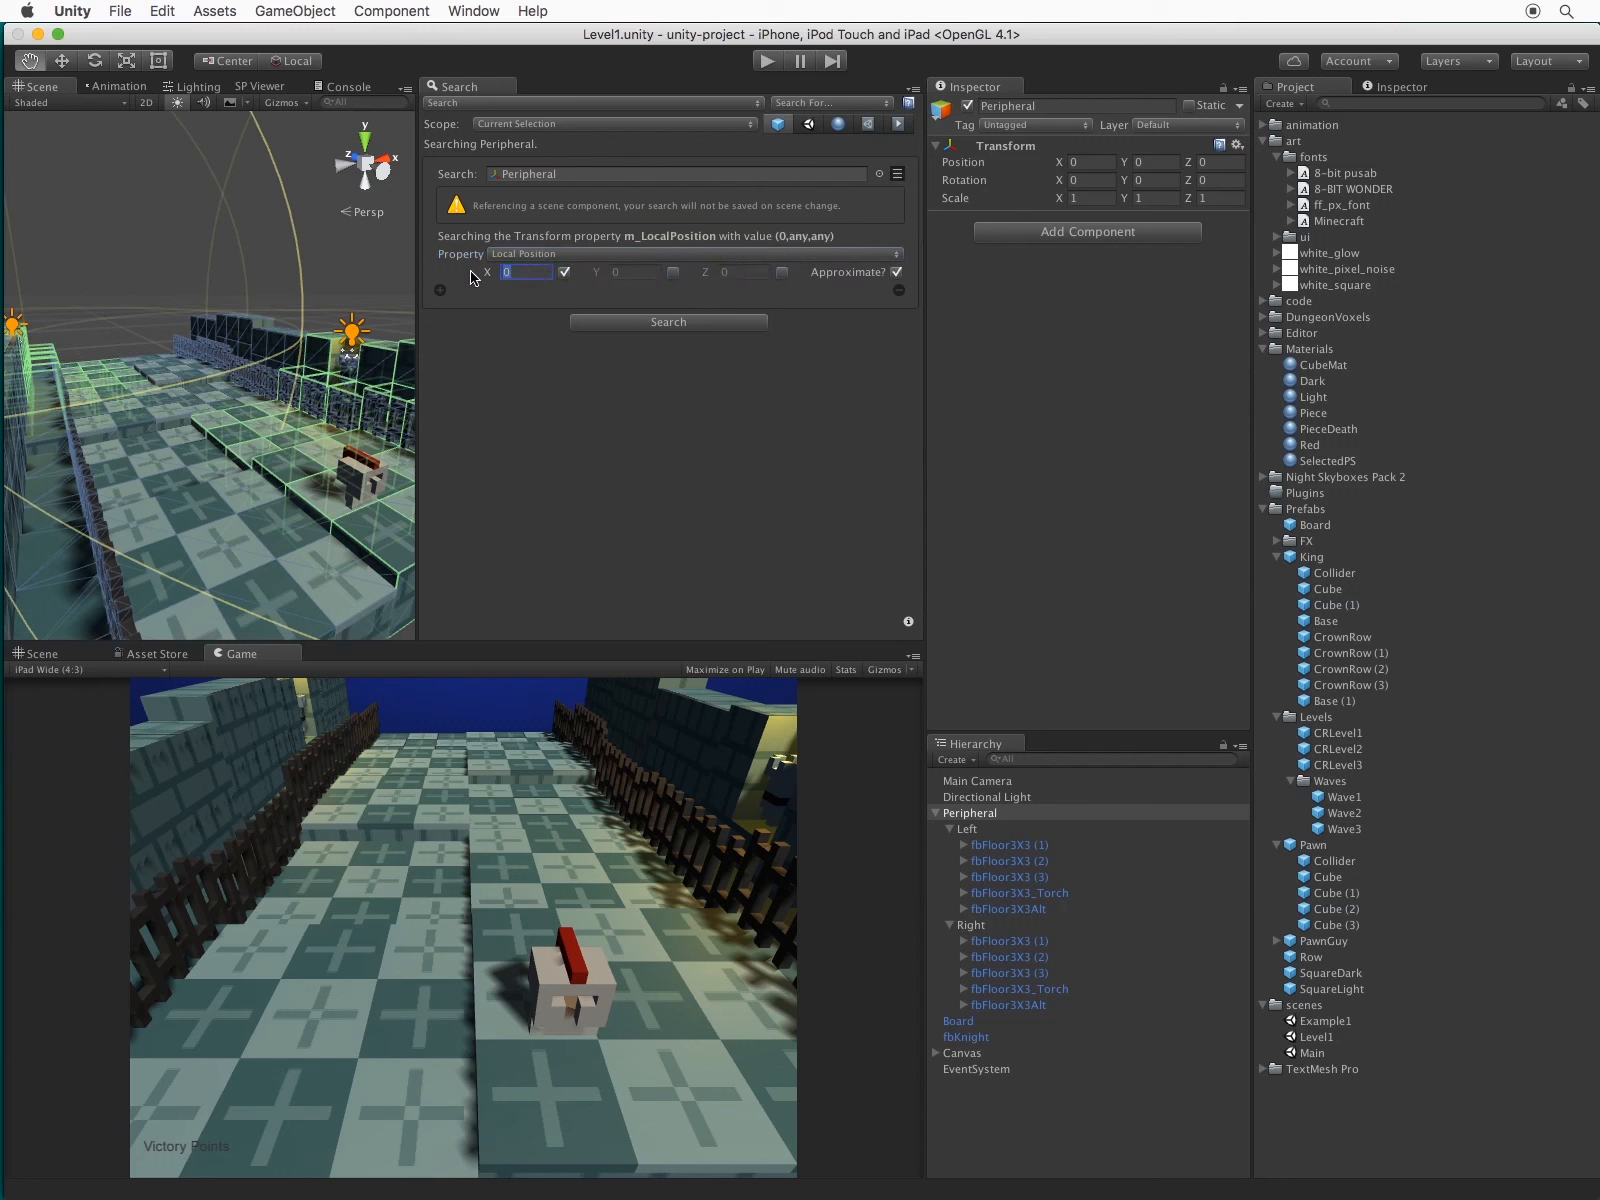
# Find Peripheral pieces at X = -5 and replace only their Y positions with 0
pyautogui.click(668, 322)
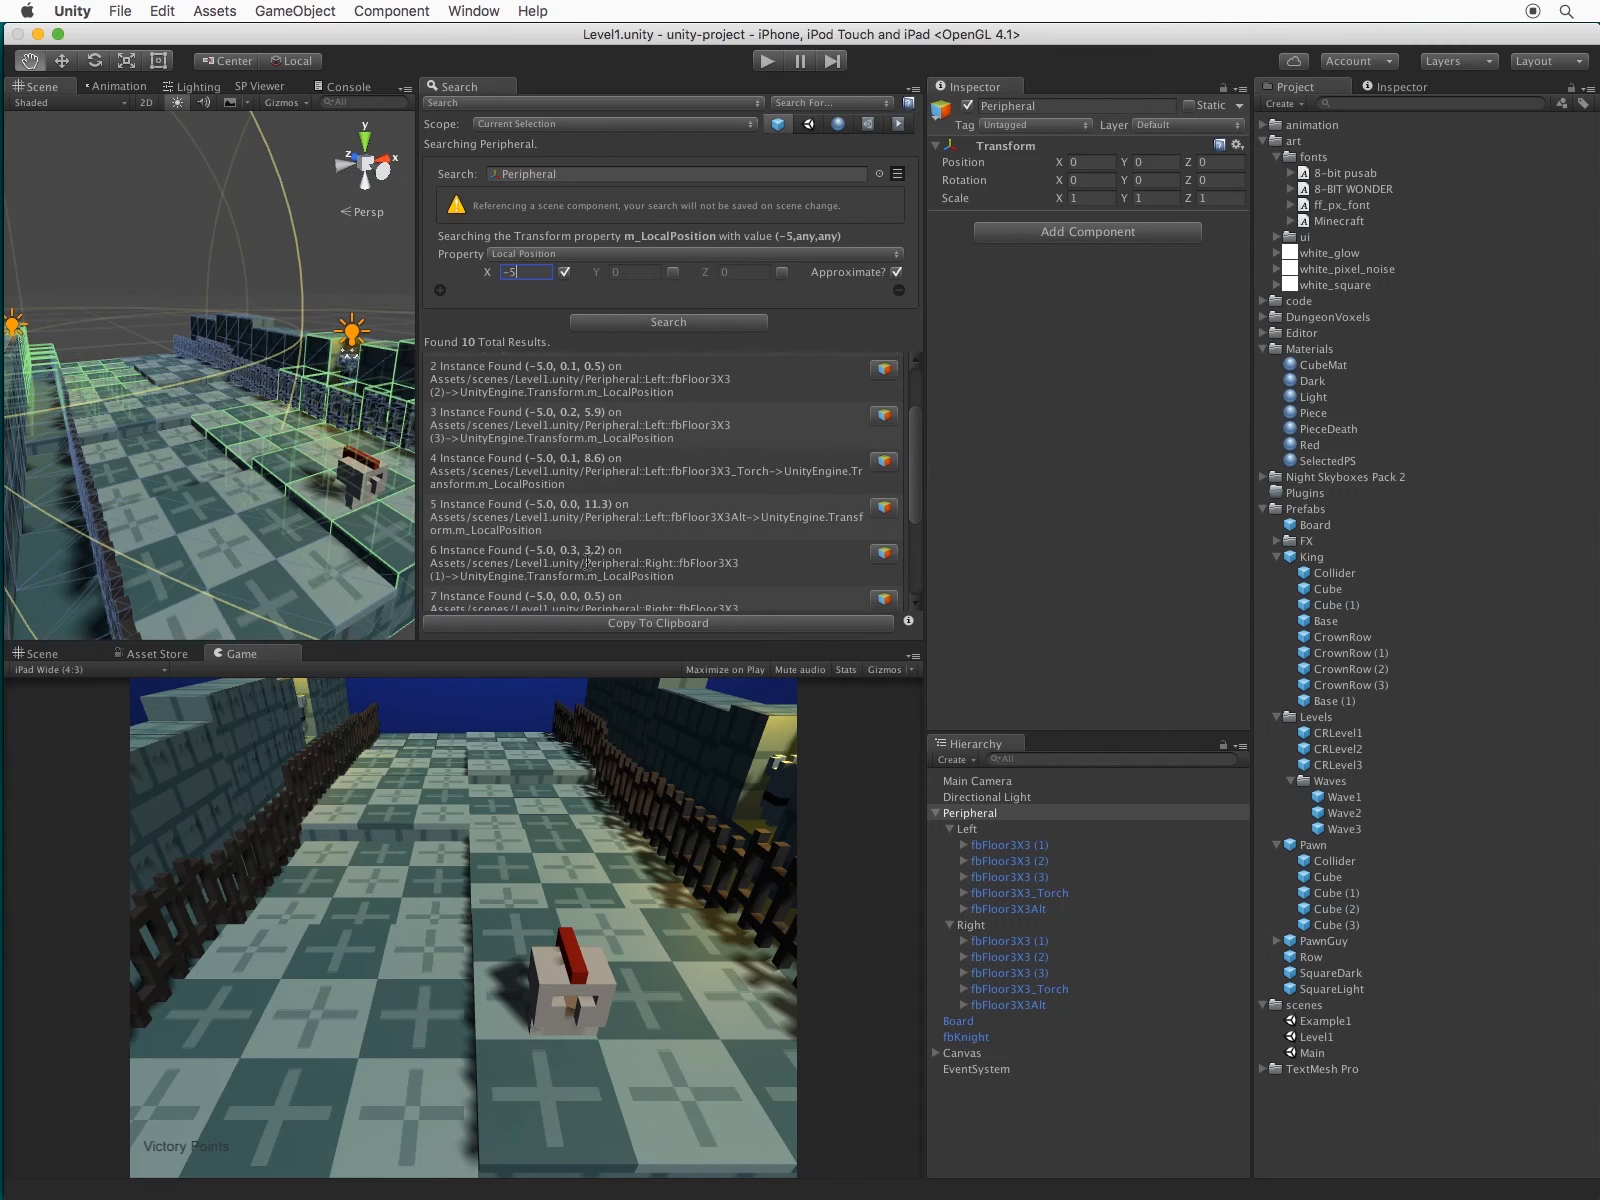
pyautogui.scroll(-3)
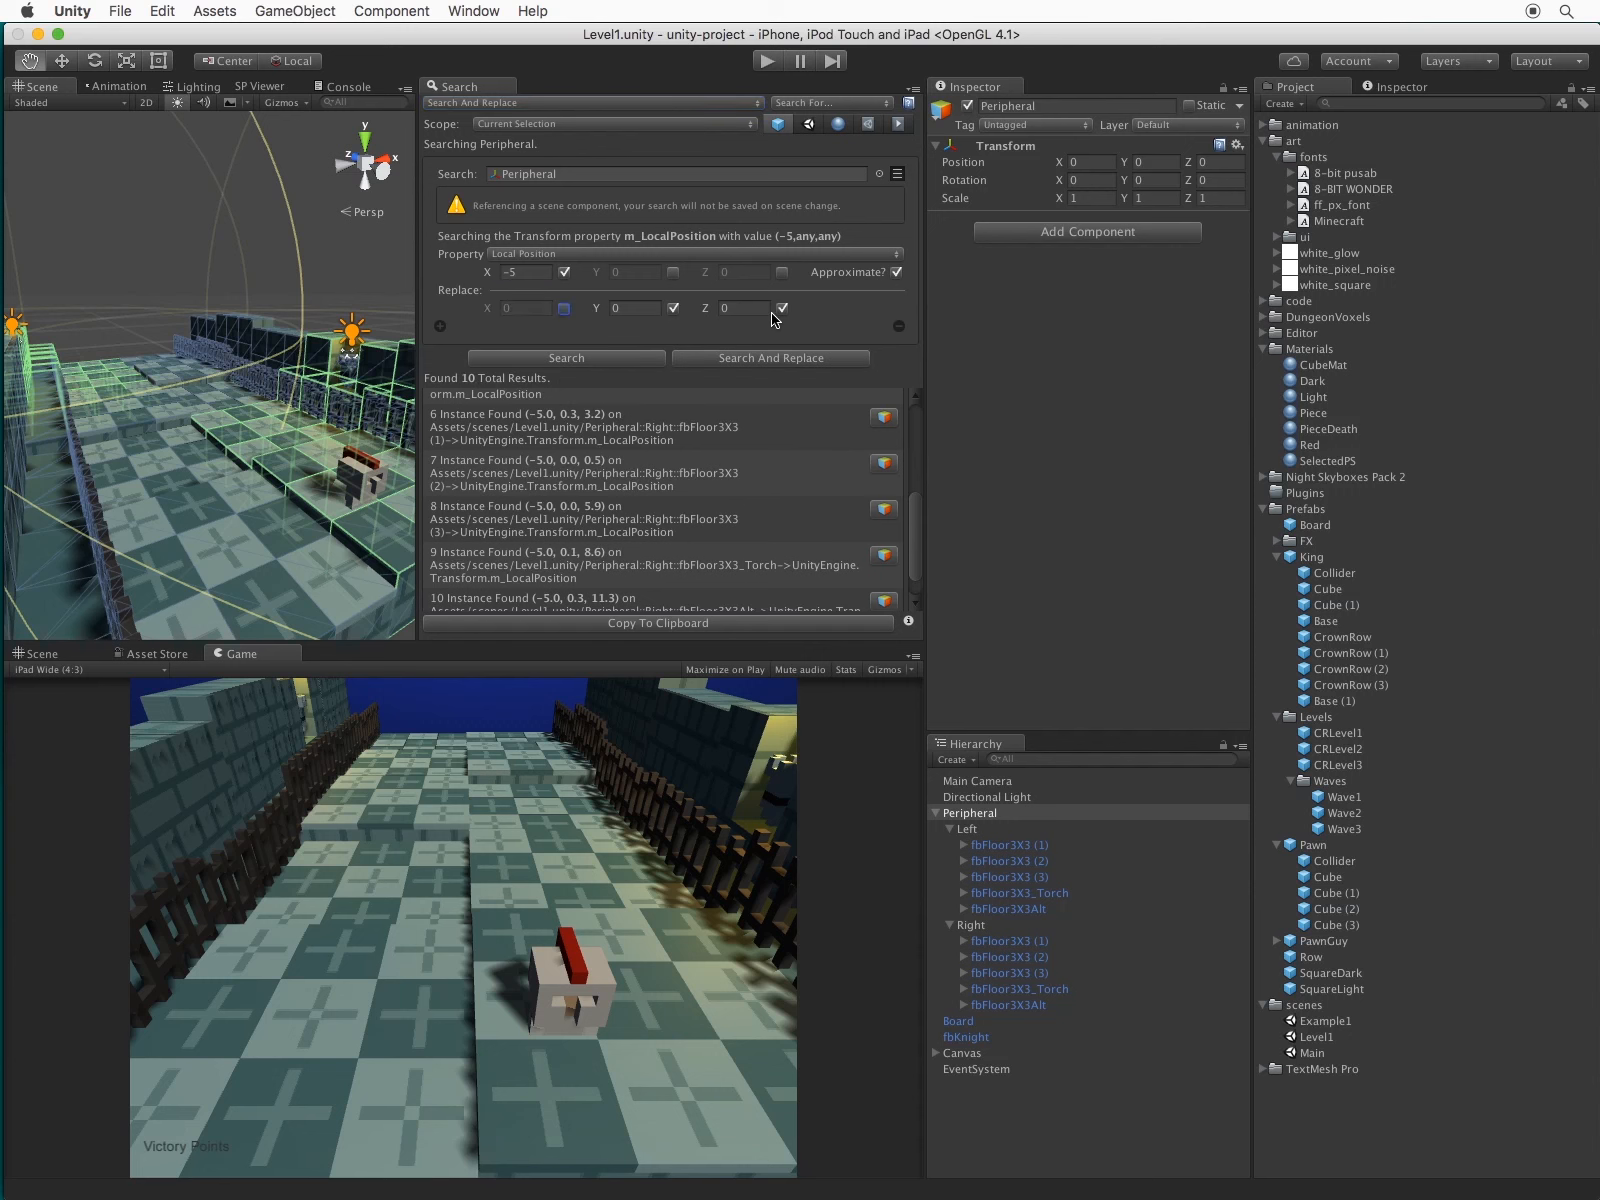
pyautogui.click(634, 308)
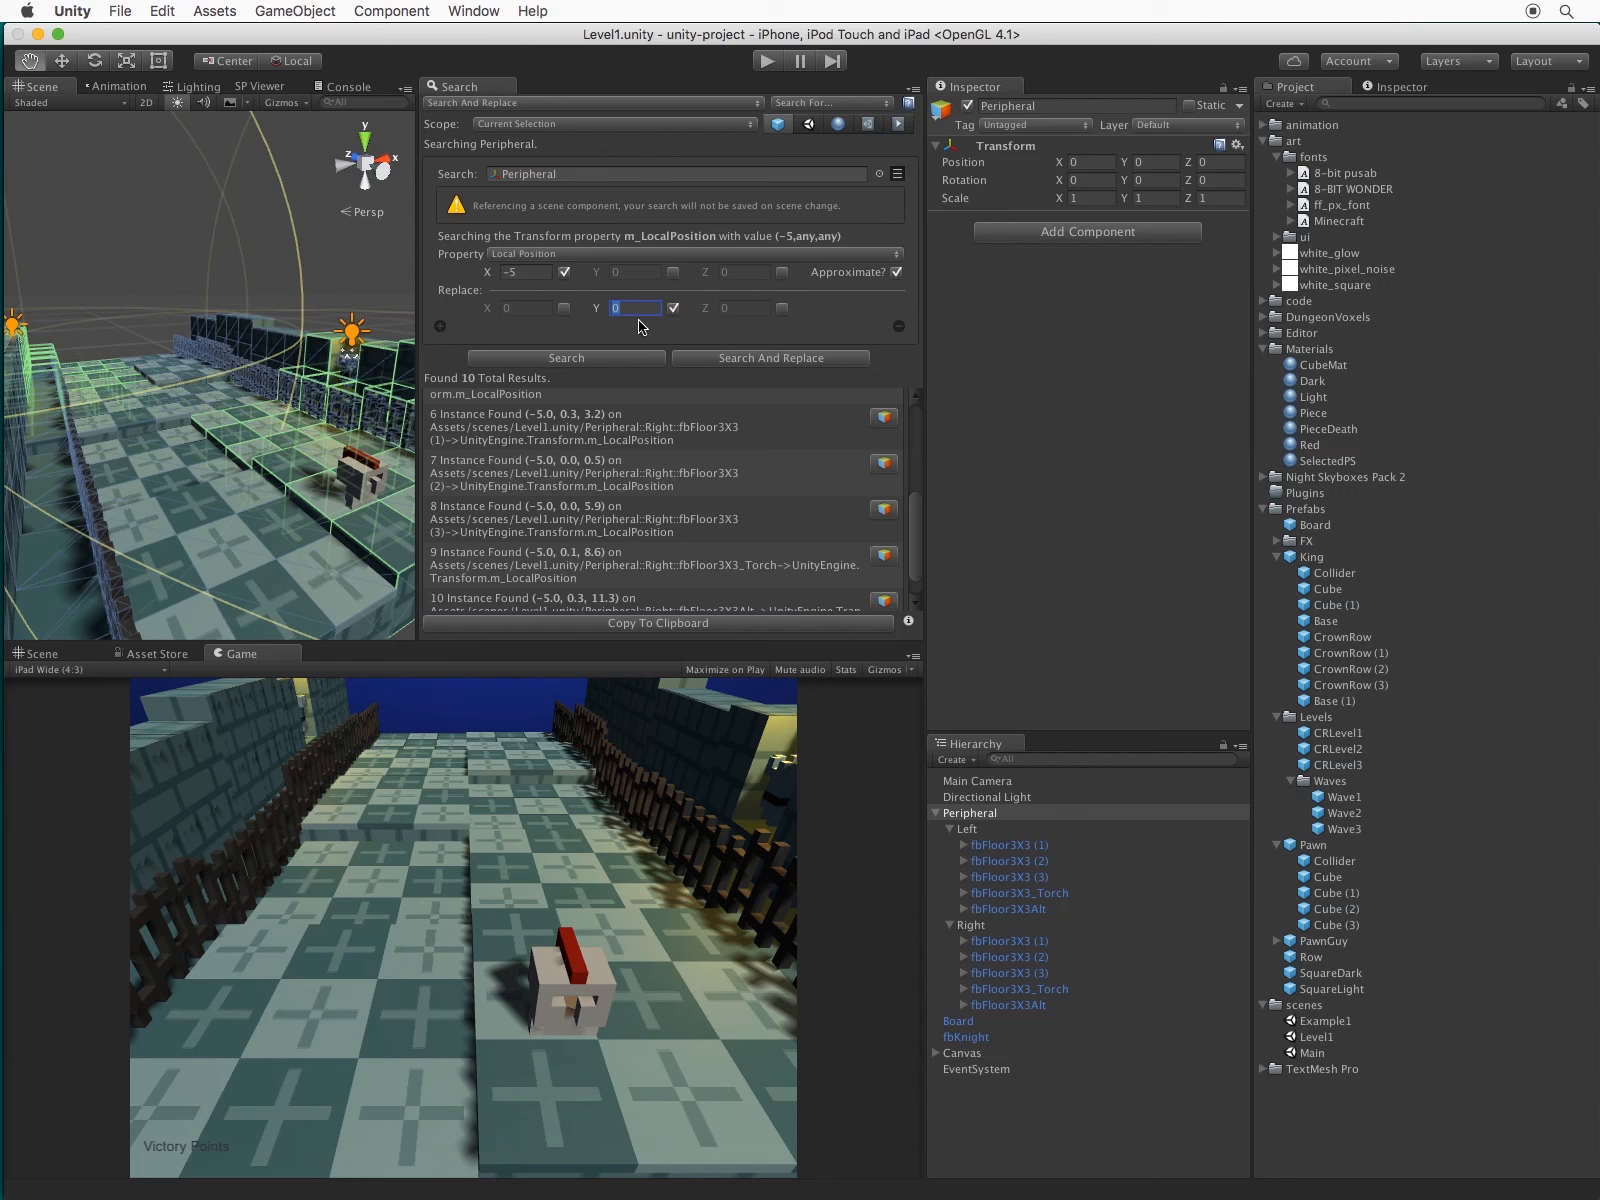
pyautogui.click(770, 358)
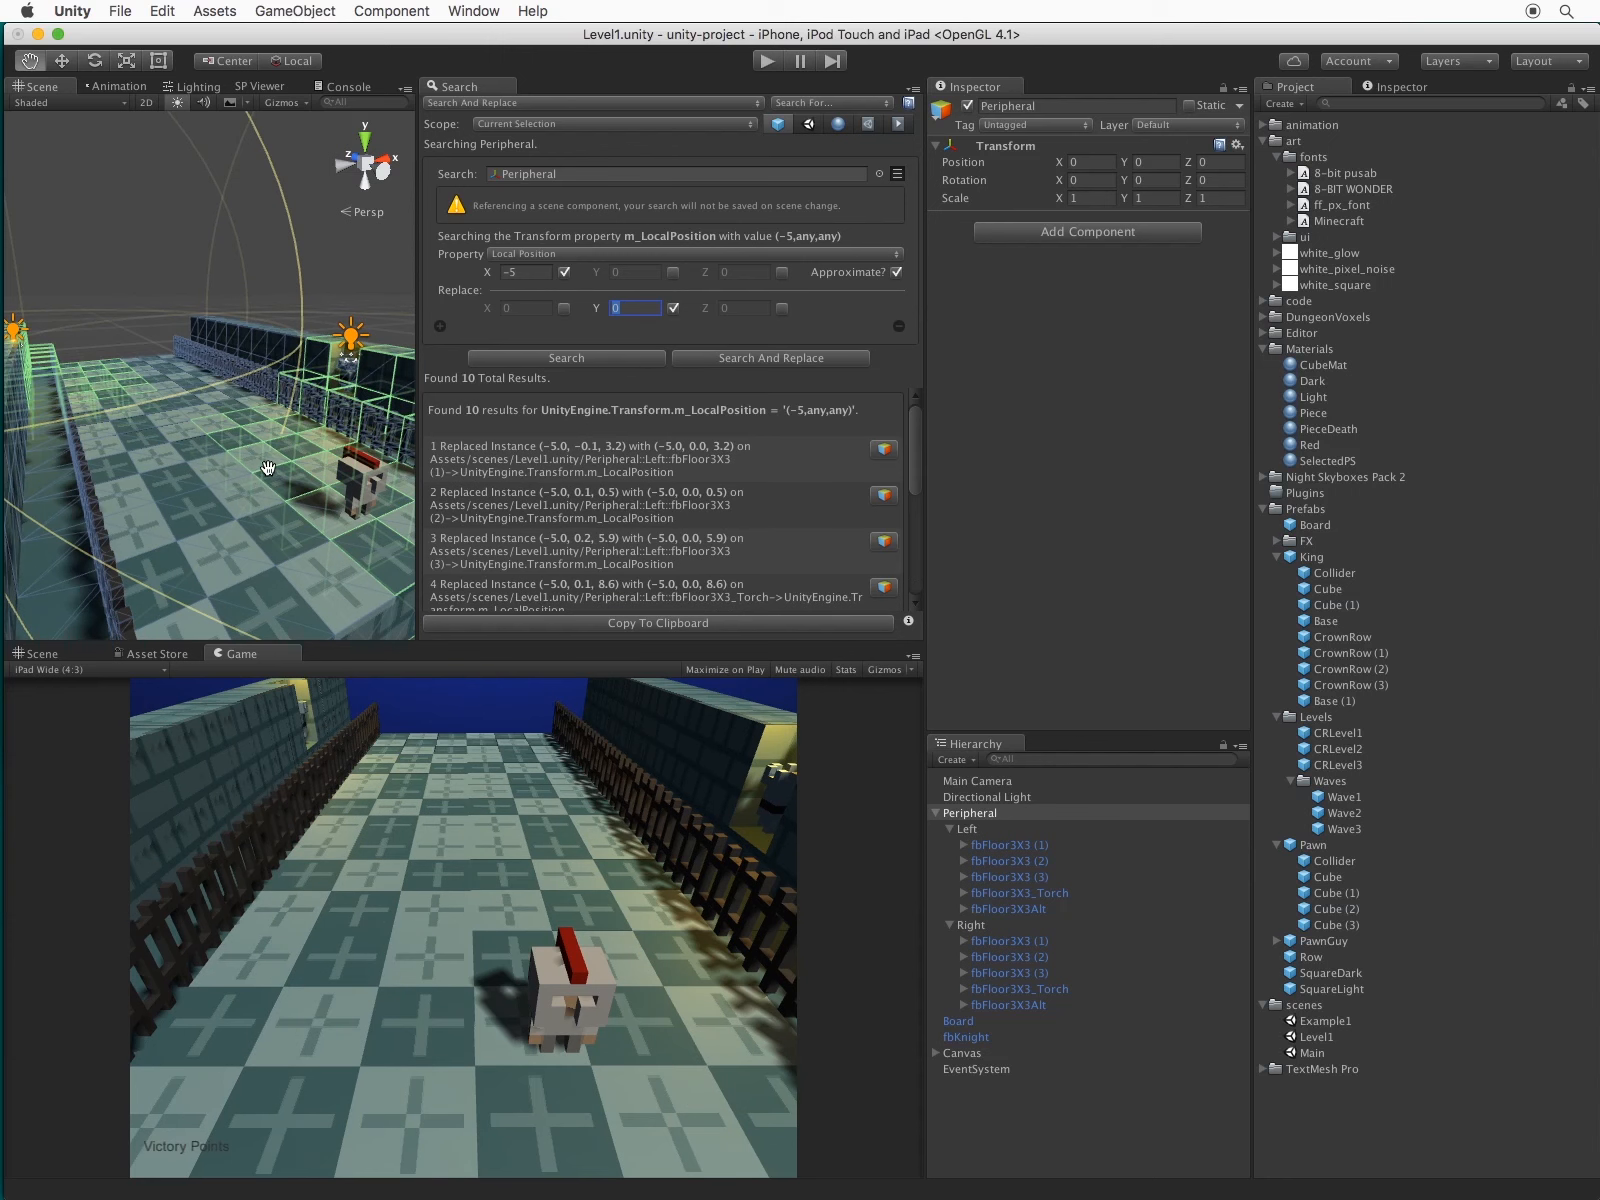